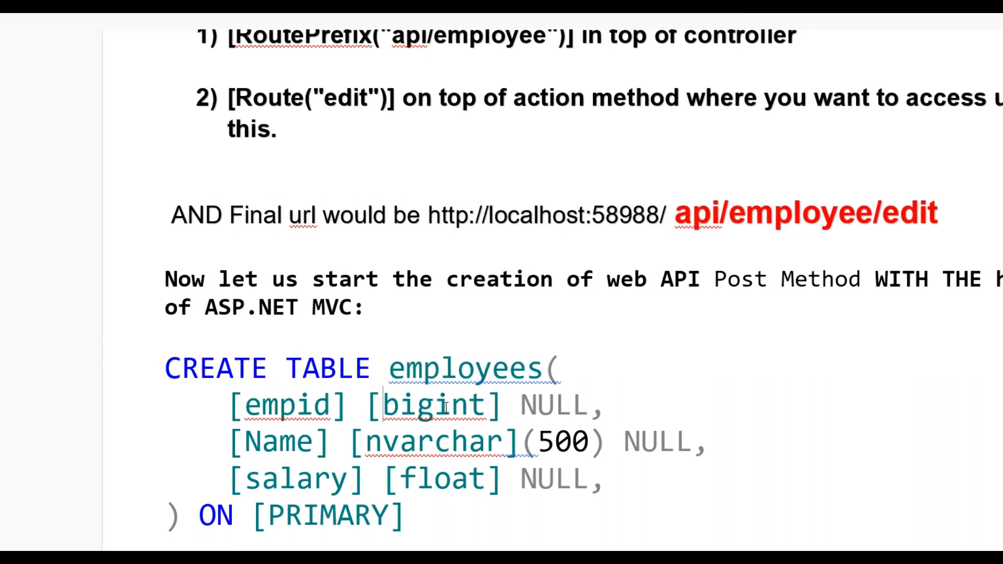
Review the reference employee table definition, highlighting its three column definitions.
double_click(433, 406)
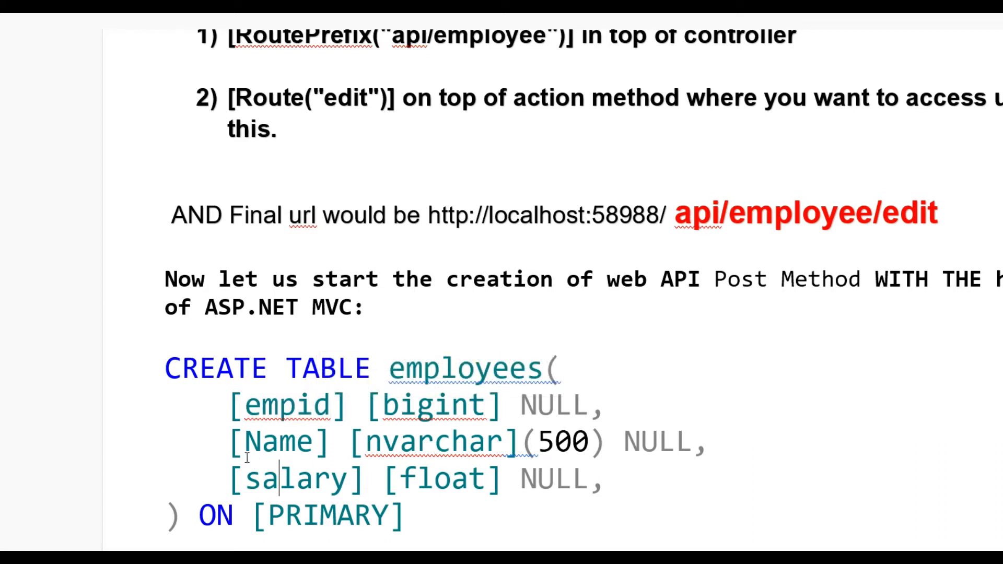
left_click_drag(230, 405, 602, 479)
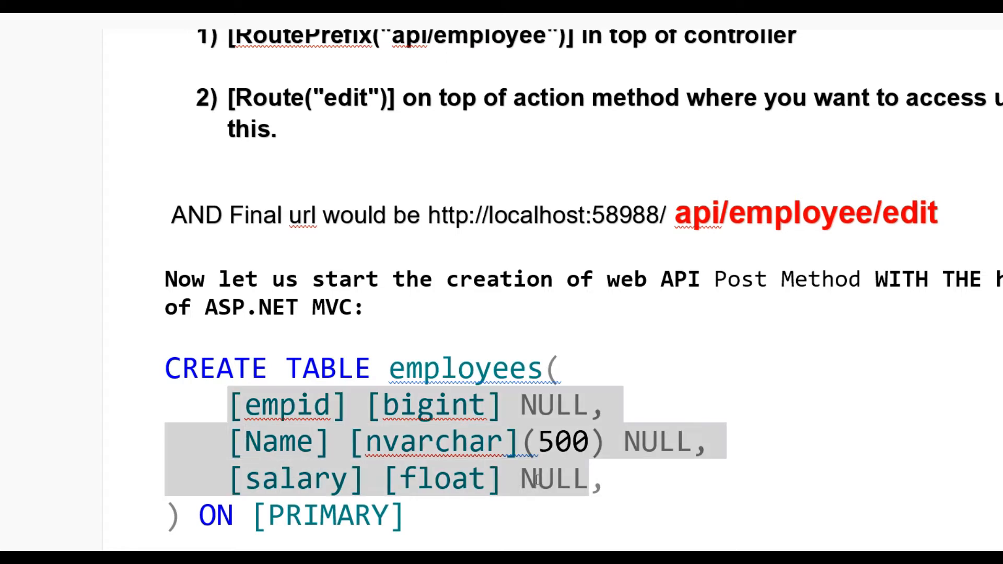
scroll("down", 3)
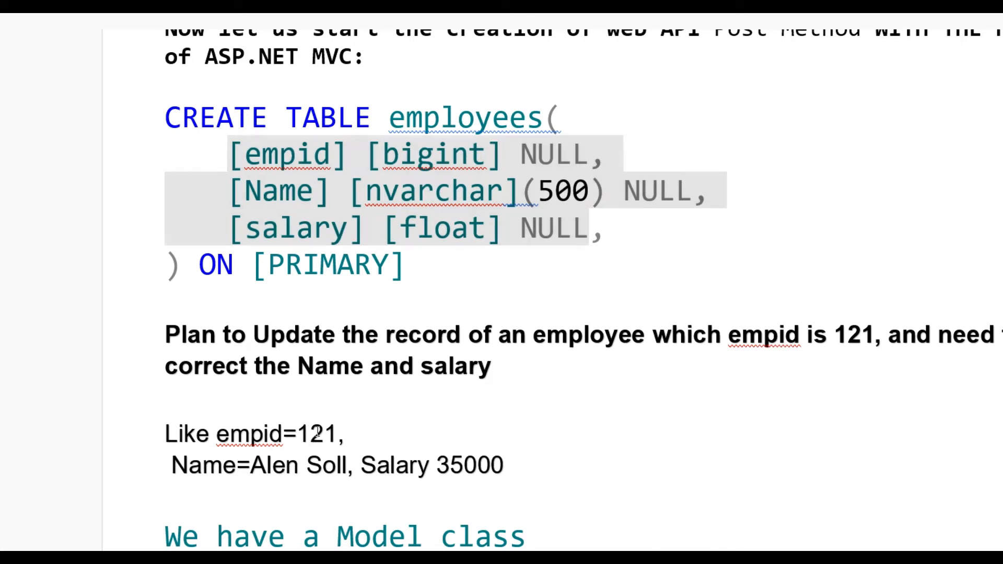
double_click(318, 434)
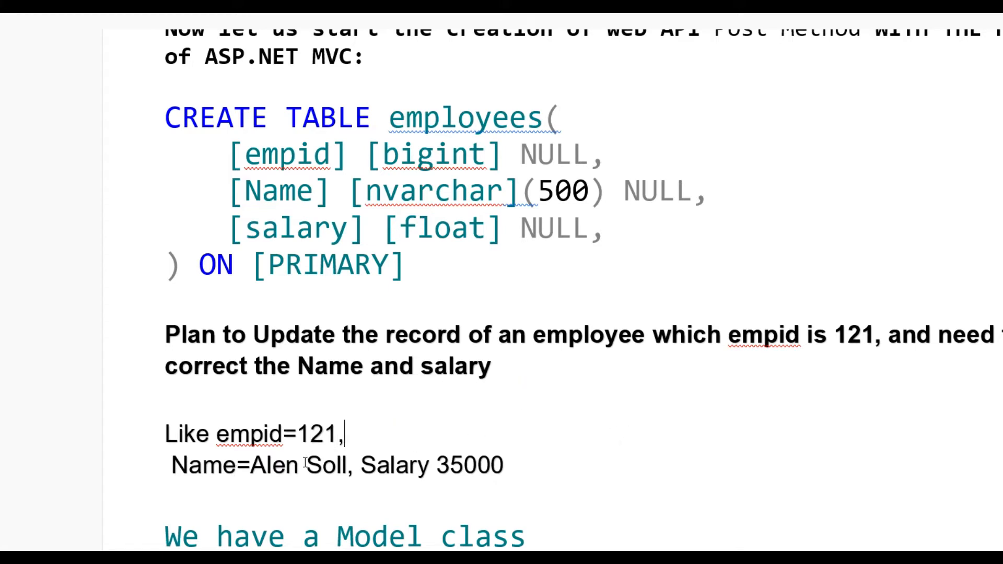
double_click(468, 465)
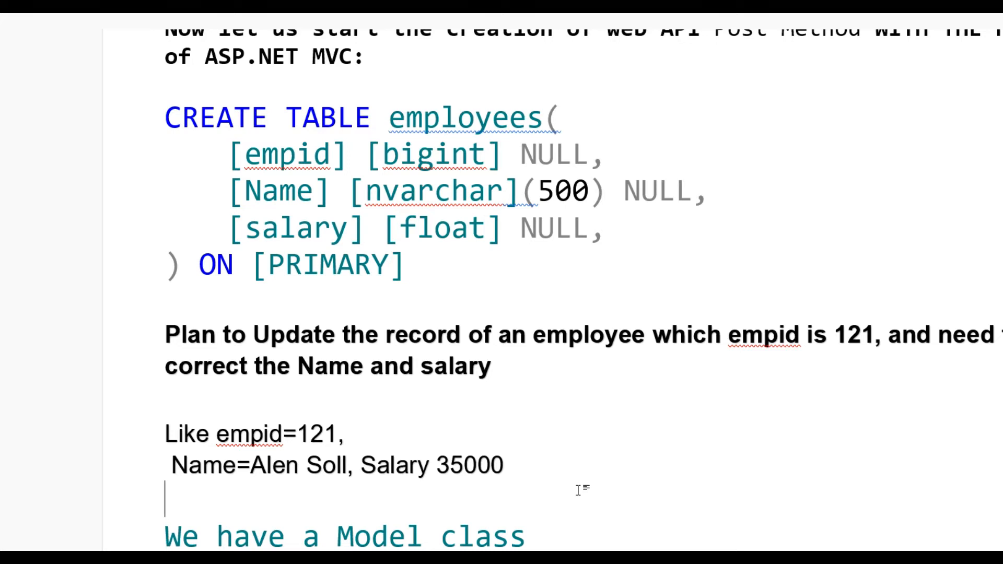
Review the reference employee model class code and the HttpPut attribute line.
scroll("down", 3)
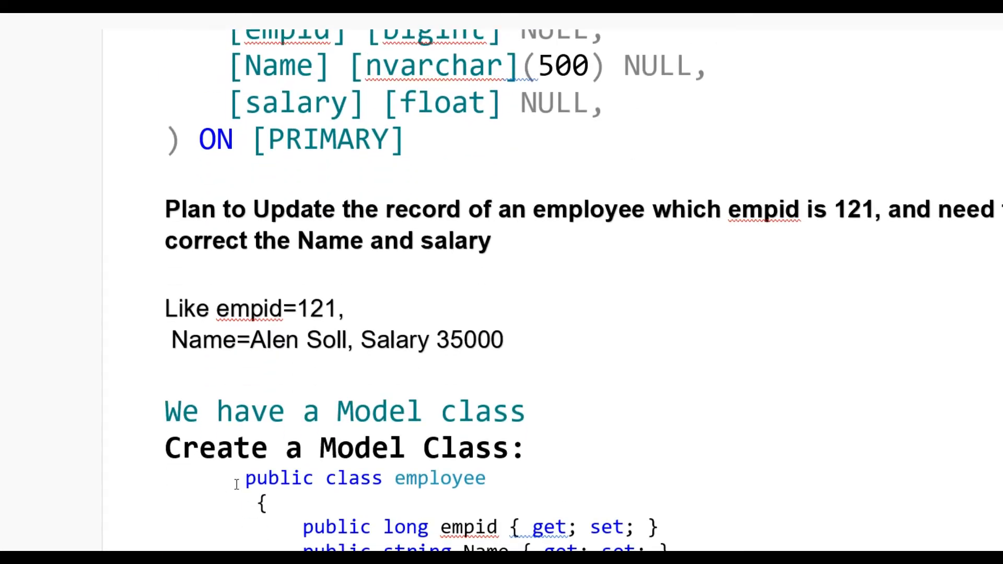
left_click_drag(245, 477, 659, 547)
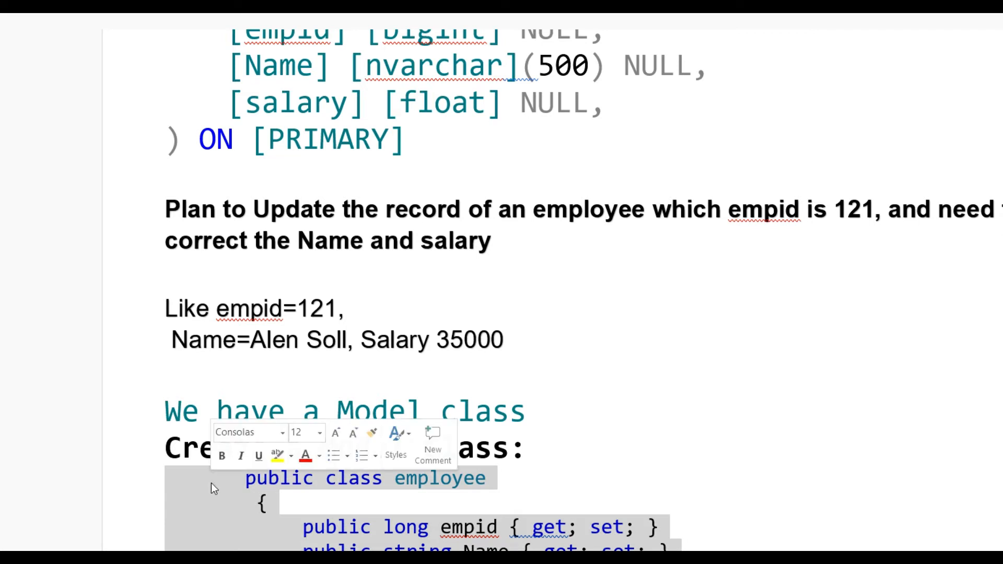
scroll("down", 3)
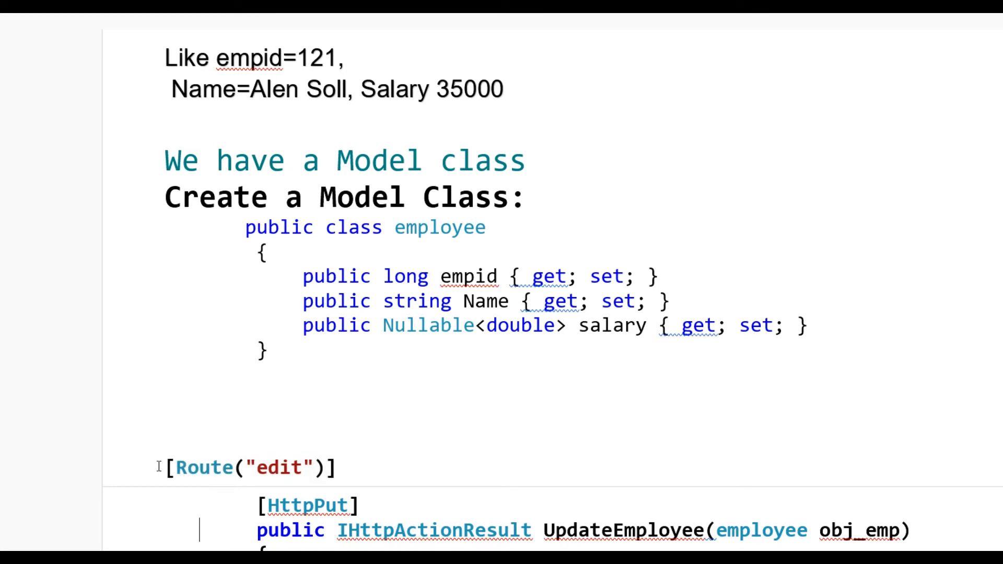
triple_click(252, 468)
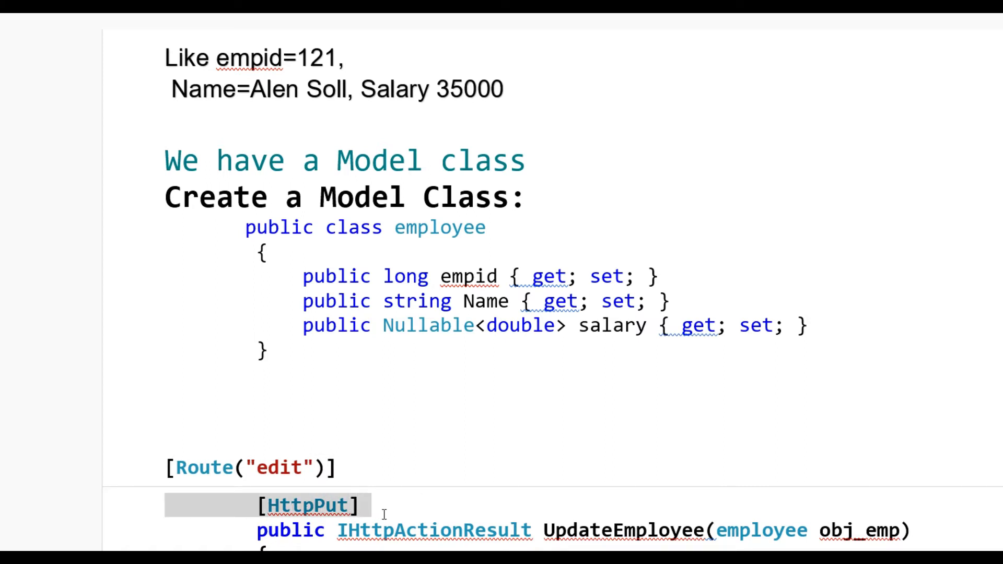
scroll("down", 3)
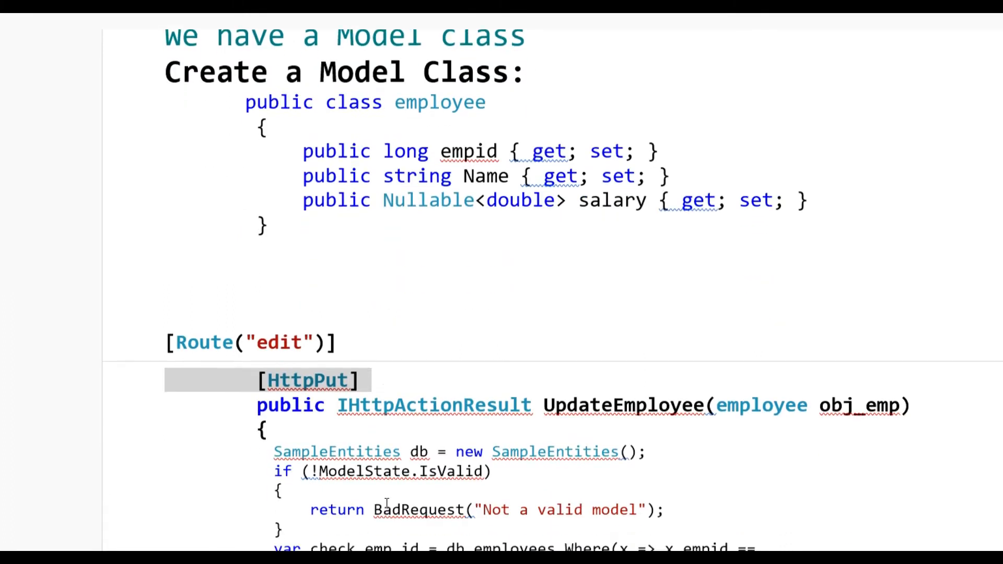
Scroll through the remaining reference code, highlighting the employee model class again.
double_click(434, 404)
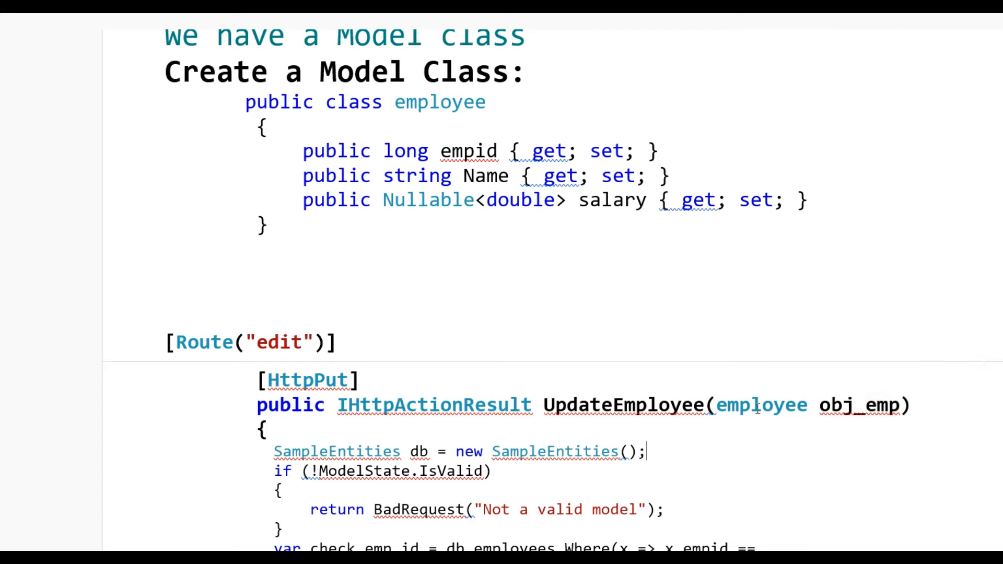
double_click(760, 405)
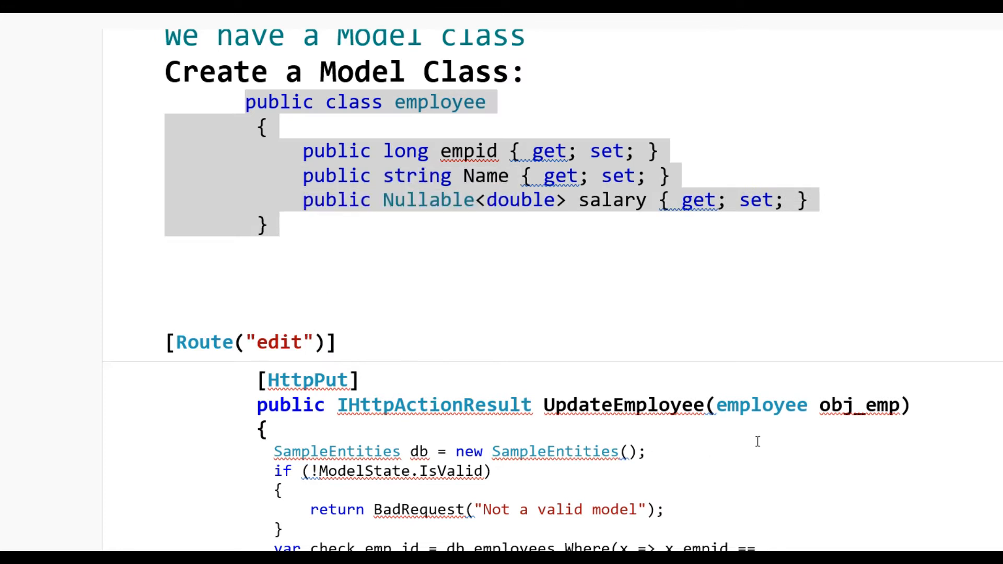
scroll("down", 3)
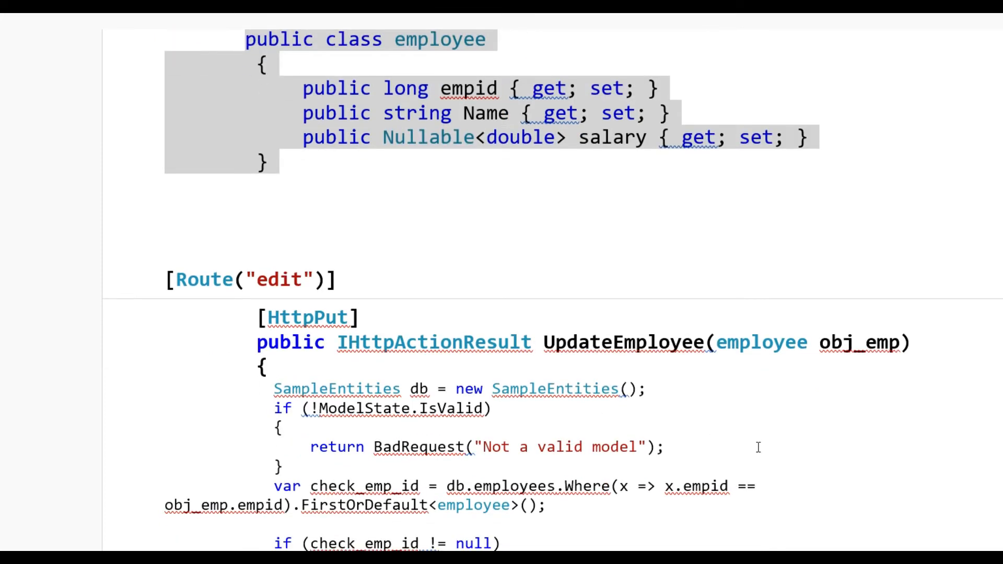
scroll("down", 3)
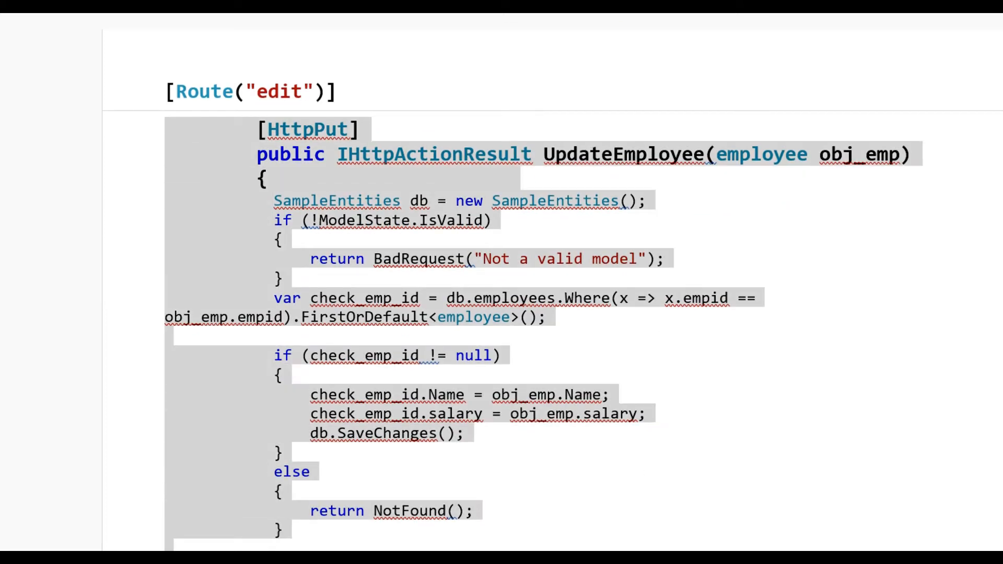
scroll("down", 3)
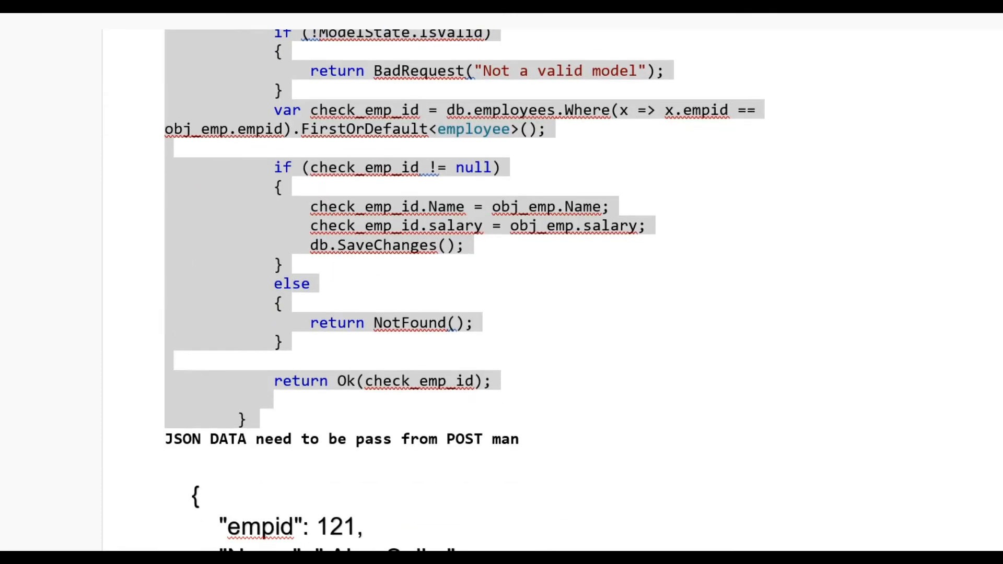
scroll("down", 3)
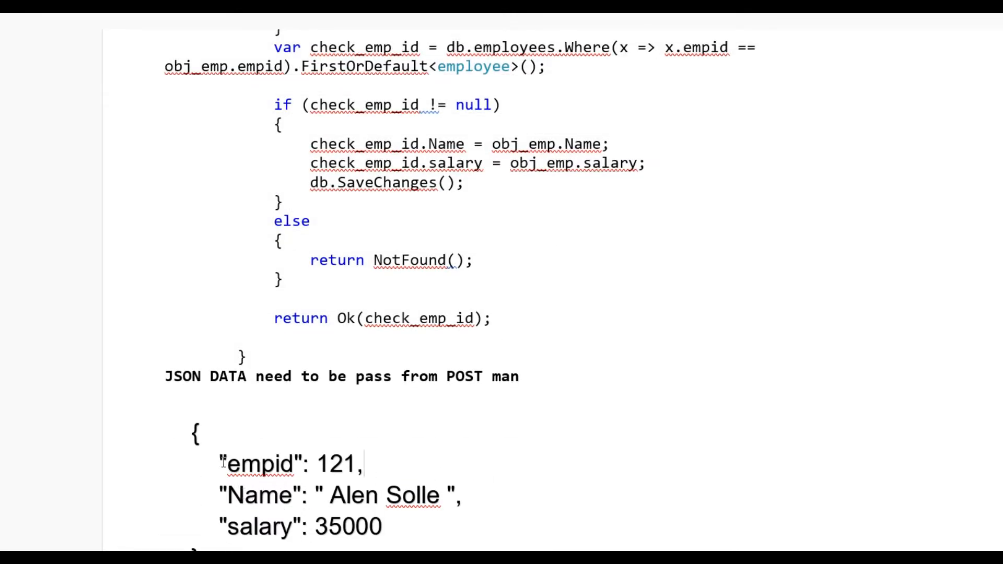
left_click_drag(220, 464, 359, 464)
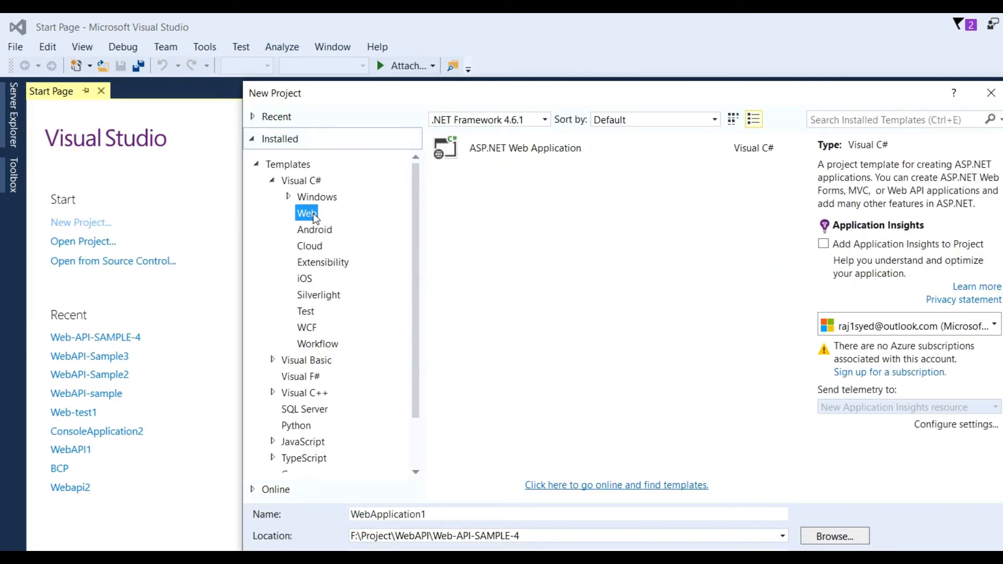
mouse_move(511, 153)
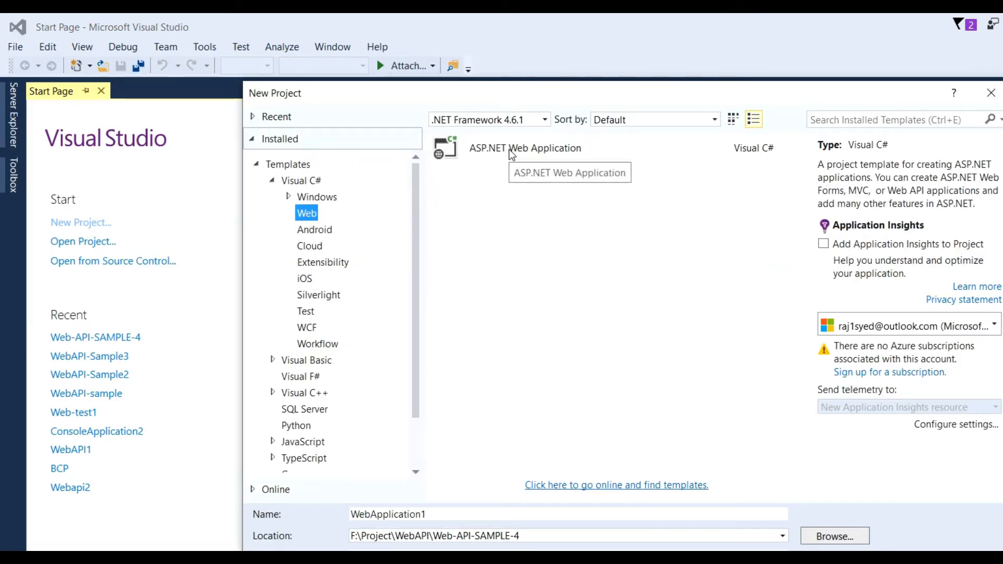
Create an ASP.NET Web Application project named Web-API-sample-Put-method.
left_click(525, 148)
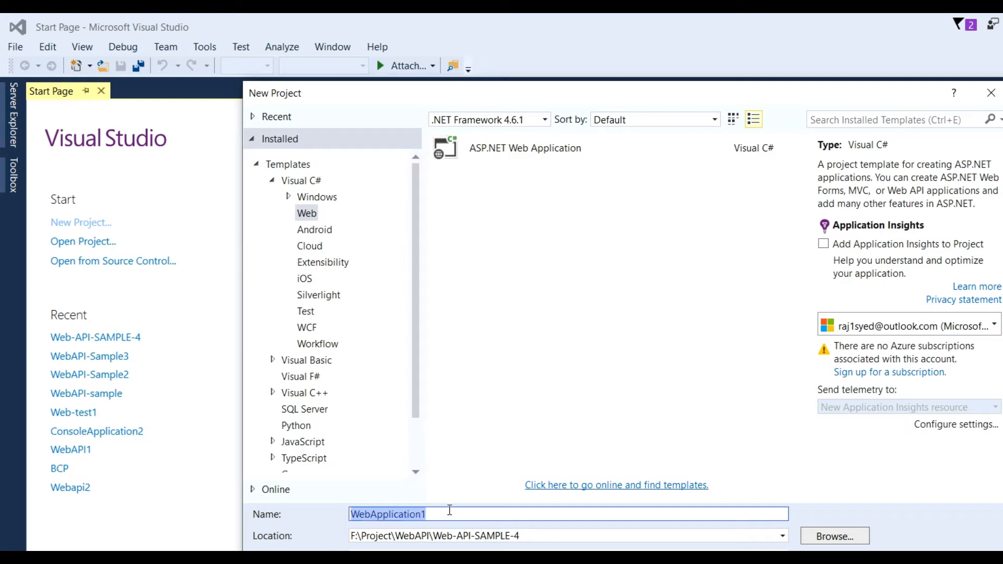
type("Webpa")
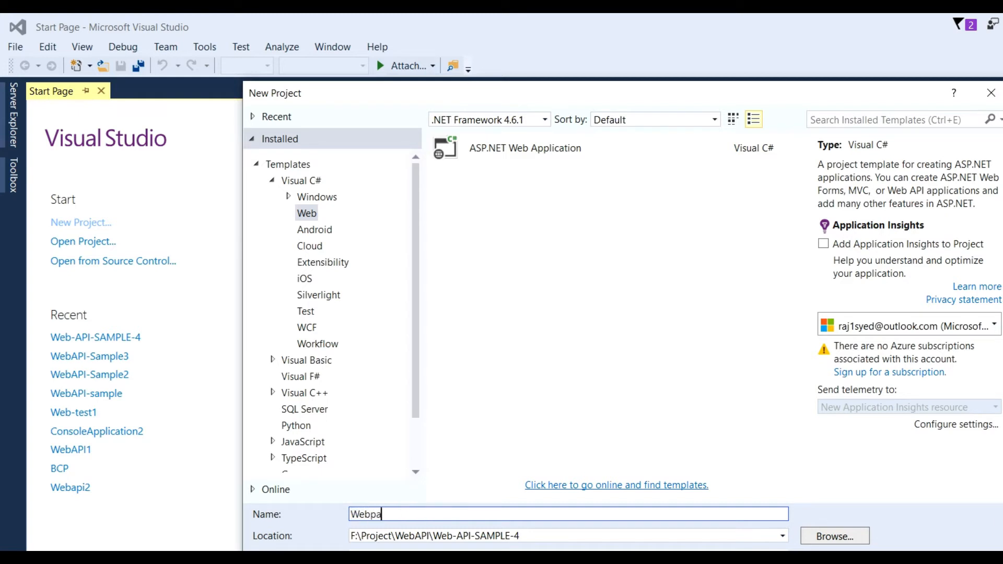
key("BackSpace")
type("-API-s")
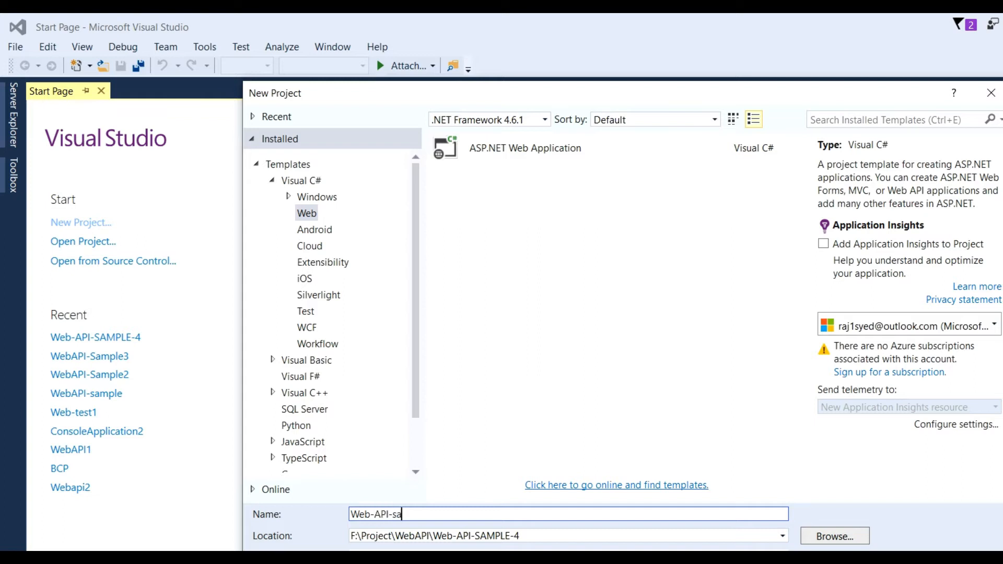
type("mple-")
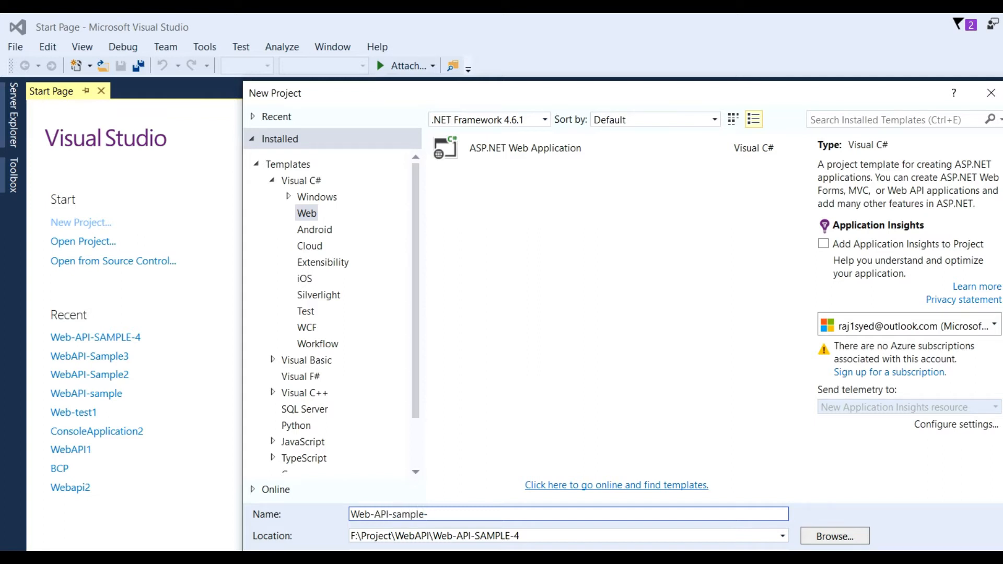
type("Put")
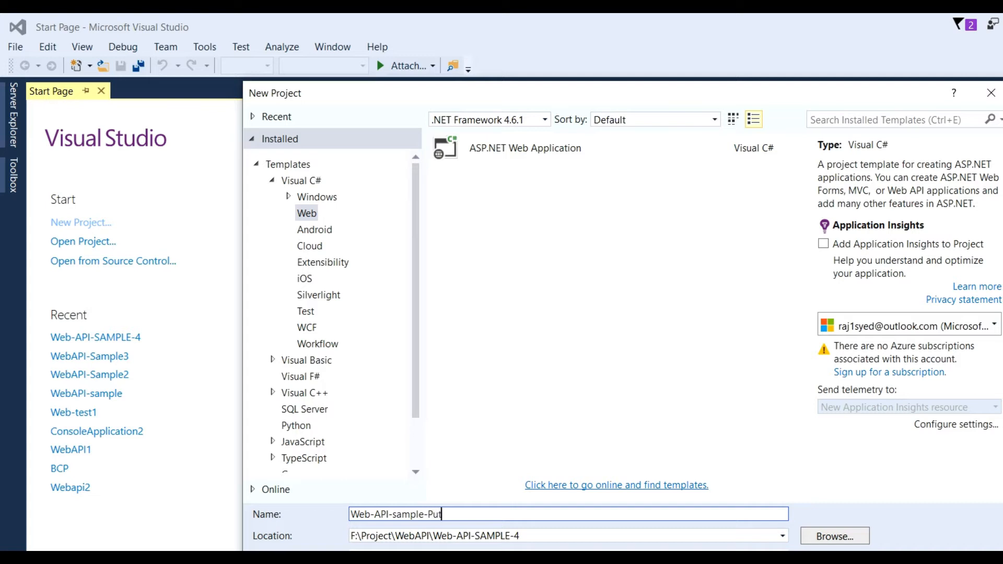
type("-meth")
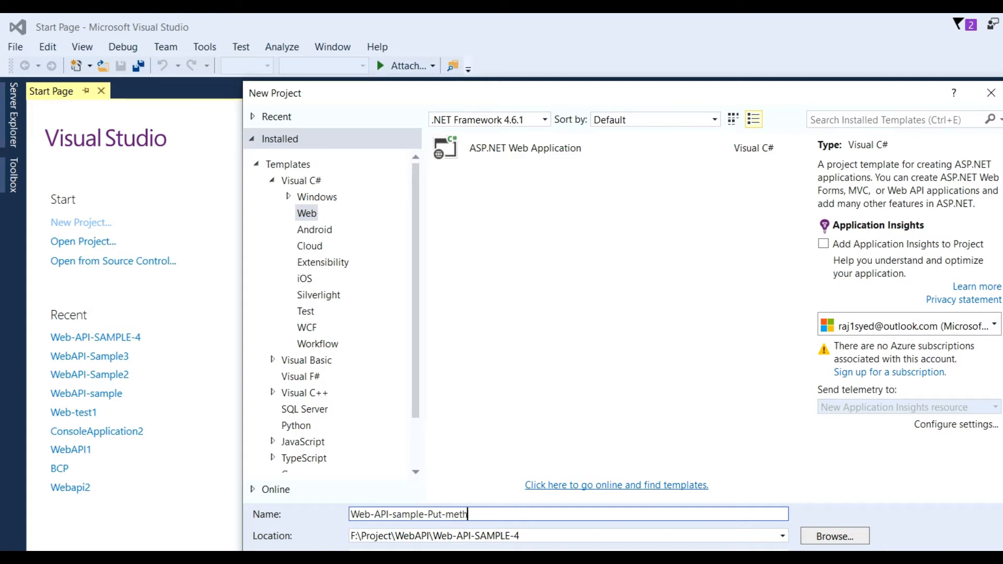
type("od")
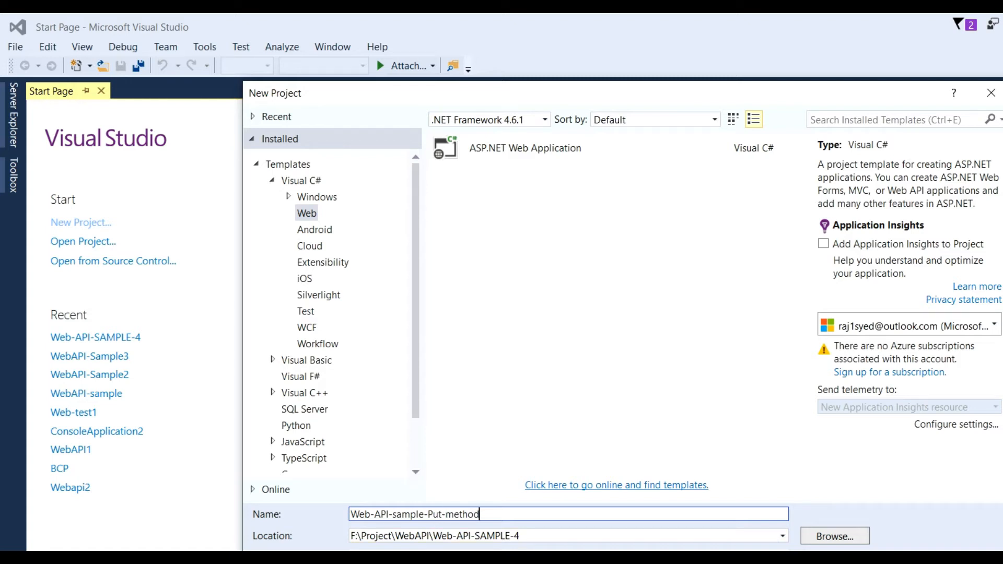
left_click(991, 93)
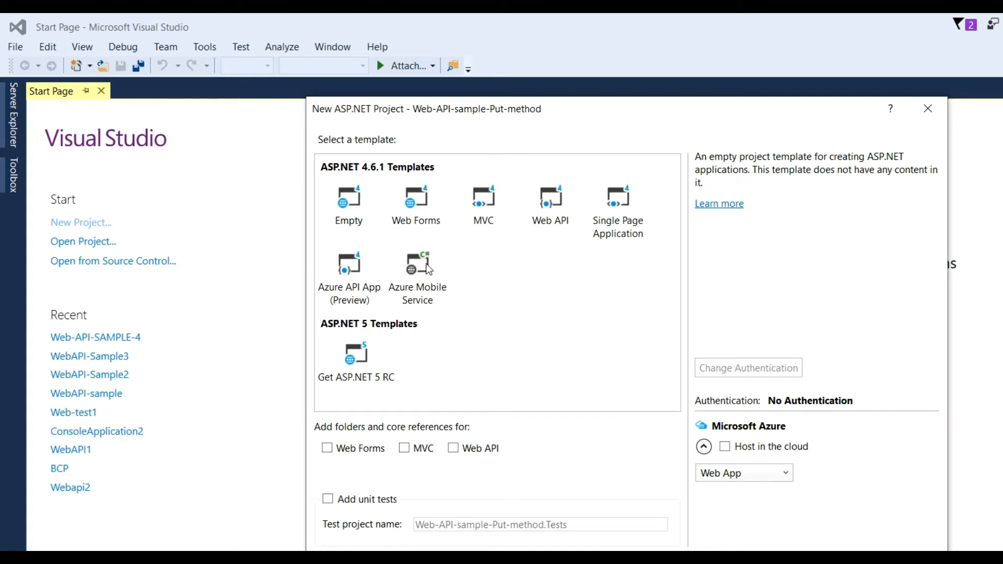
mouse_move(345, 186)
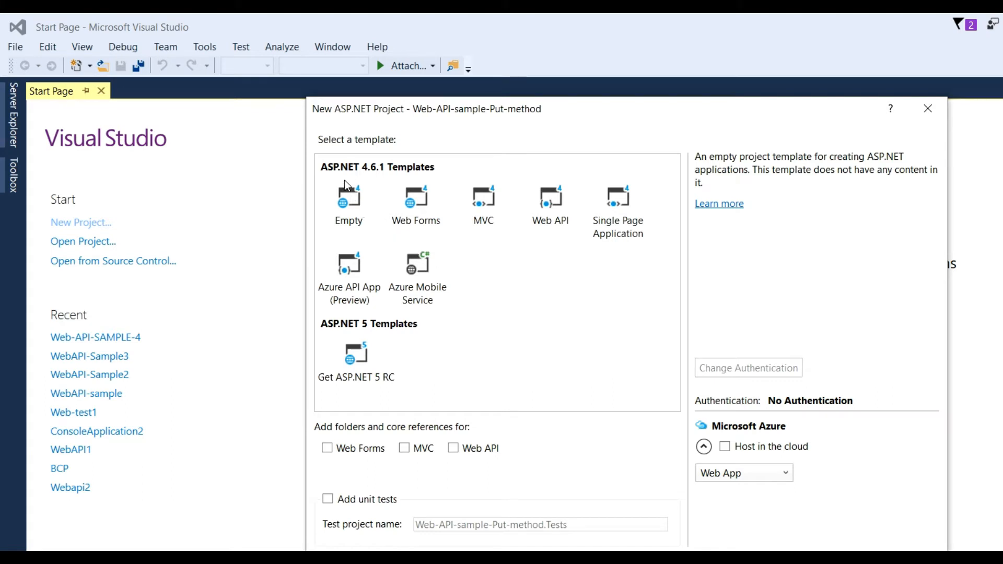
mouse_move(404, 178)
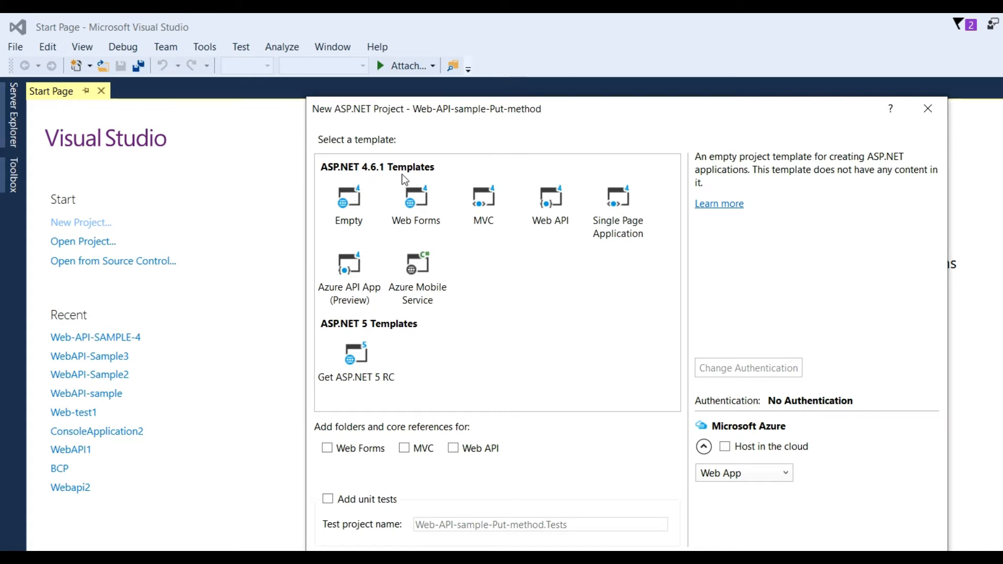
Choose the Empty template with Web API core references included.
left_click(349, 204)
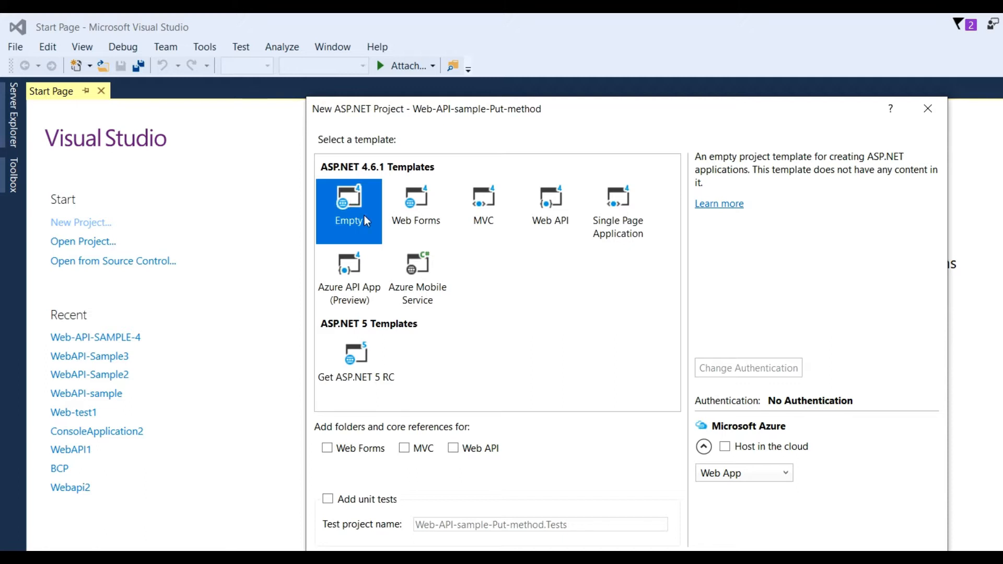
mouse_move(470, 443)
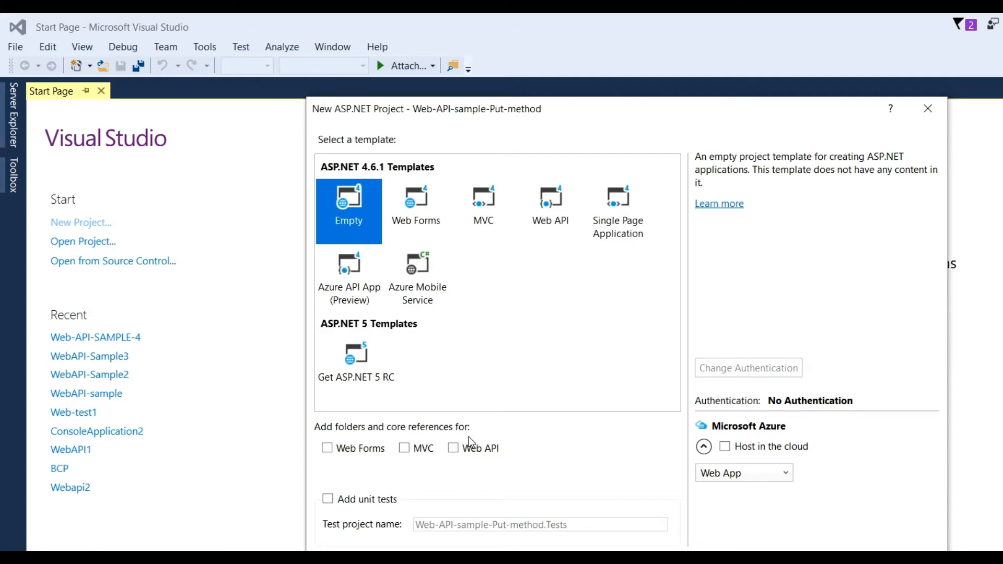
left_click(454, 448)
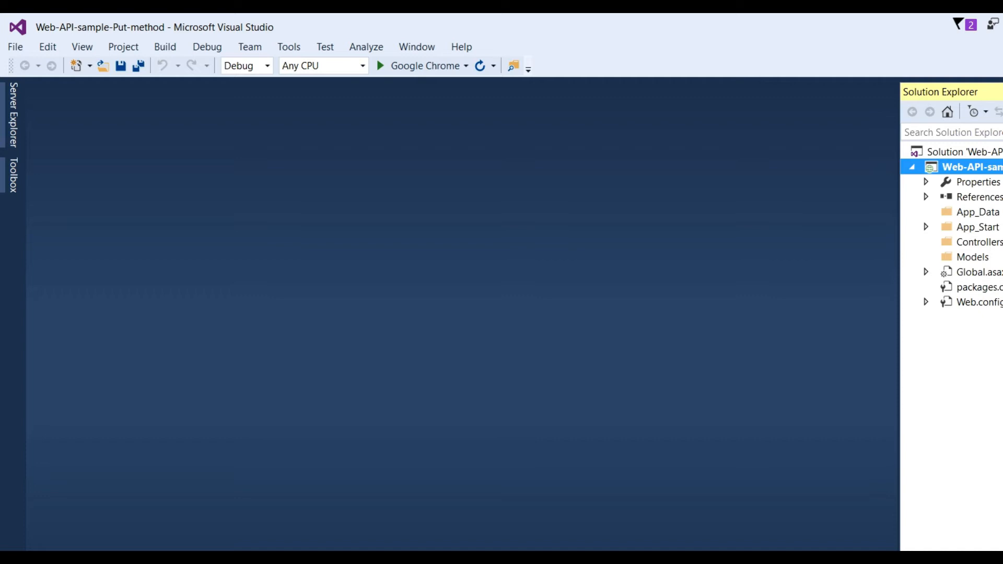
mouse_move(937, 237)
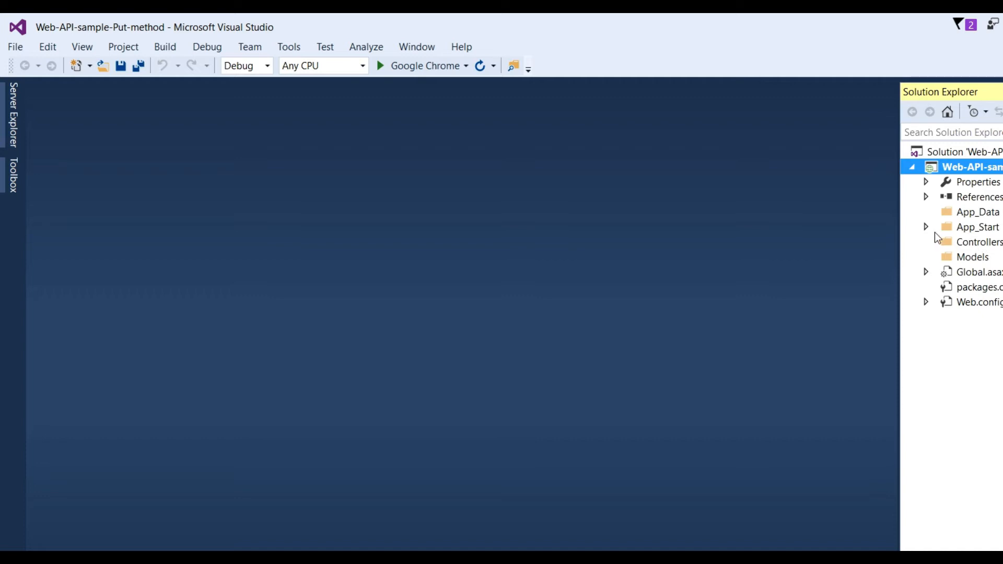
mouse_move(962, 264)
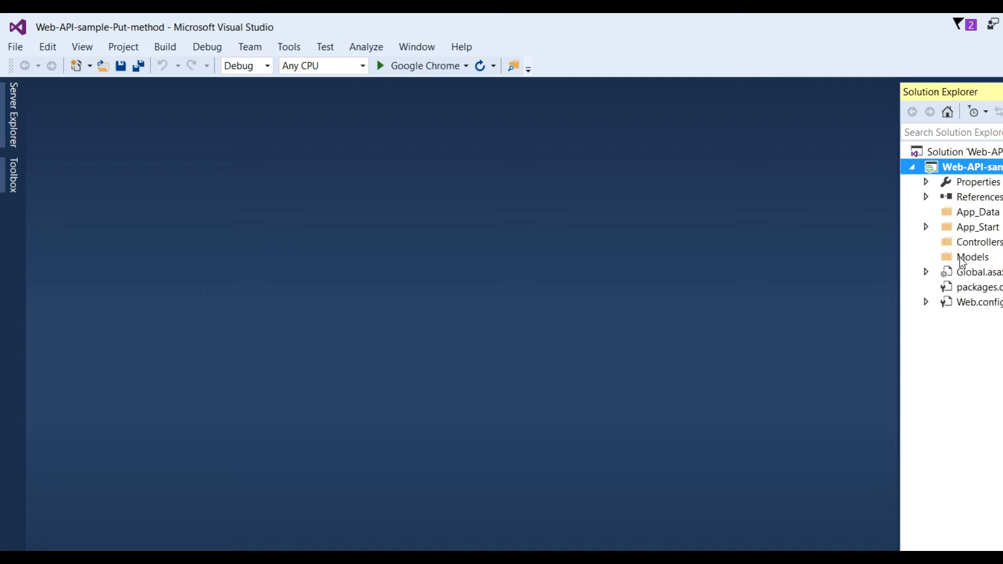
Show the Add submenu for the Models folder in Solution Explorer.
left_click(973, 257)
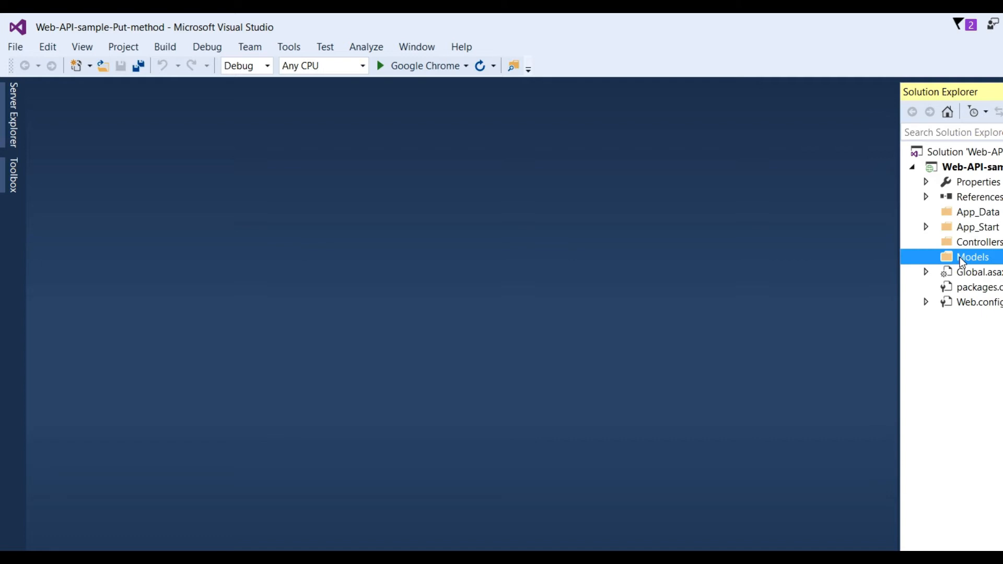
mouse_move(958, 262)
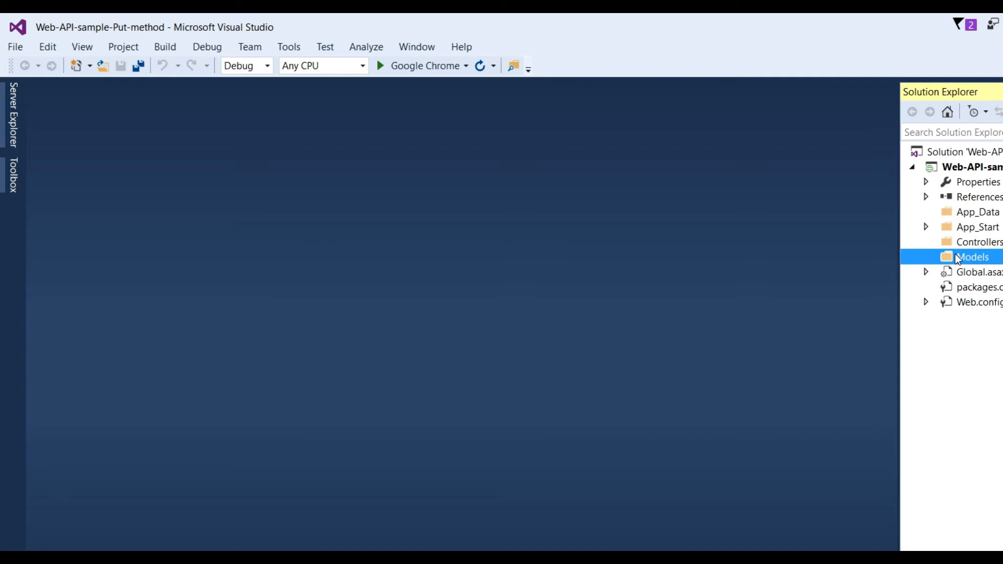
right_click(971, 257)
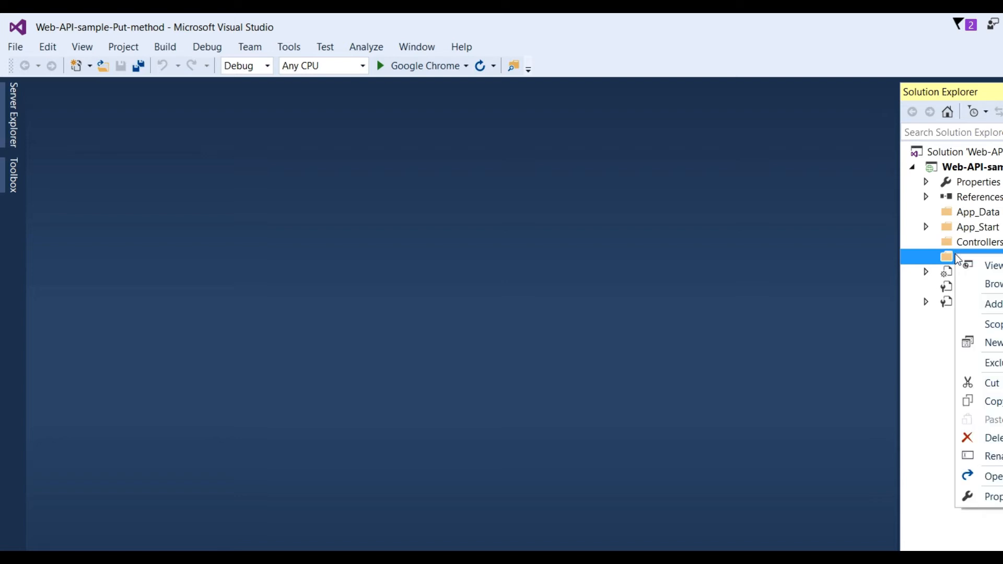
left_click(993, 304)
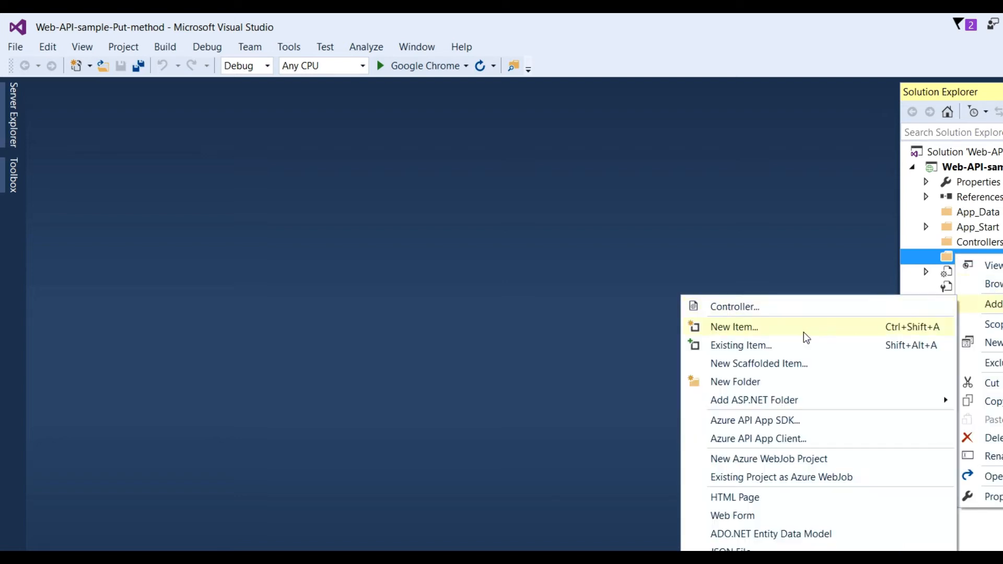
Add a new ADO.NET Entity Data Model item from the Data templates to Models.
left_click(734, 326)
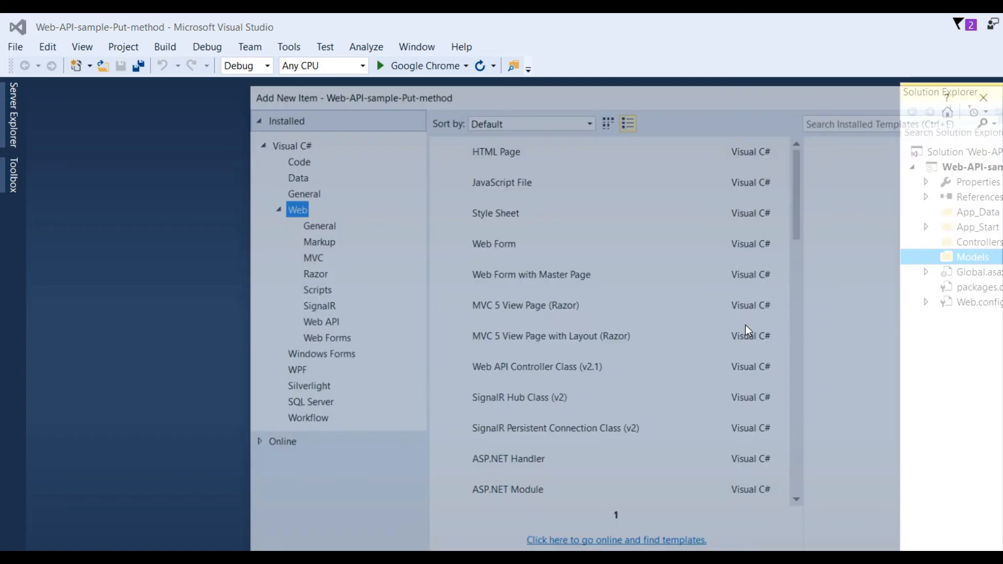
left_click(292, 174)
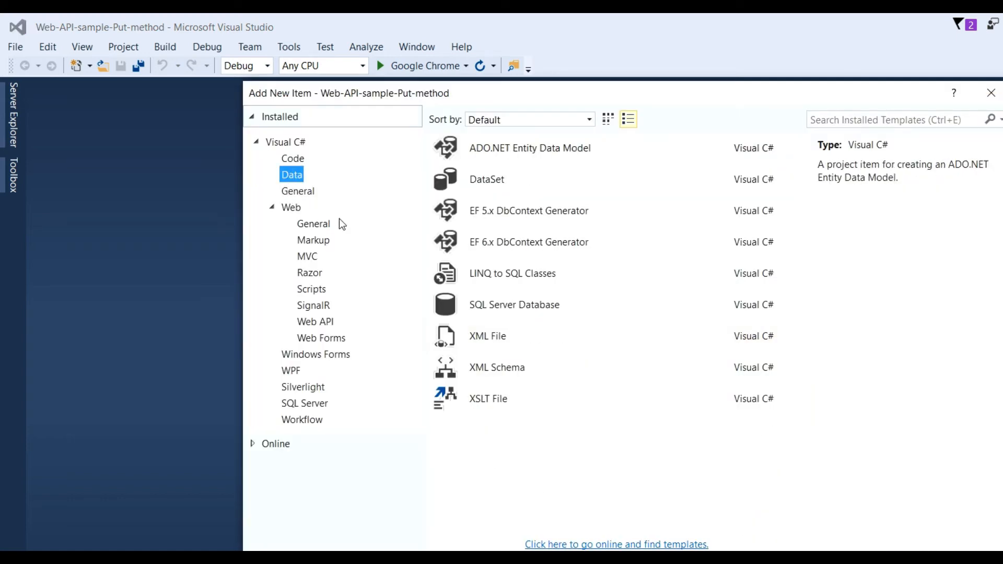
mouse_move(551, 154)
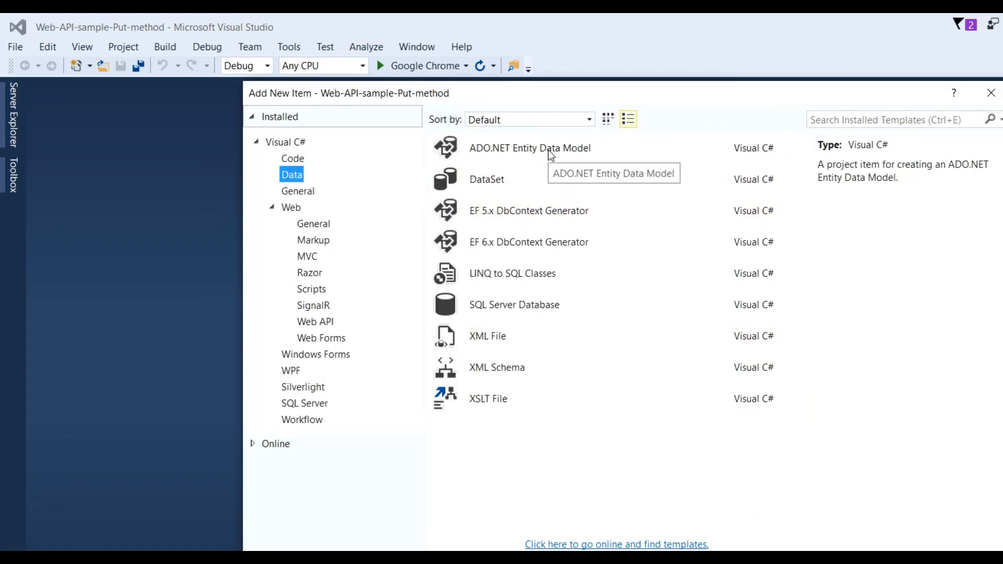
left_click(530, 148)
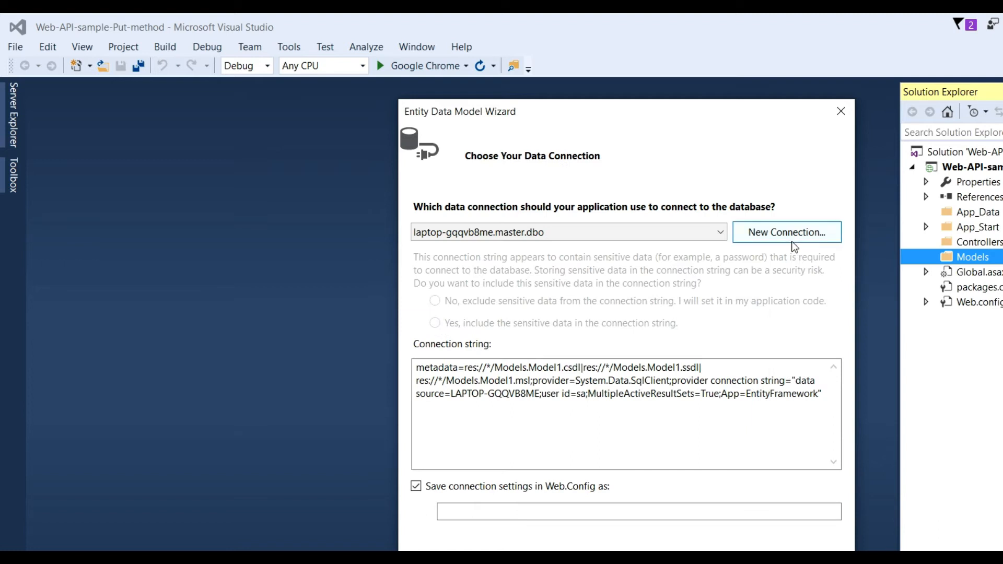
Define a new connection to server LAPTOP-GQQVB8ME using SQL Server authentication, user sa, database Sample.
left_click(786, 232)
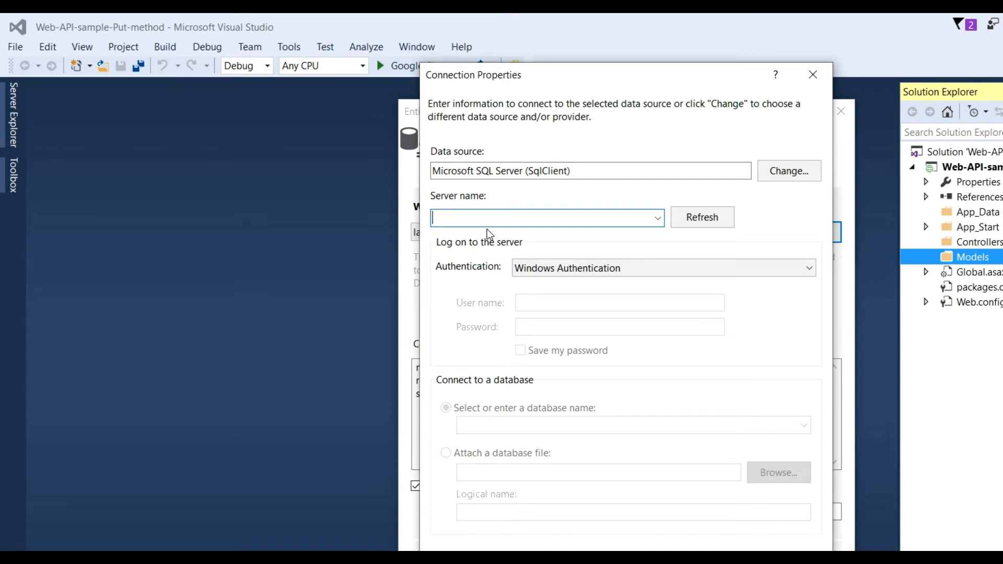
type("LAPTOP-GQQVB8ME")
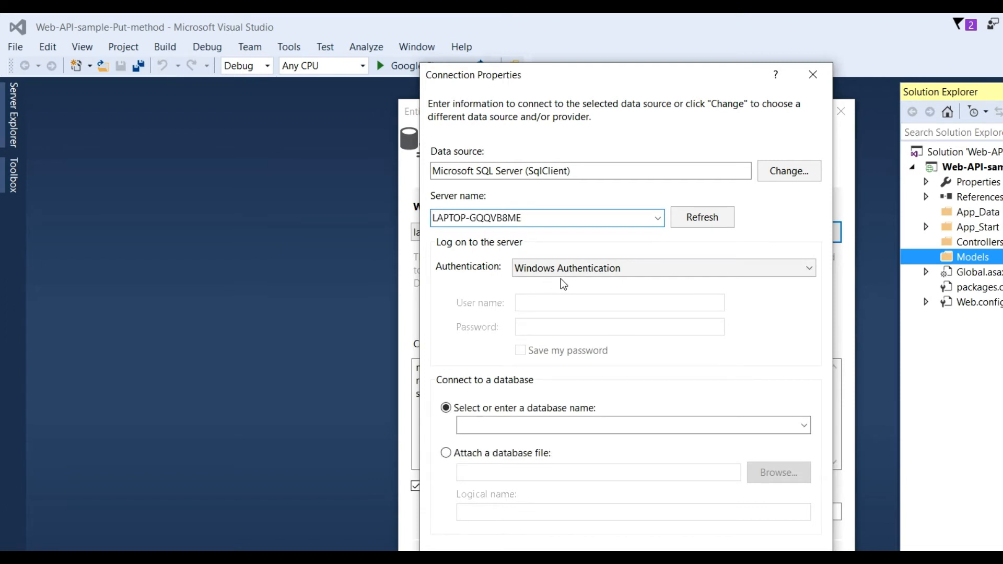
left_click(663, 267)
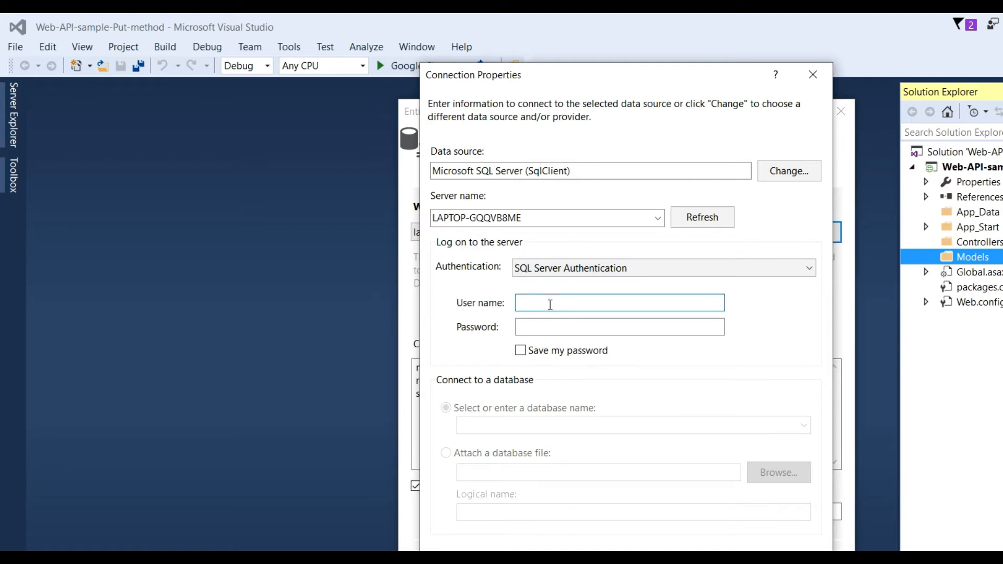
mouse_move(546, 247)
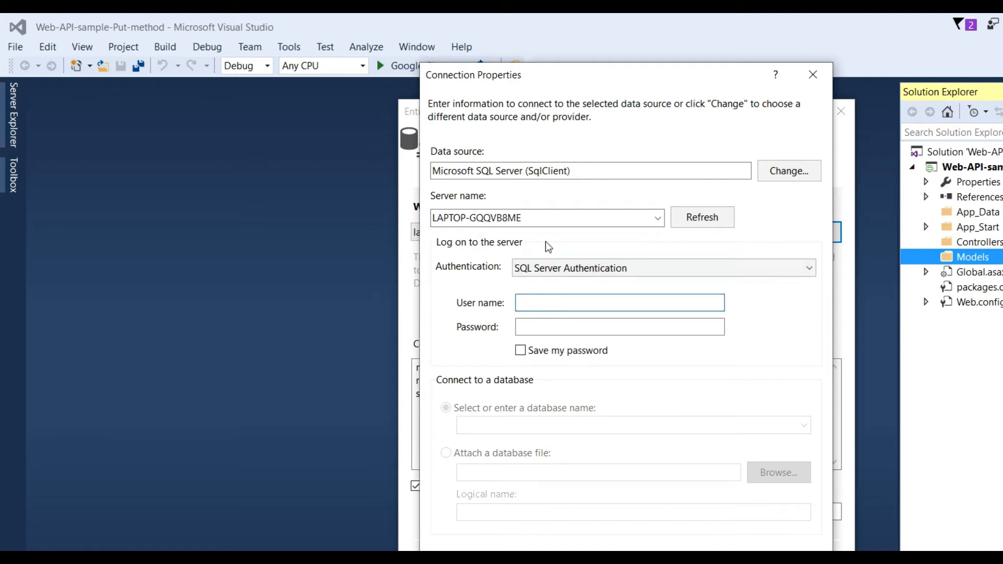
left_click(541, 217)
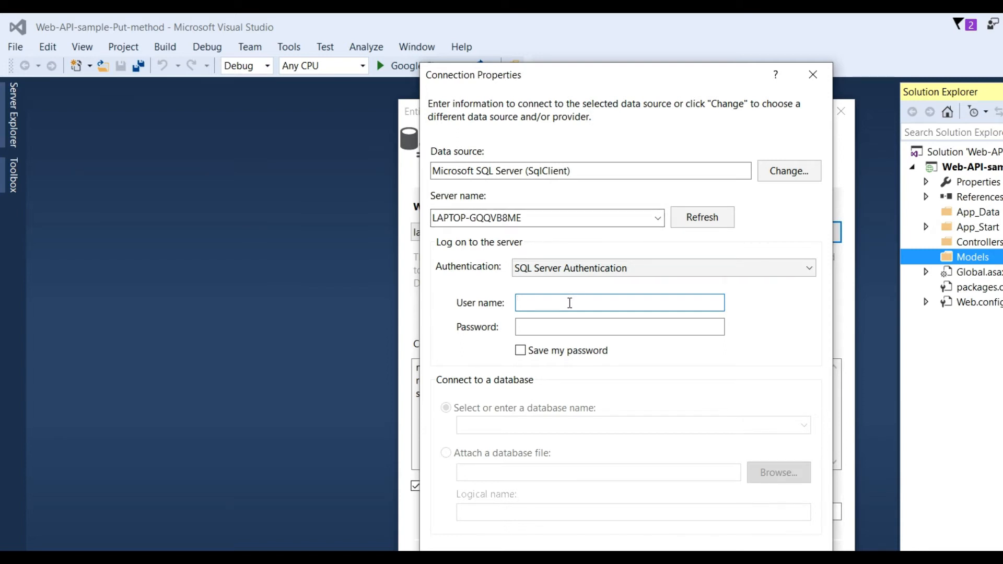
type("sa")
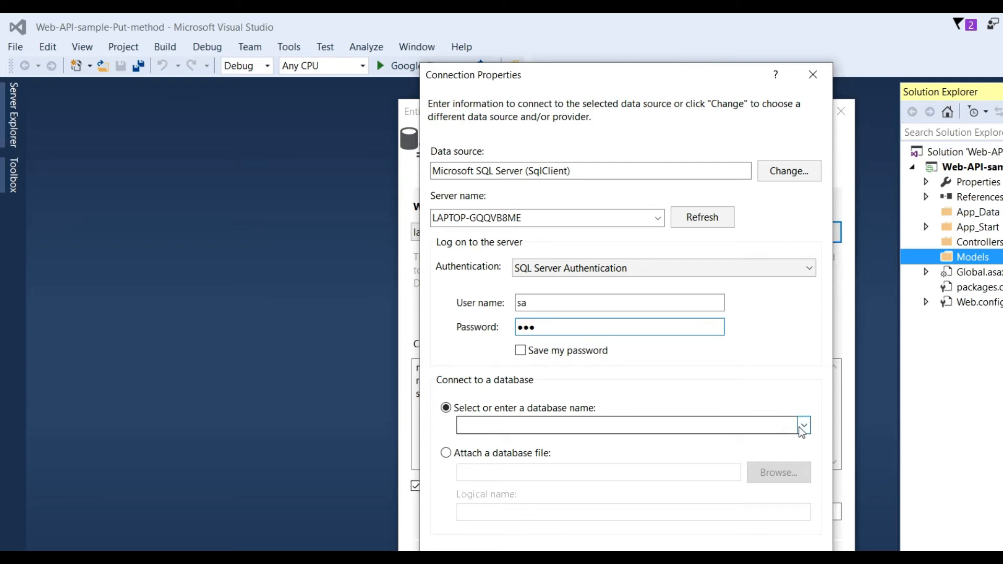
left_click(803, 425)
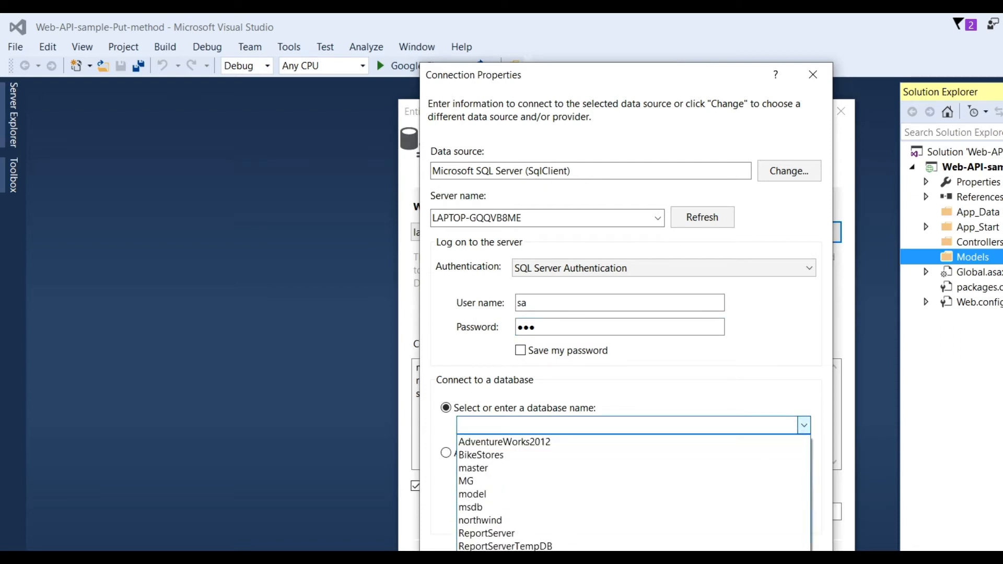
type("Sample")
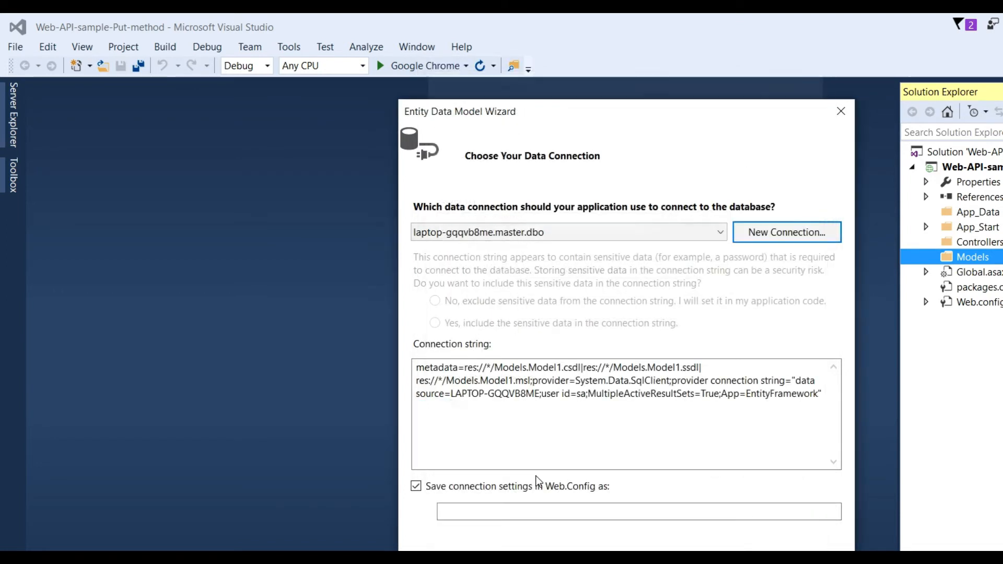
Include the employees table in the model and generate Model1.edmx.
left_click(434, 323)
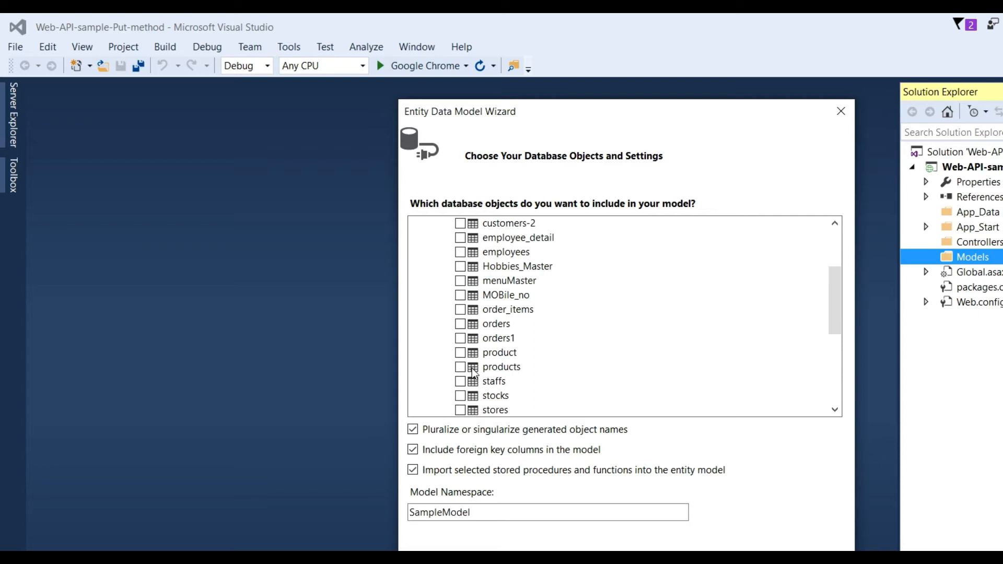
scroll("down", 3)
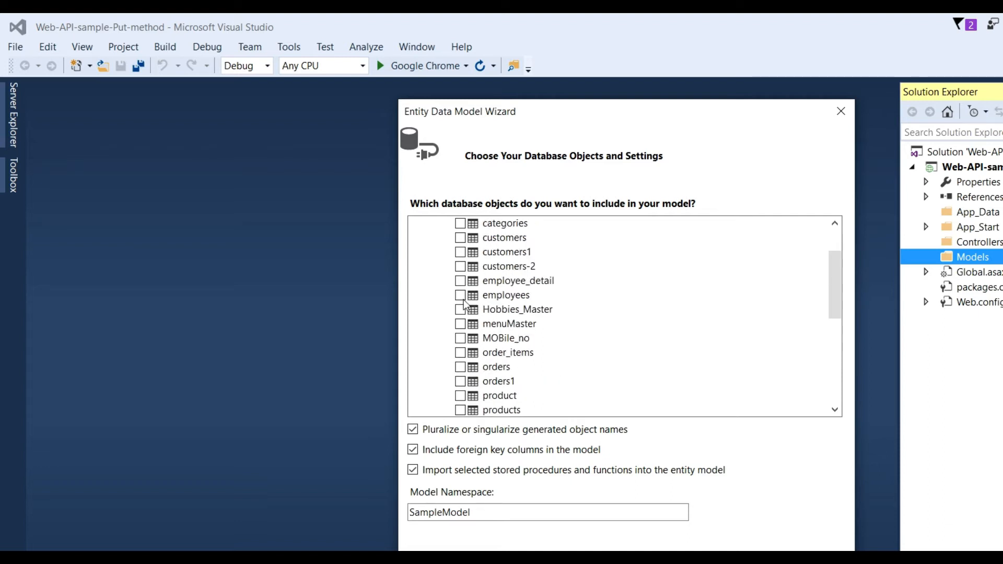
left_click(460, 295)
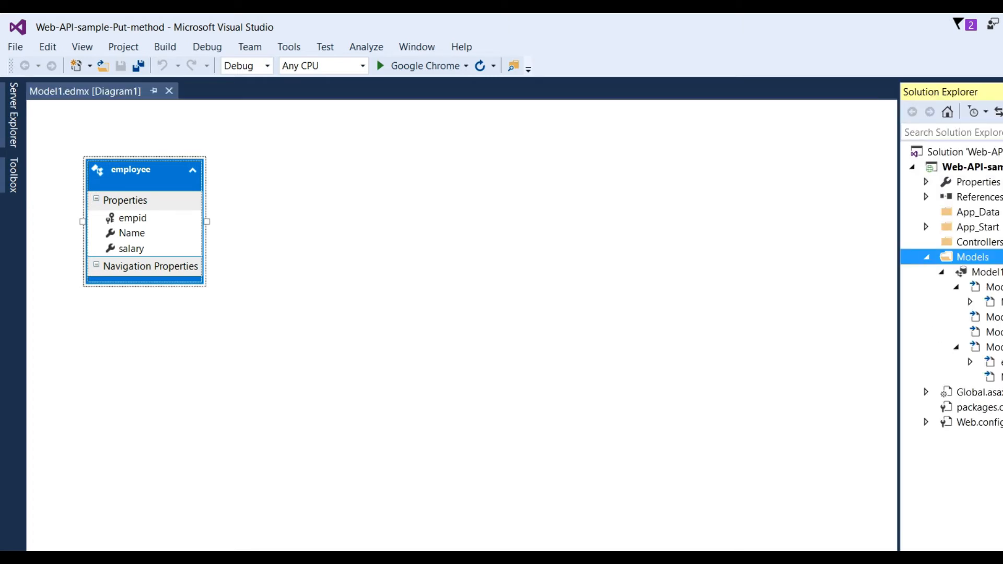
View the generated employee.cs class with its empid, Name and salary properties.
left_click(991, 362)
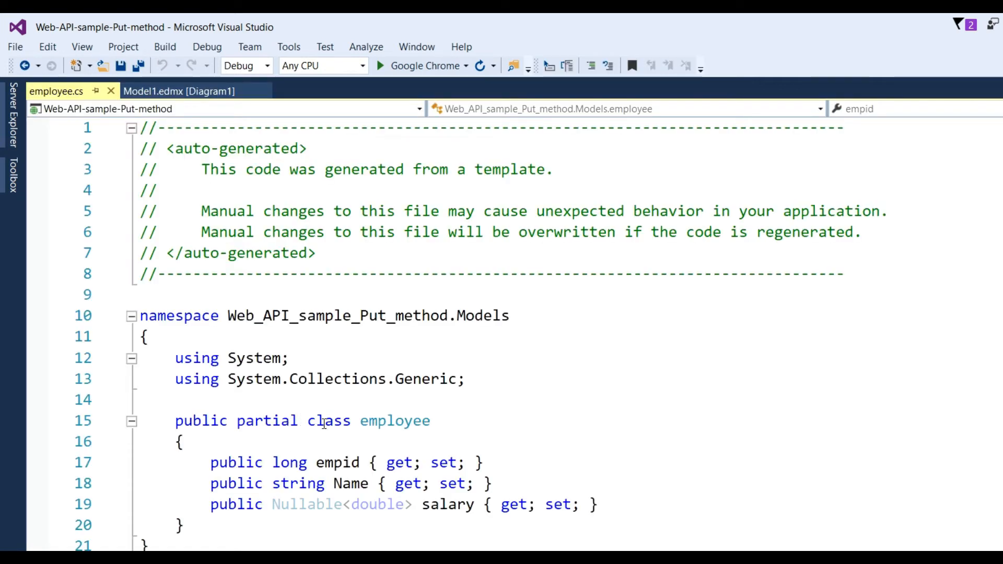
double_click(395, 421)
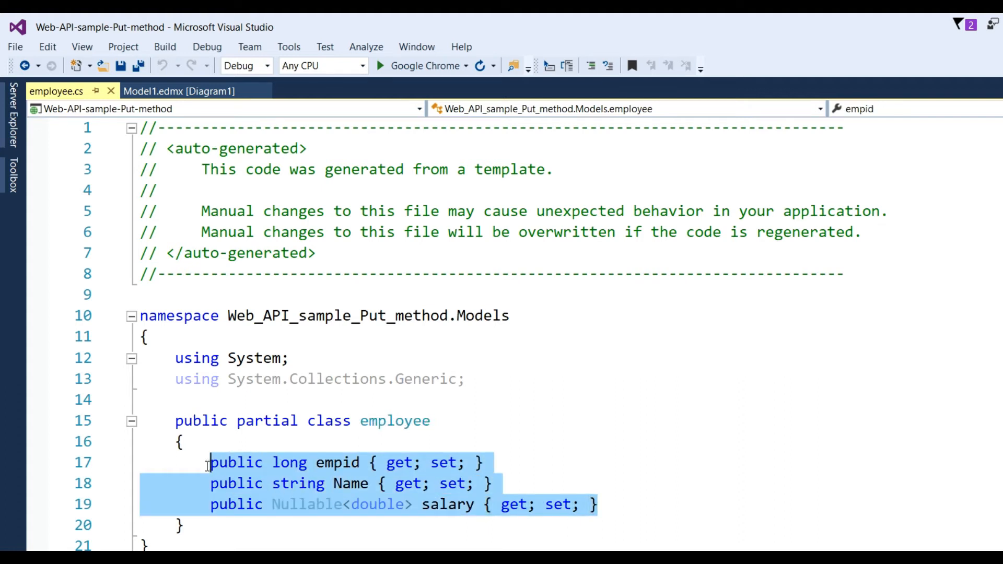
mouse_move(634, 456)
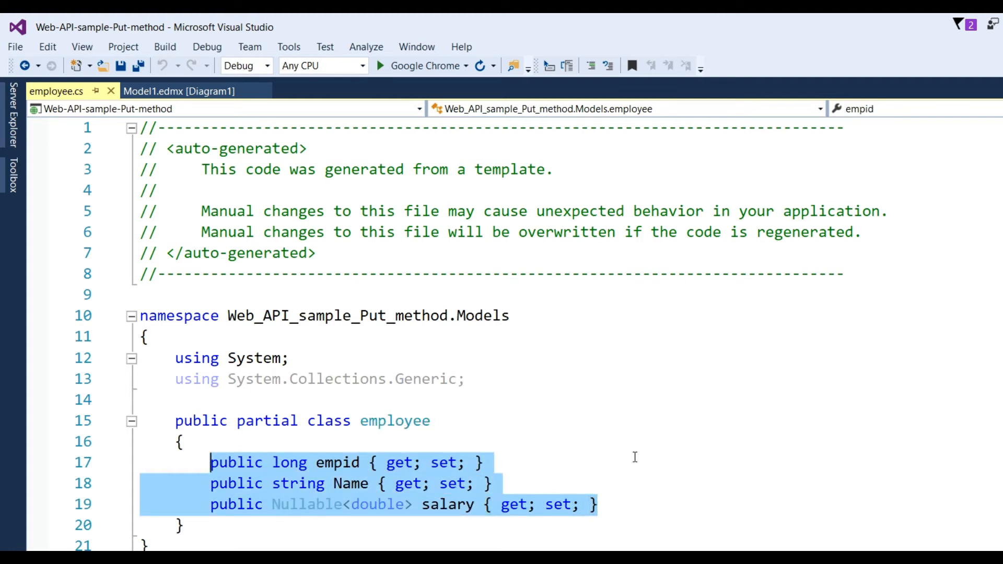
left_click(483, 463)
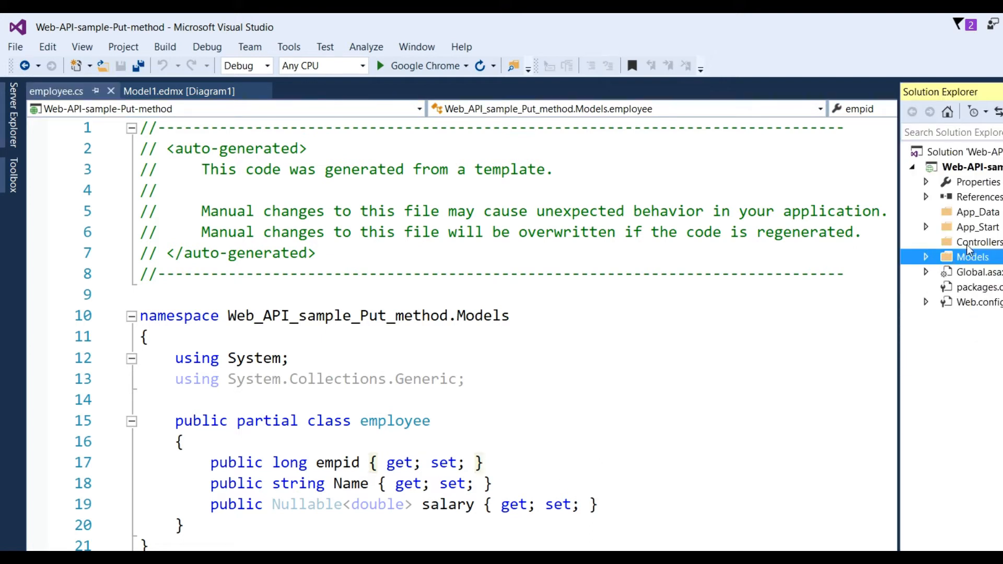
Add an empty Web API 2 controller named EmployeeController to the Controllers folder.
right_click(979, 241)
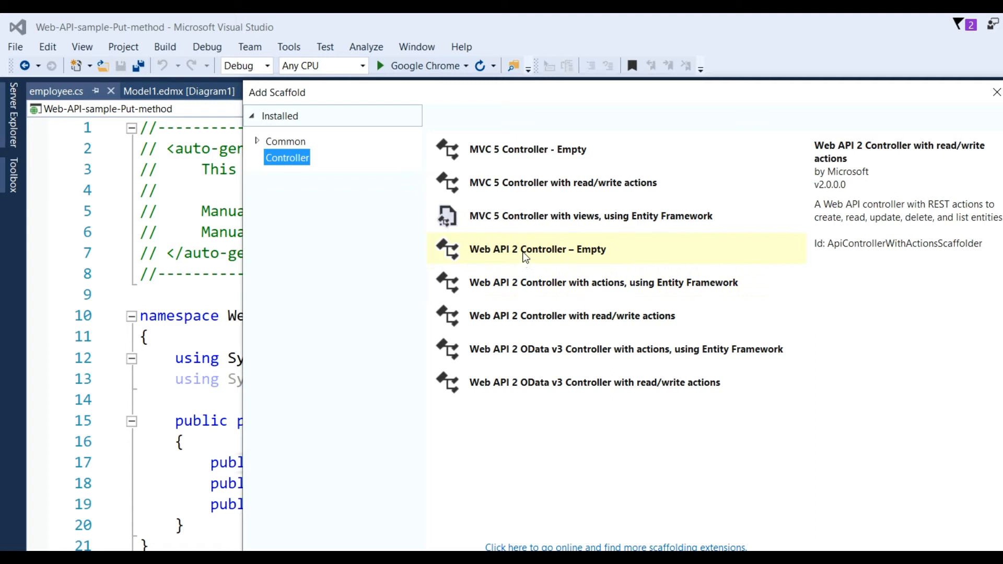
left_click(537, 249)
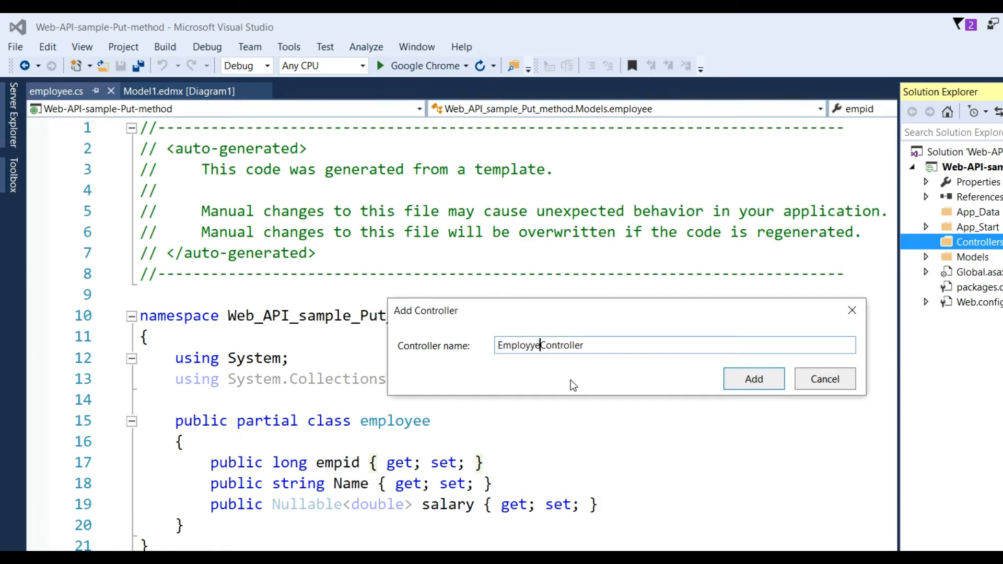
key("backspace")
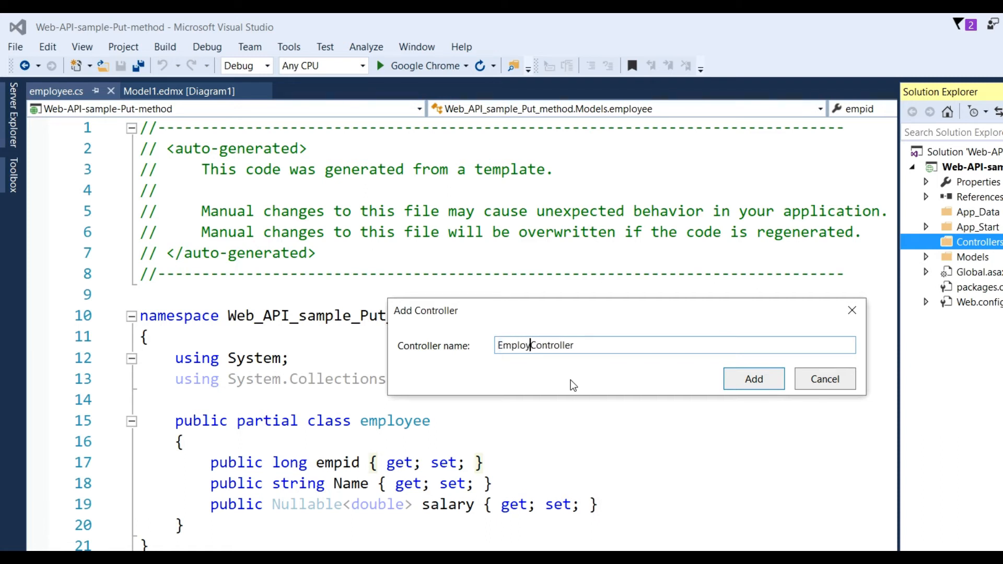
type("ee")
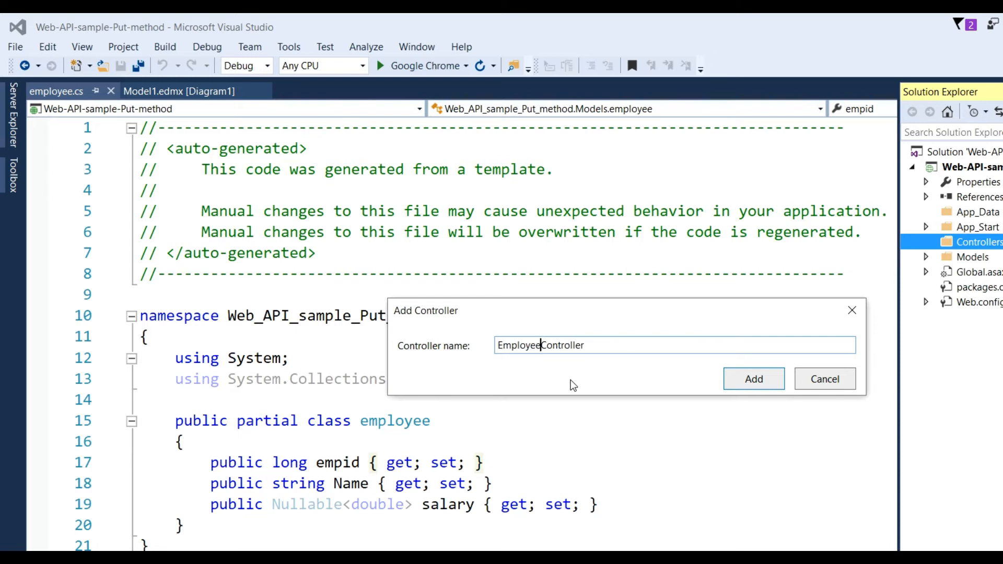
left_click(754, 378)
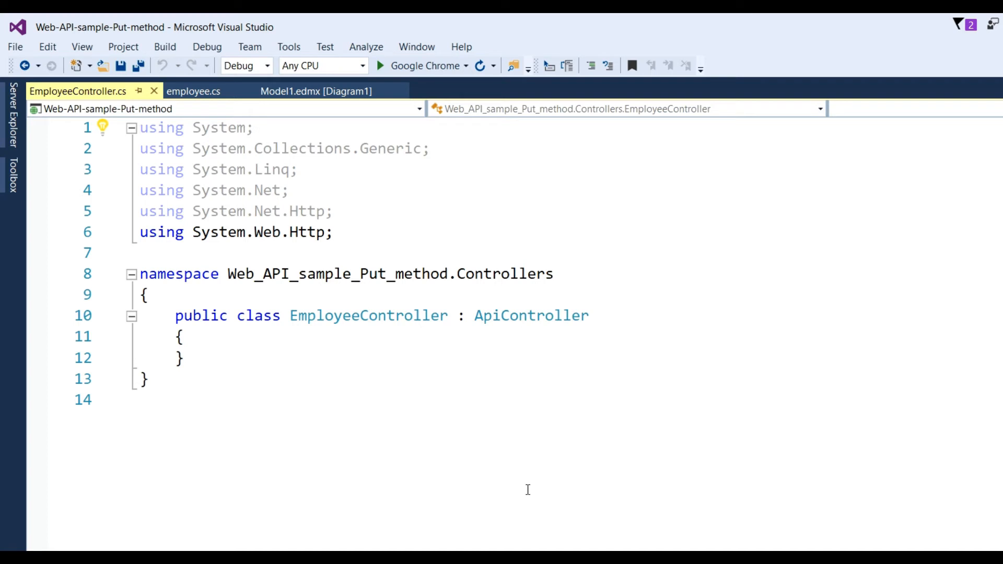
Add a [RoutePrefix("api/employee")] attribute above the EmployeeController class.
double_click(368, 315)
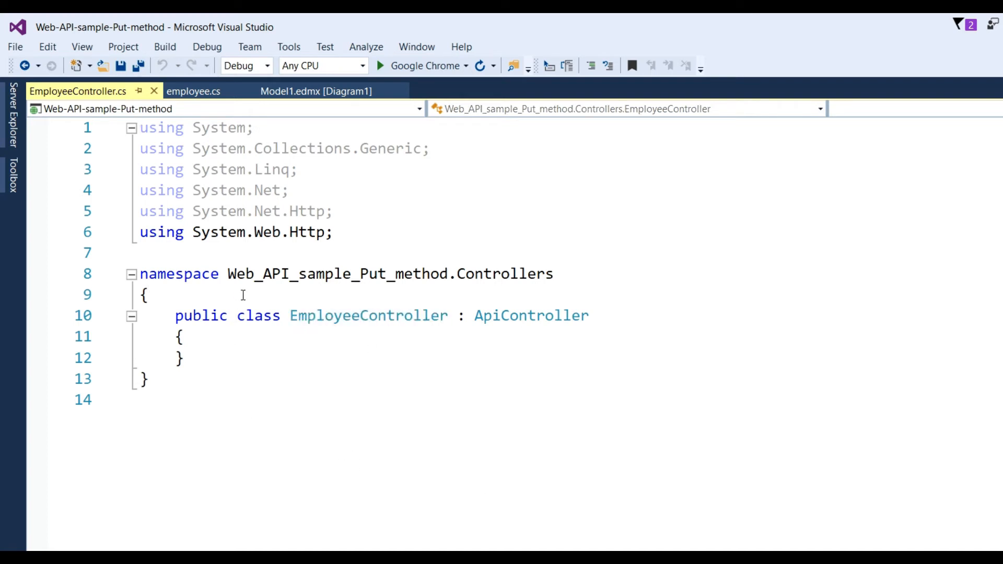
key("enter")
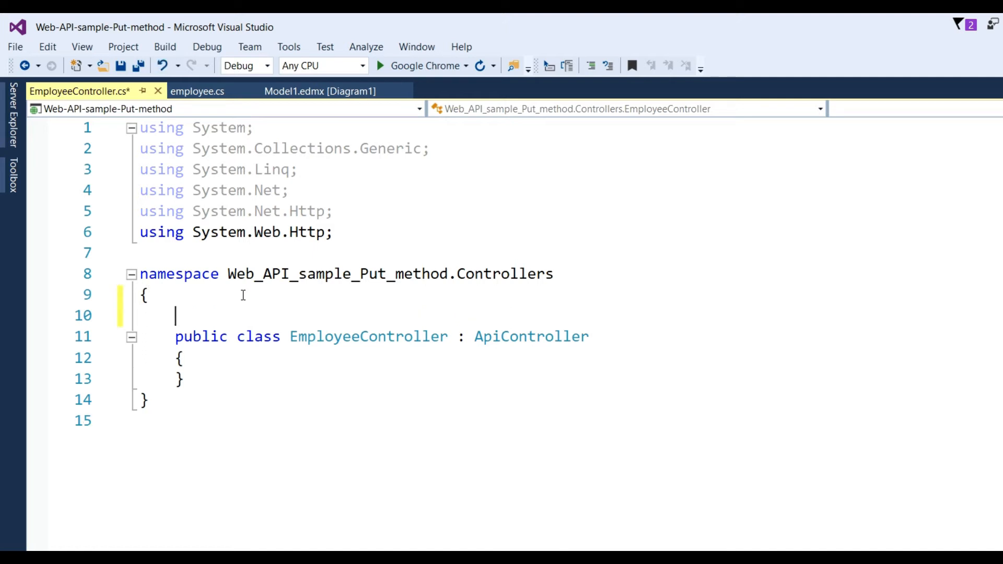
type("[rou")
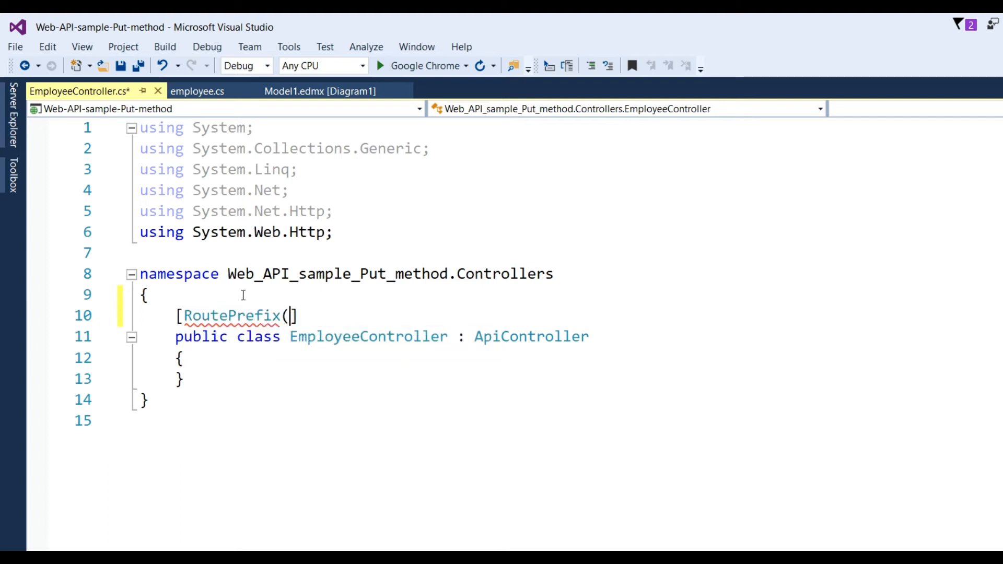
type(")")
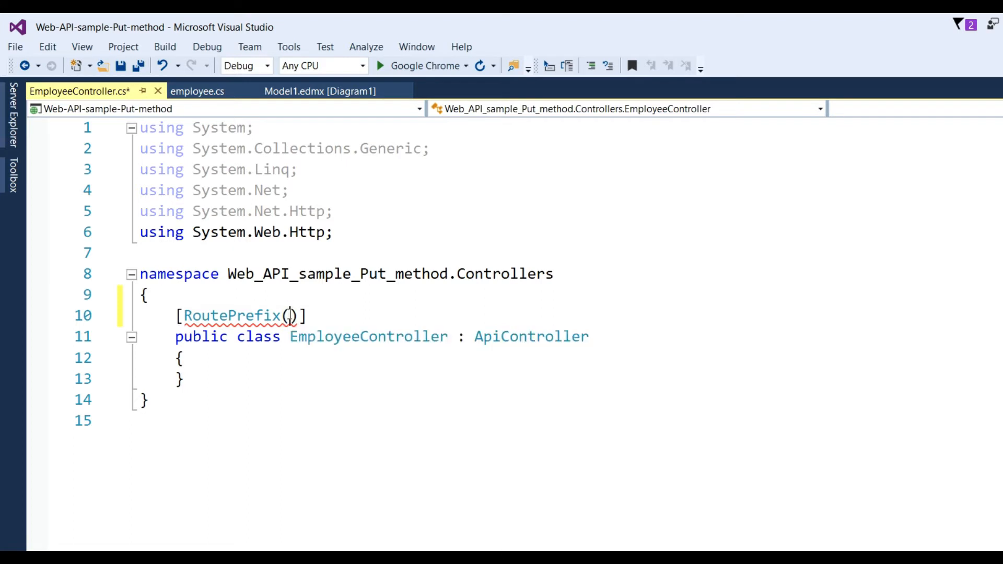
type("\"\"")
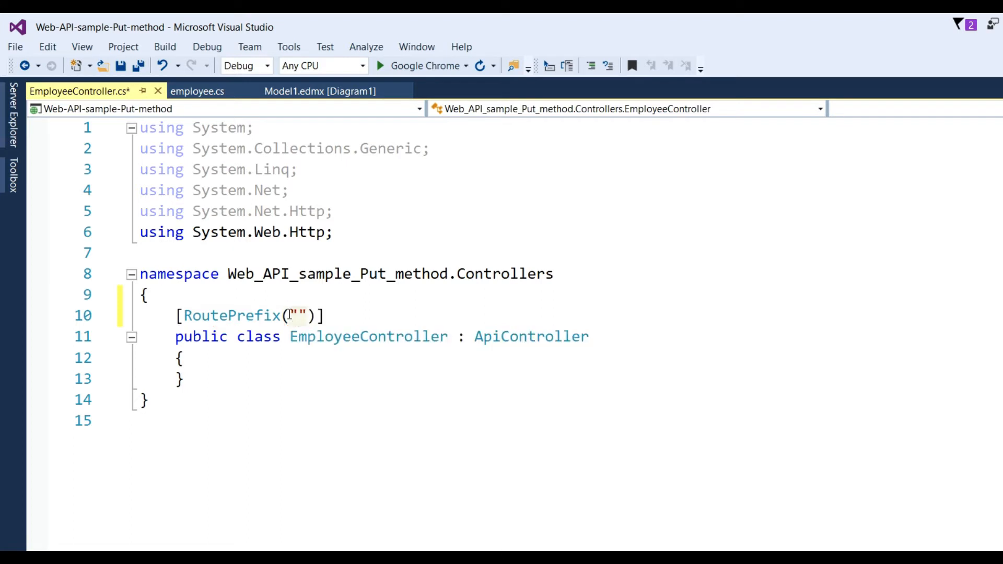
type("api/employee")
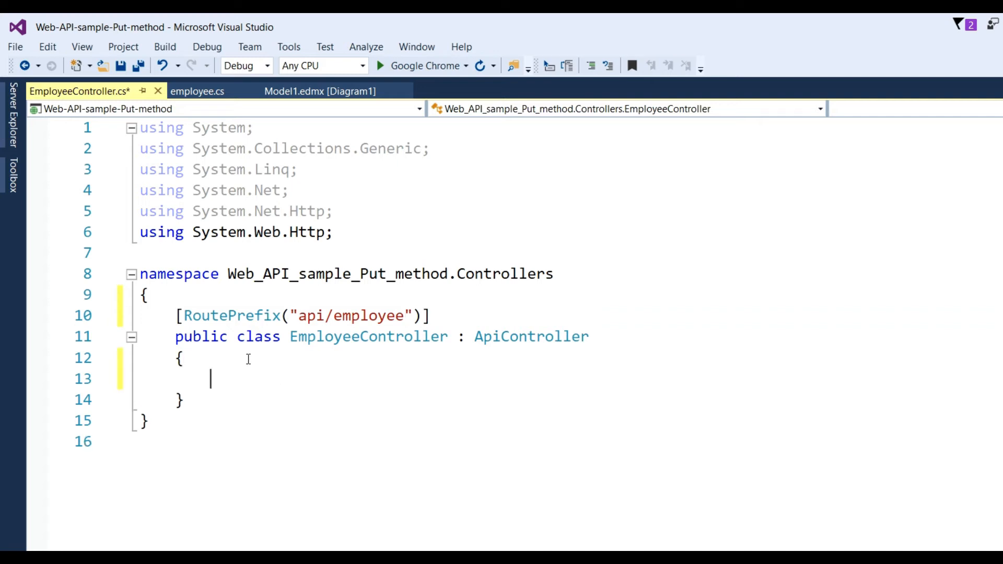
Declare a public IHttpActionResult EditEmplyee() method inside the class.
type("p")
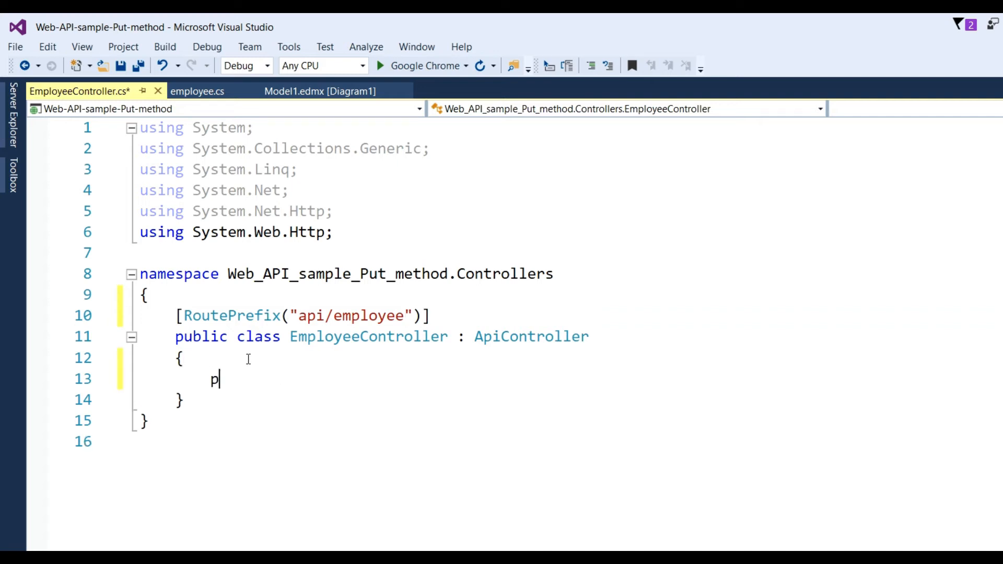
type("ublic")
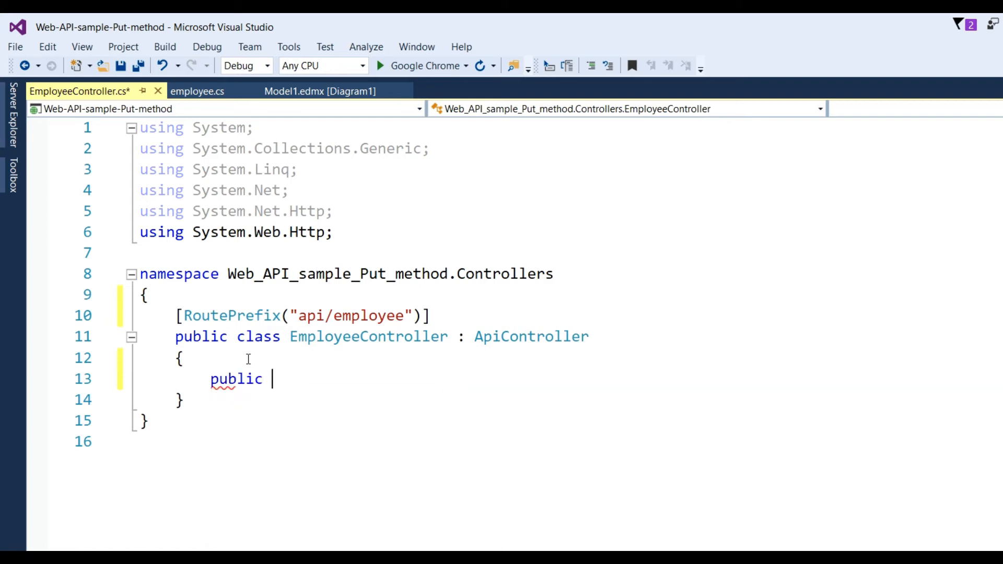
type("it")
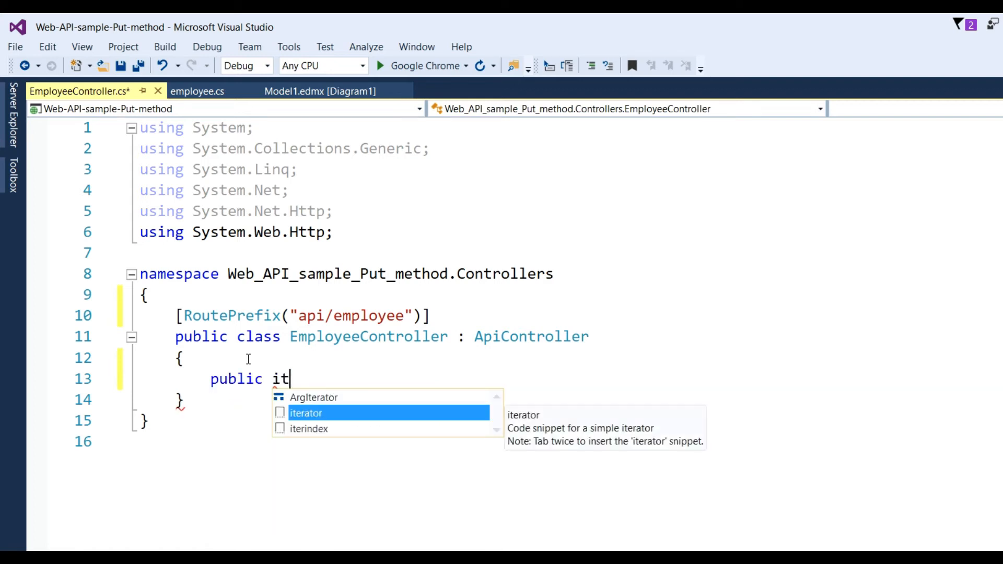
type("HttpActionResult")
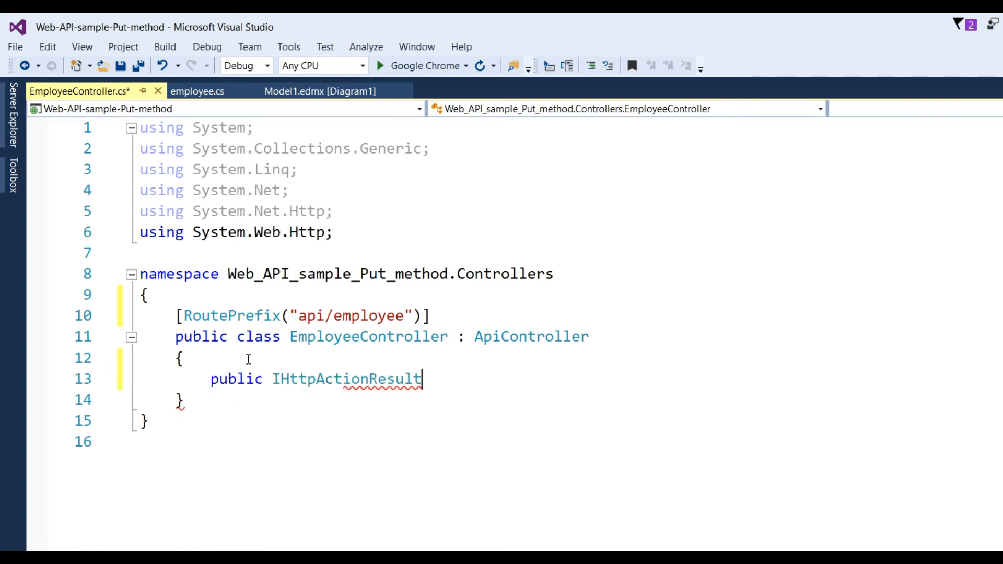
double_click(346, 378)
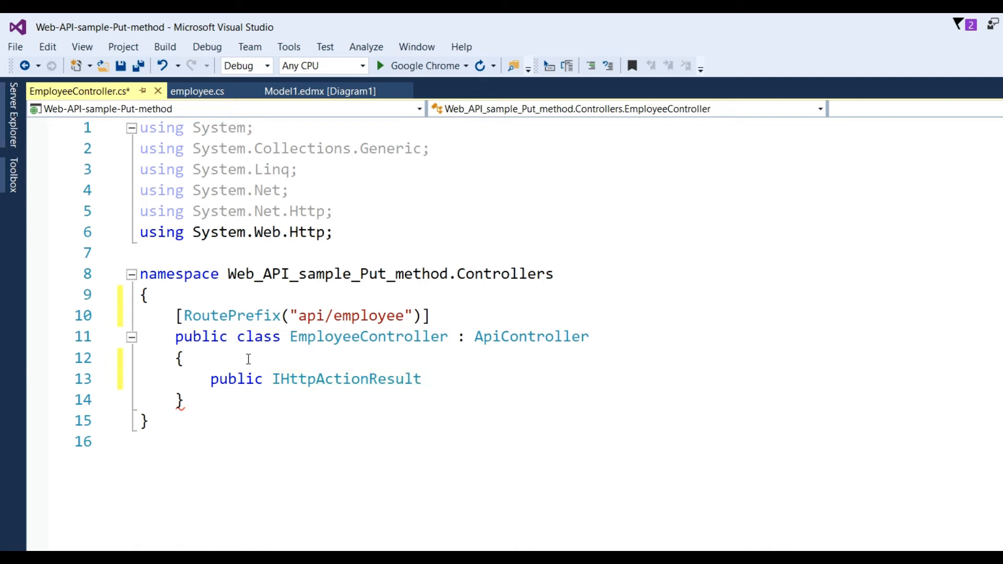
type("E")
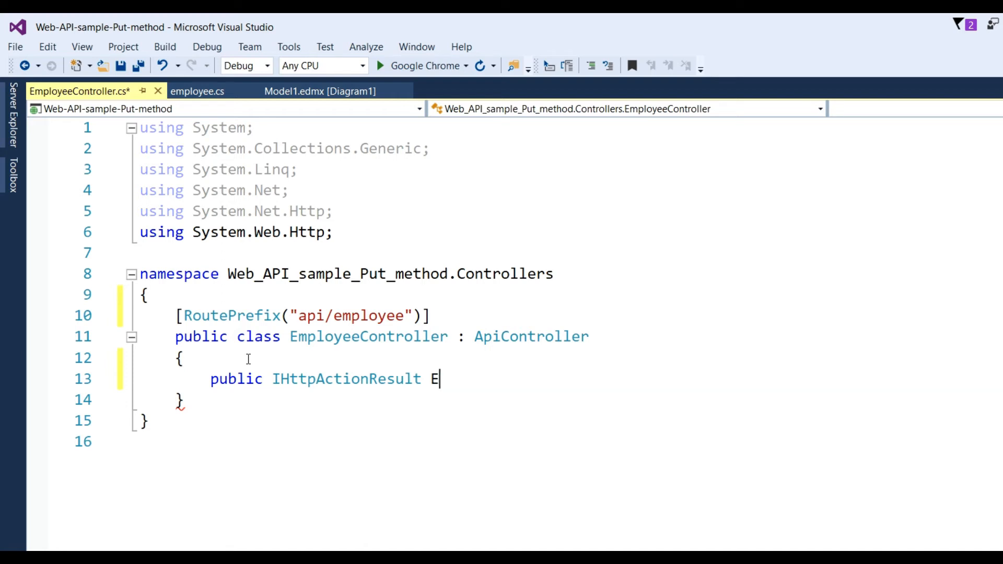
type("ditE")
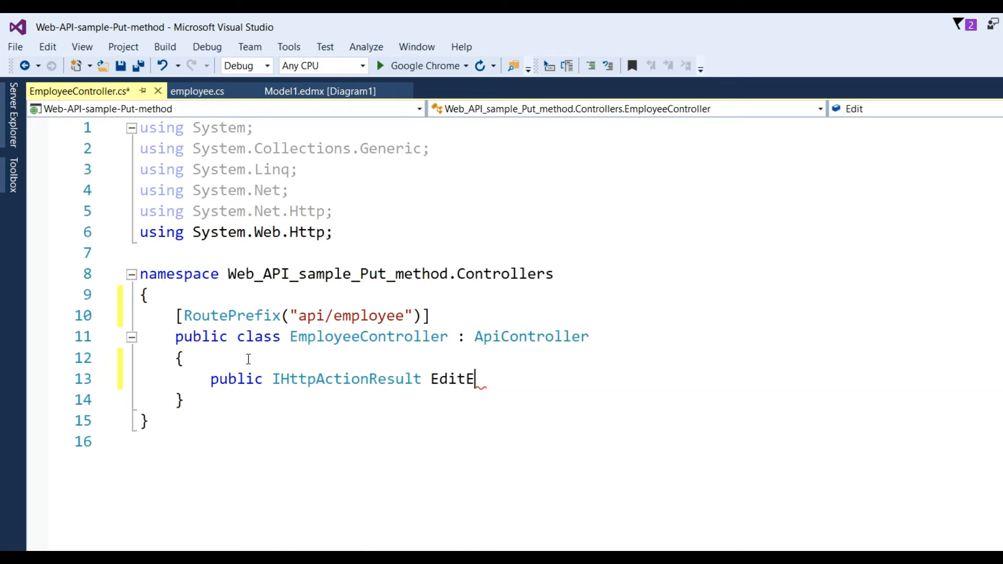
type("mplyee")
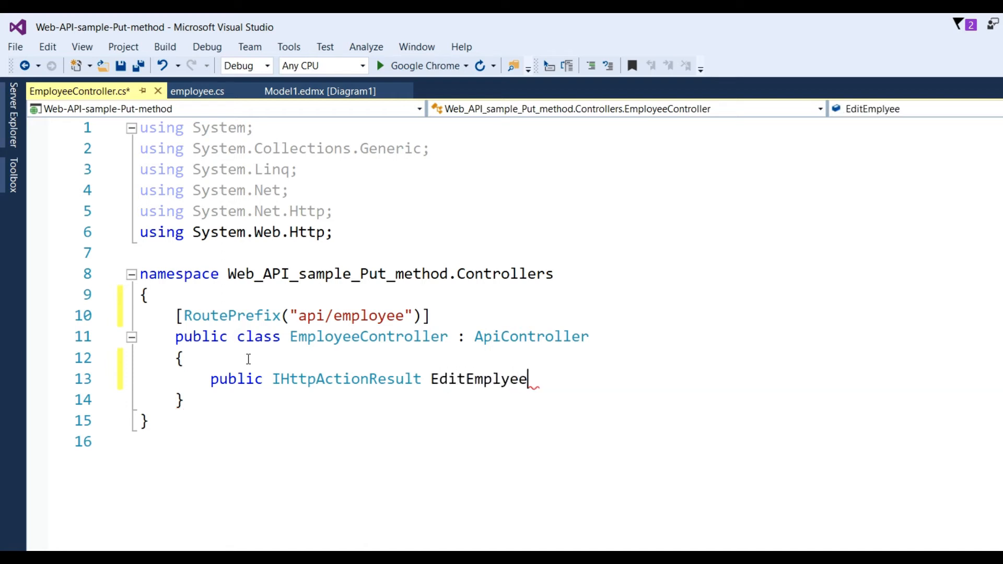
type("()")
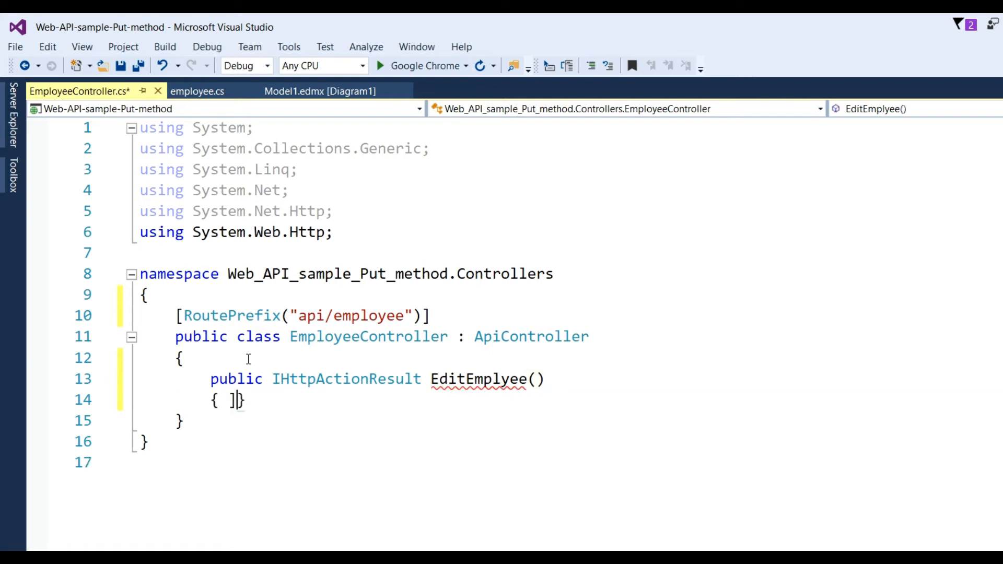
Give EditEmplyee a placeholder return ""; body and an empty attribute bracket above it.
key("Enter")
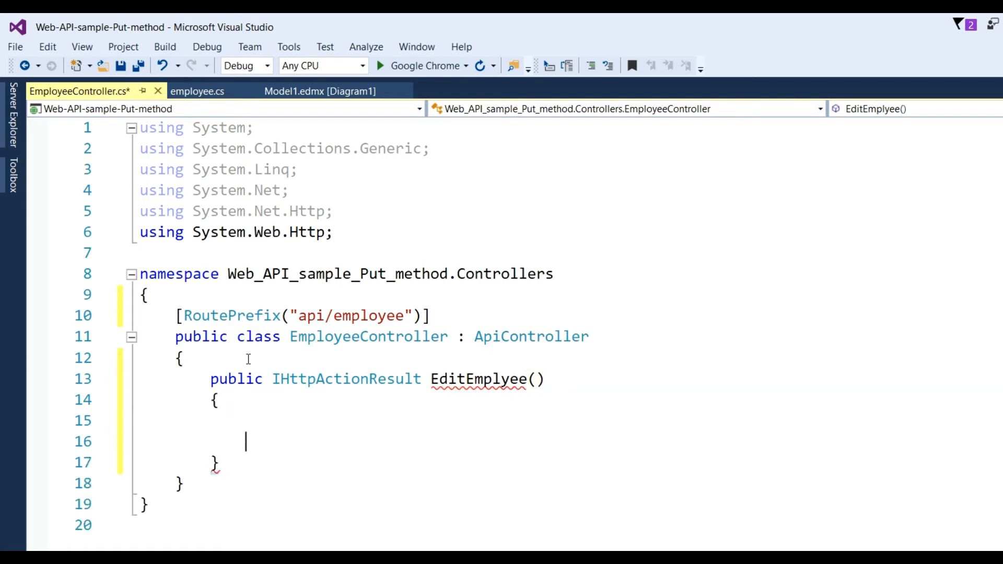
type("rut")
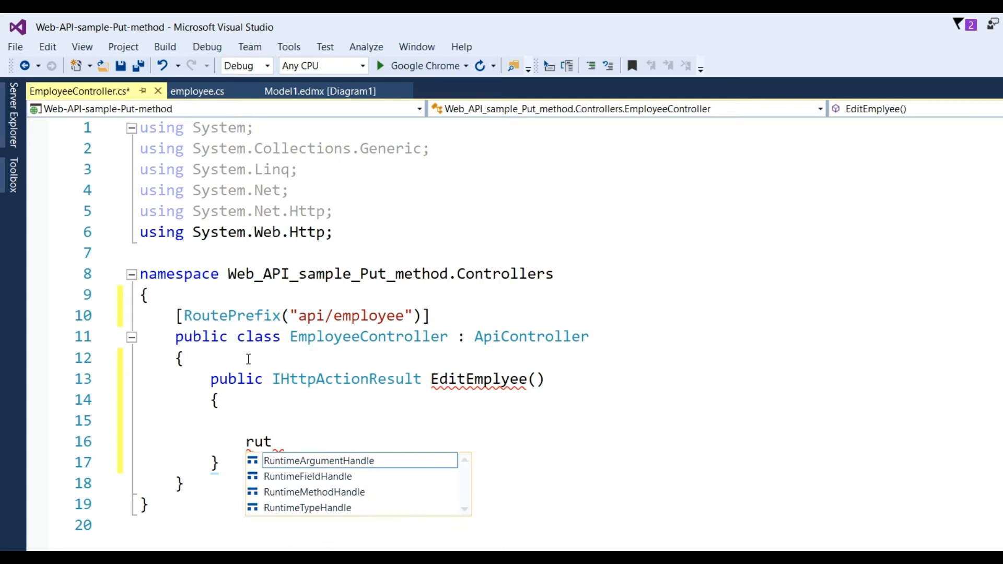
type("return")
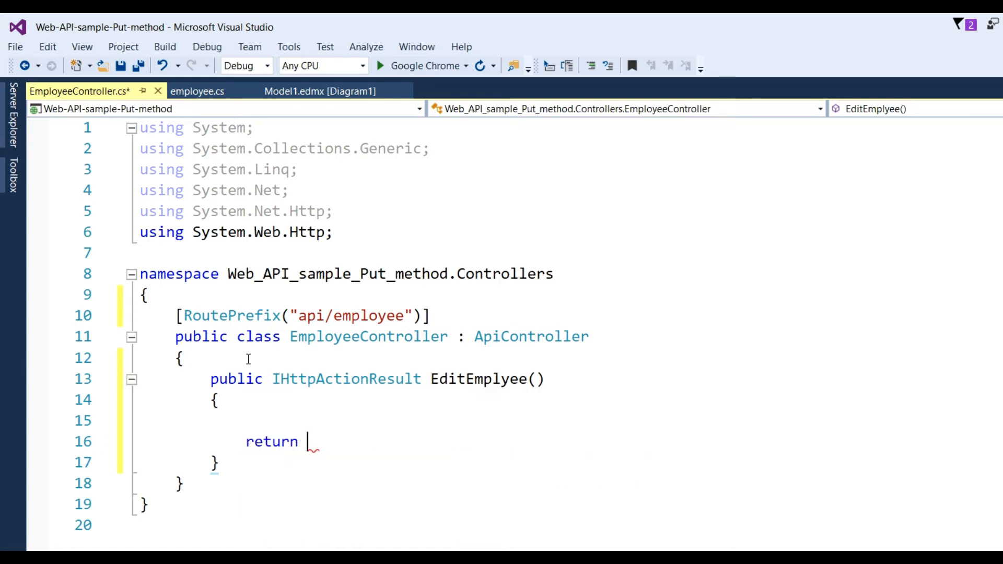
type("\"\";")
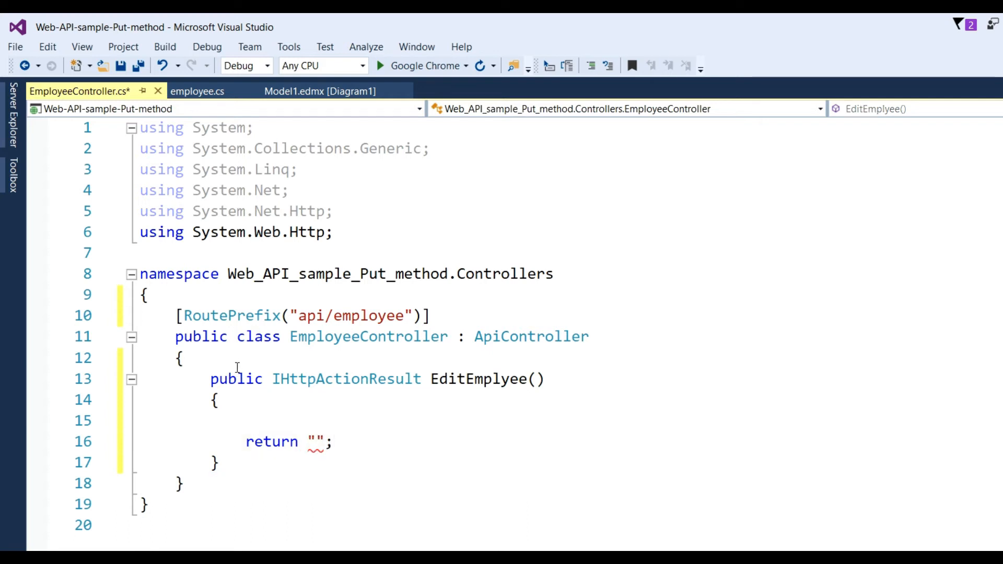
type("[]")
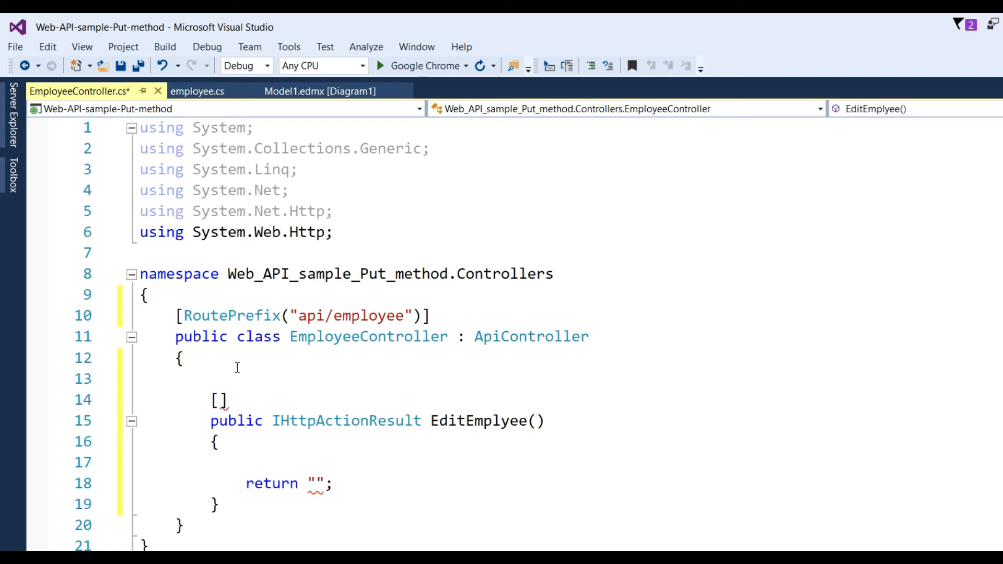
Add [Route("Edit")] and [HttpPut] attributes above the EditEmplyee action and save.
type("rou")
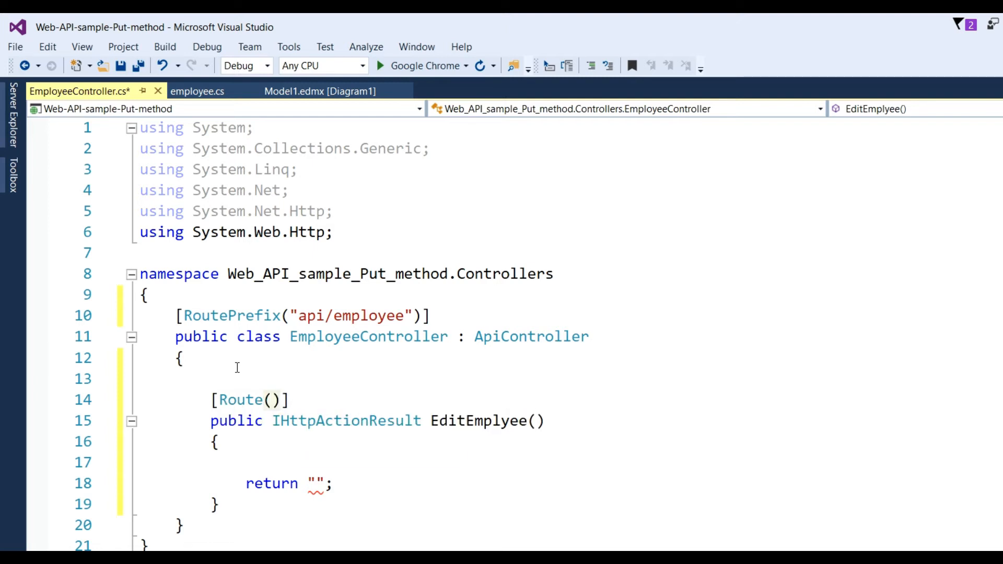
type("\"\"")
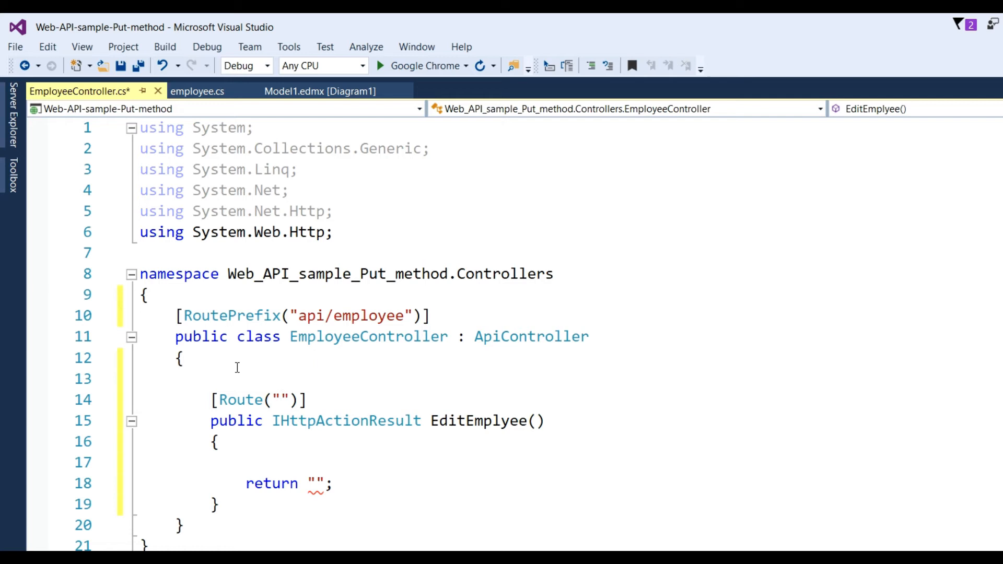
type("Edit")
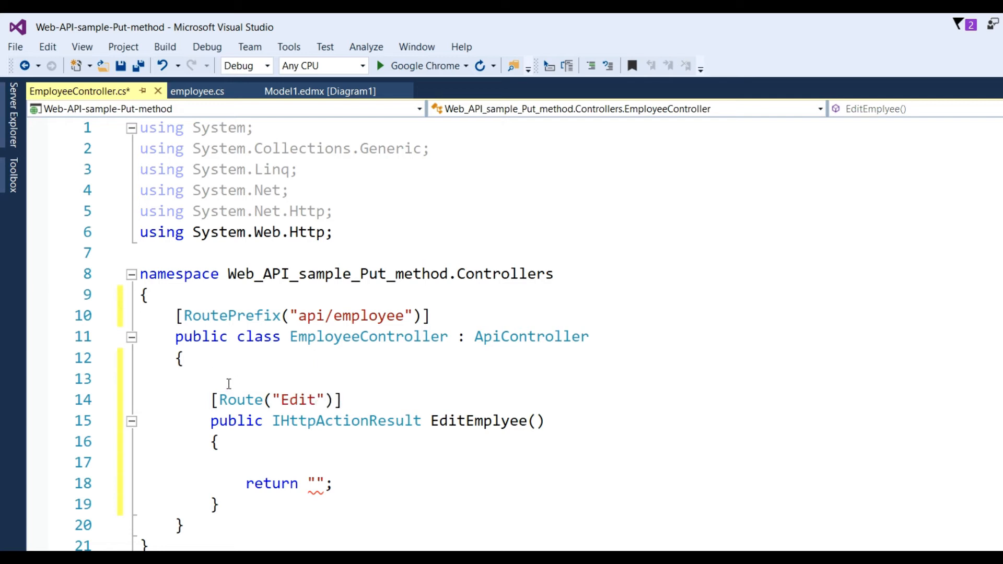
type("[]")
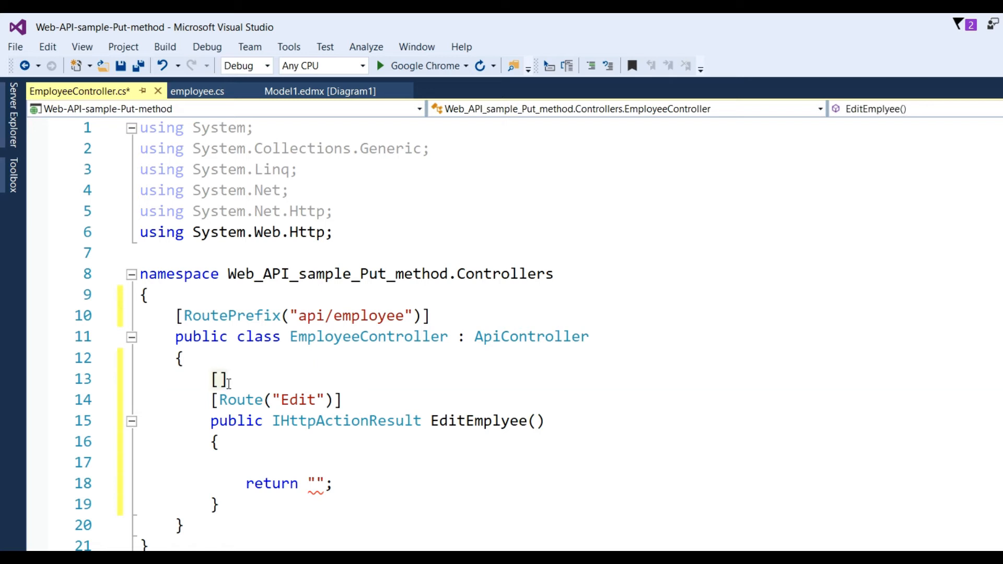
type("htp")
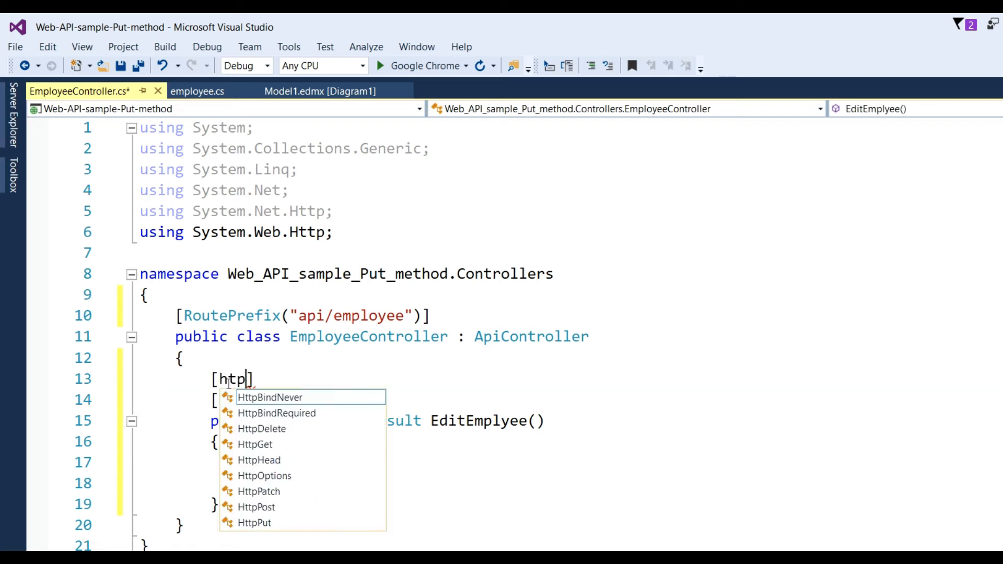
type("p")
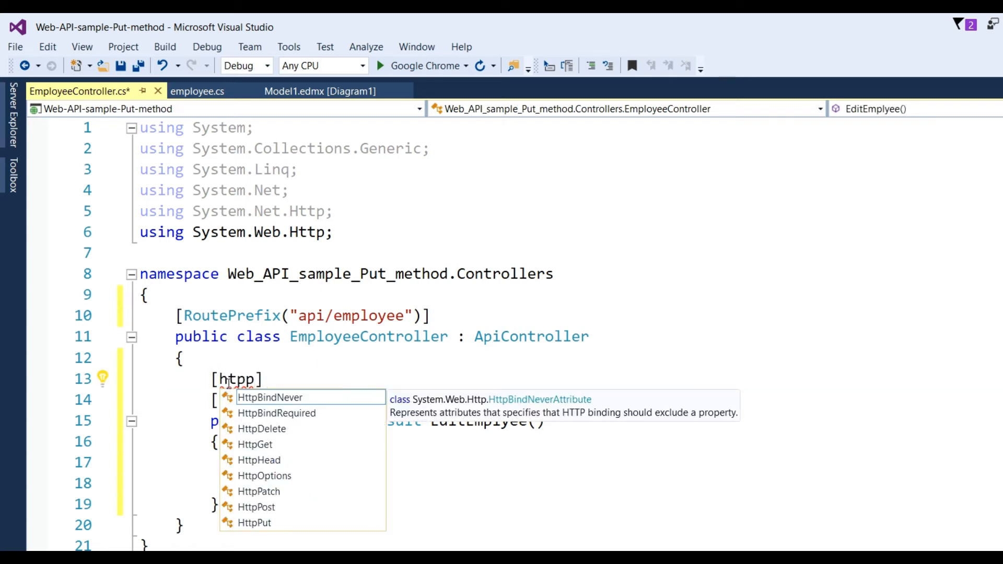
type("u")
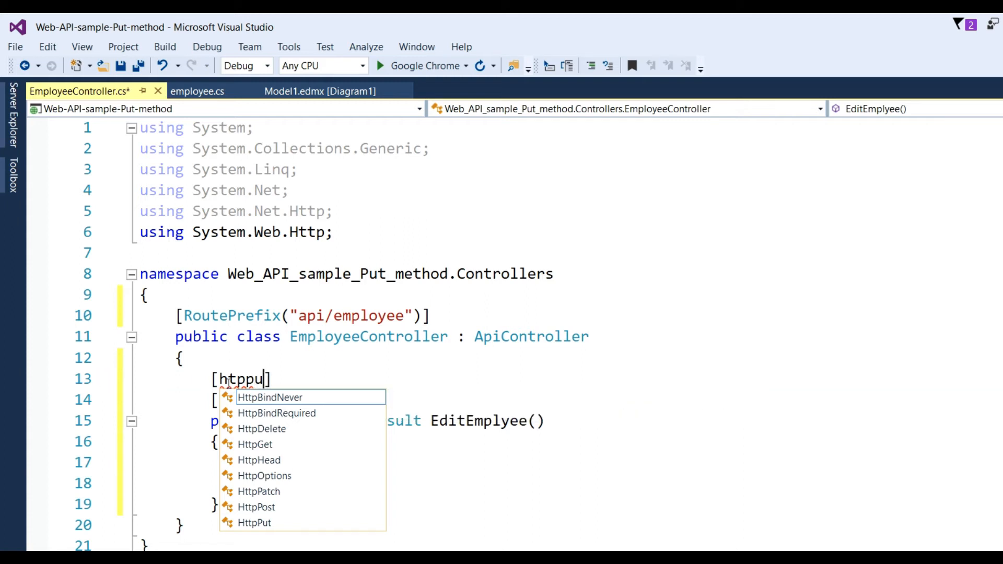
key("BackSpace")
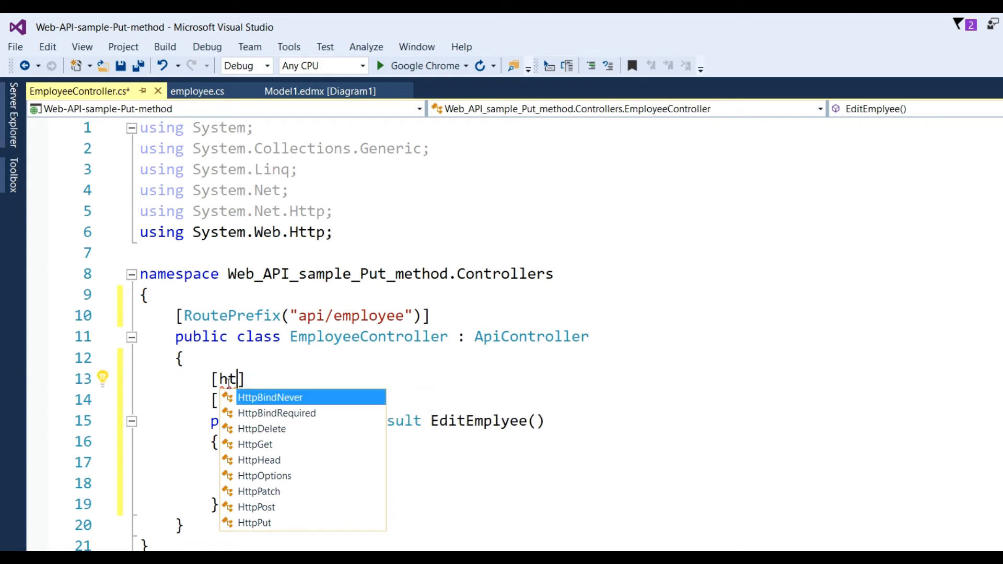
type("tp")
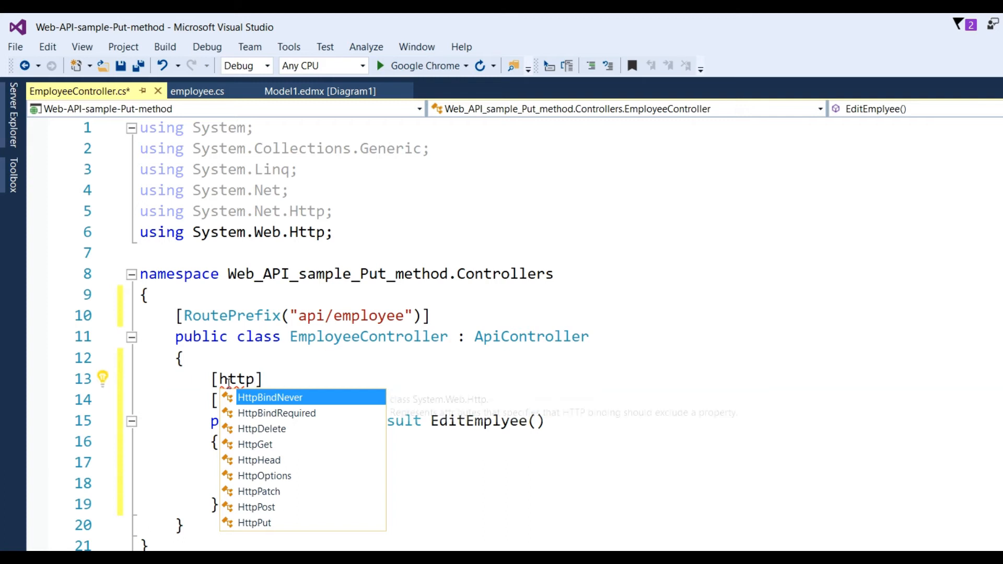
mouse_move(259, 460)
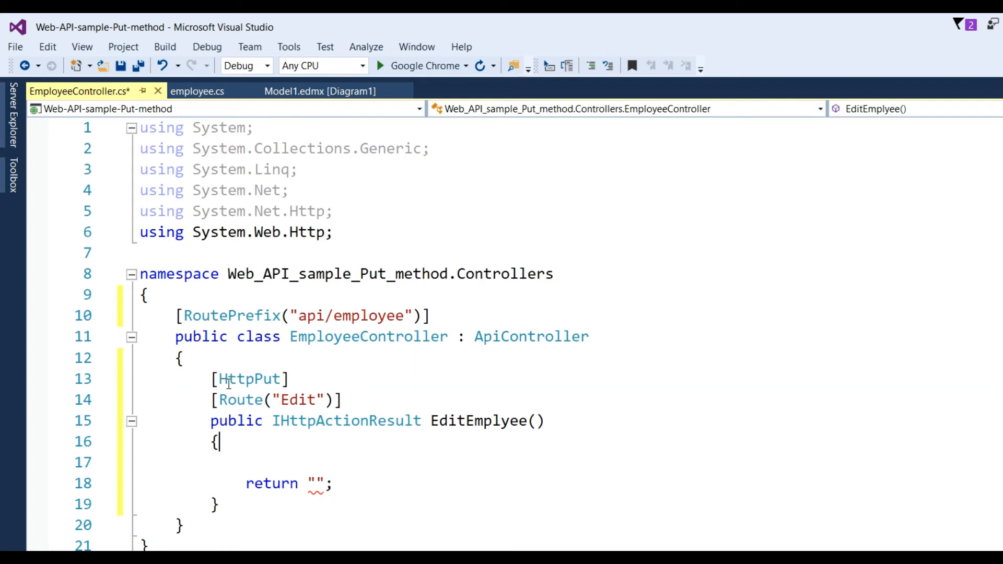
key("ctrl+s")
type("SampleEntities db = new SampleEntities();")
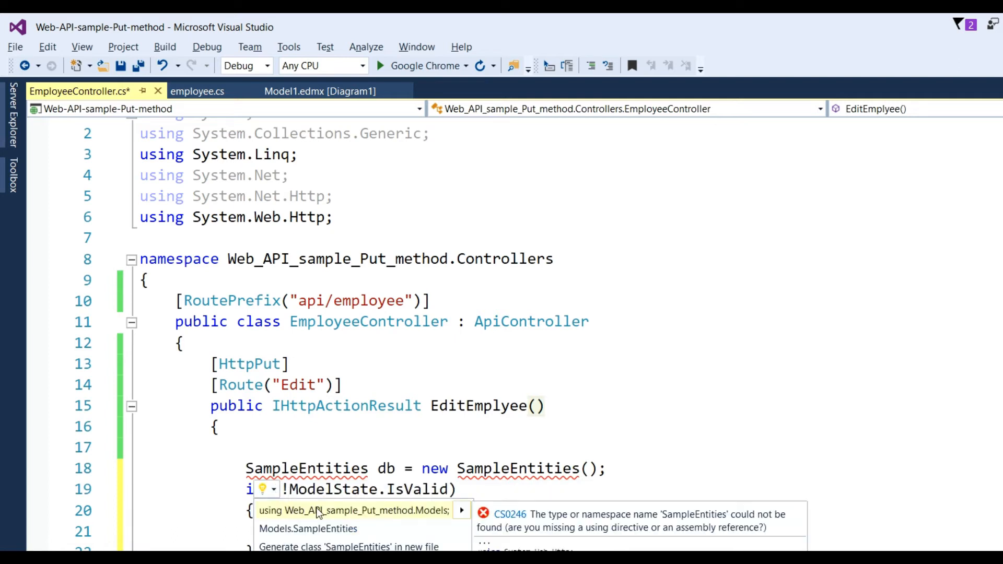
Import Web_API_sample_Put_method.Models via the quick action, keeping the BadRequest("Not a valid model") check.
left_click(353, 511)
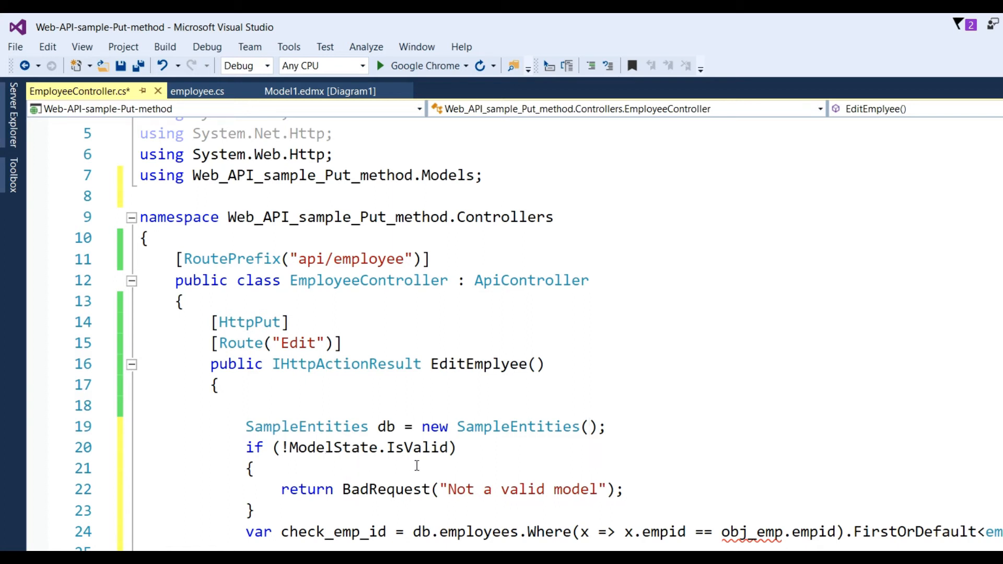
double_click(417, 448)
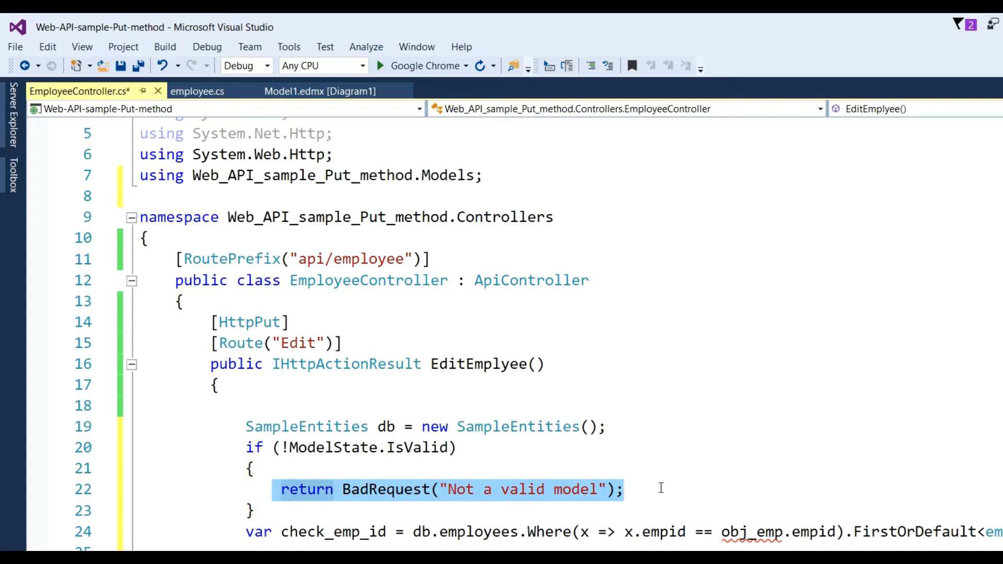
left_click(659, 531)
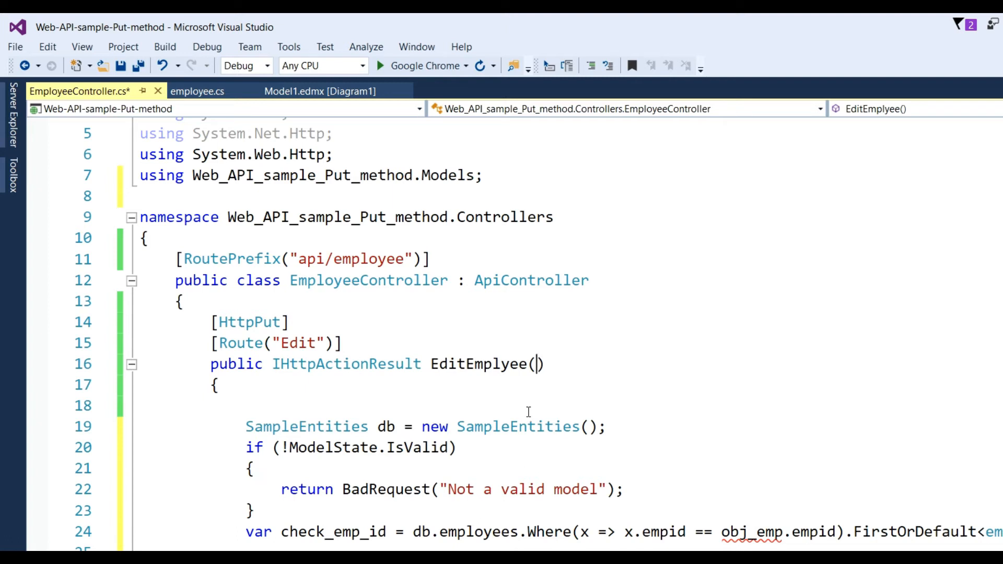
Declare the parameter 'employee obj_emp' inside the EditEmplyee parentheses.
type("employee")
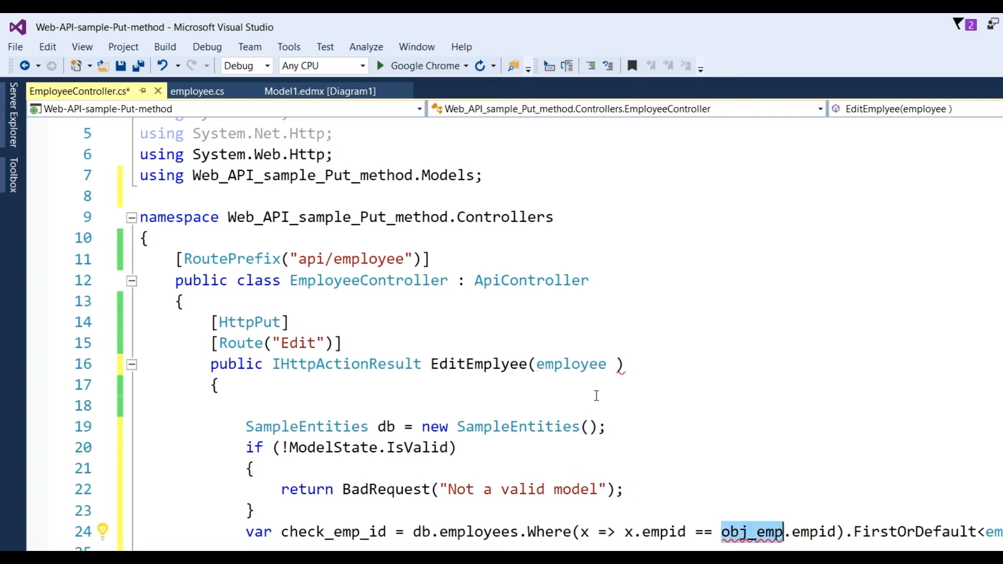
type("obj_emp")
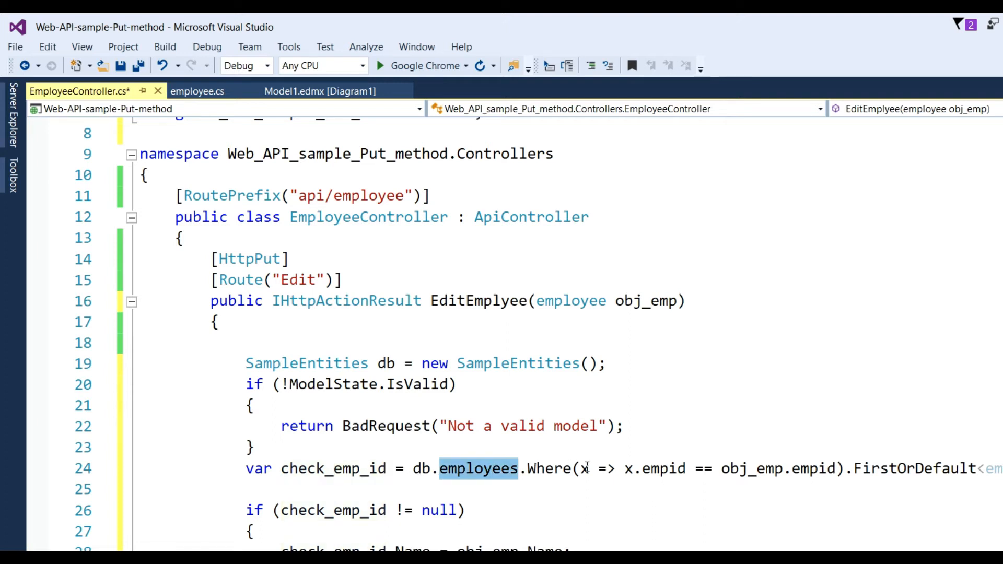
double_click(662, 468)
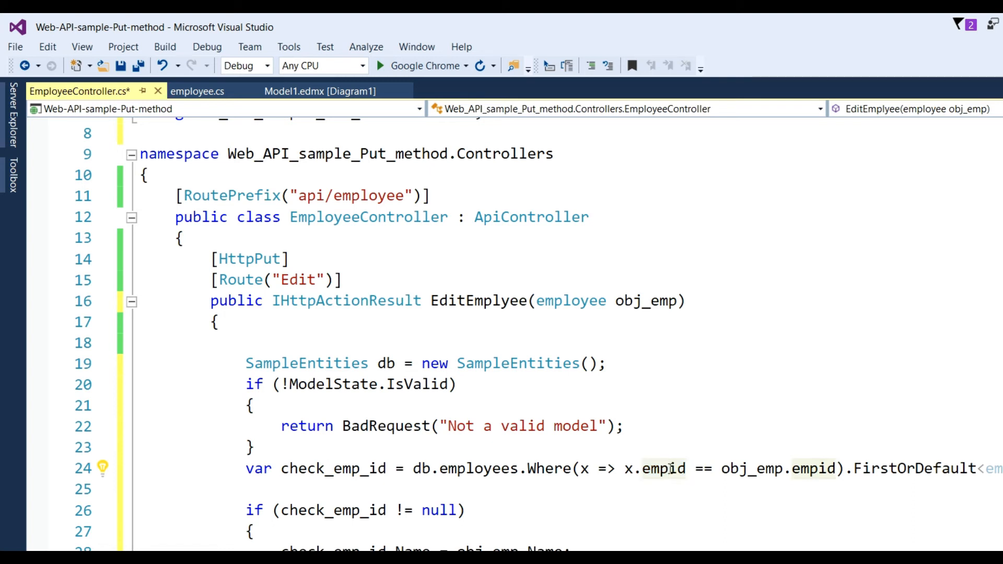
left_click(669, 468)
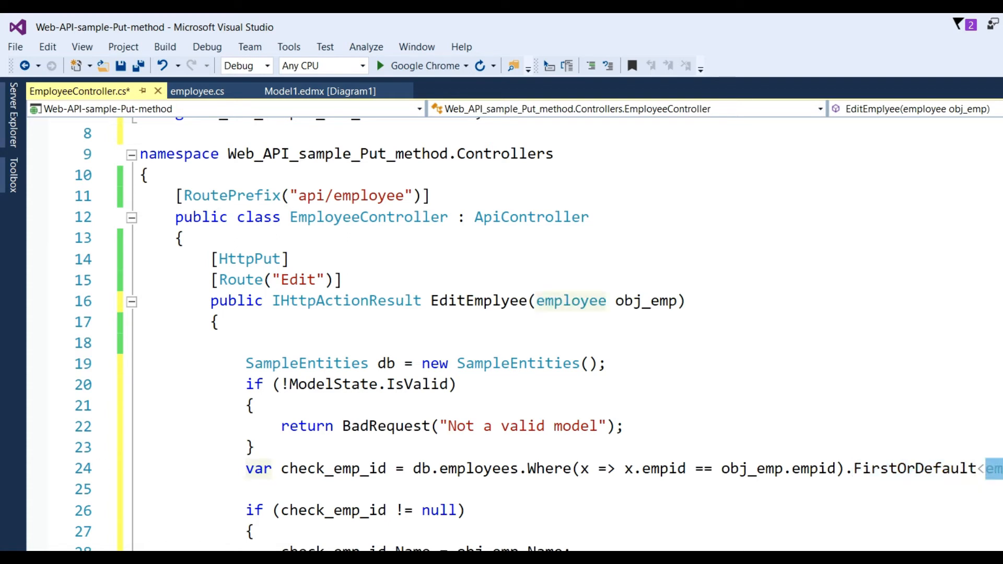
mouse_move(860, 504)
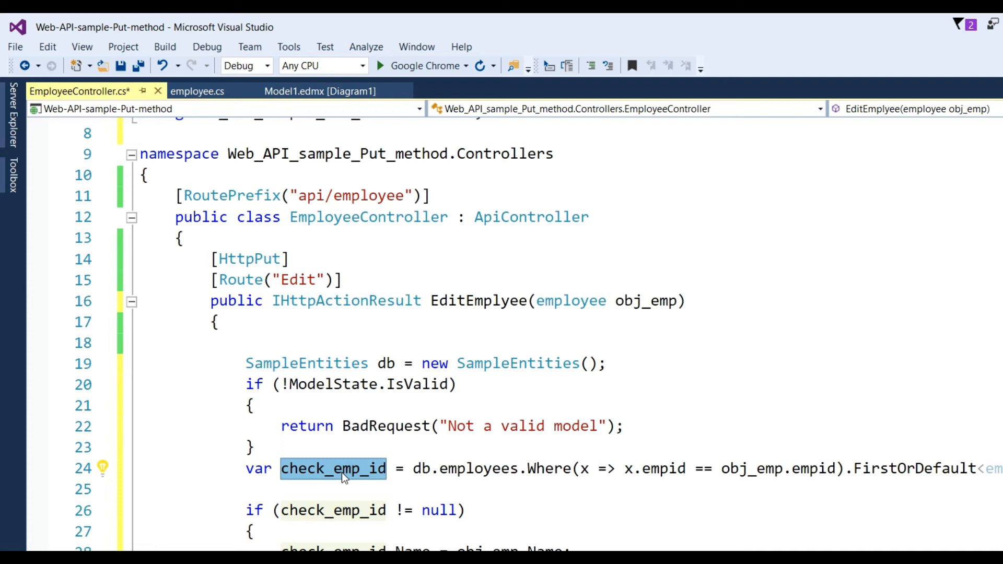
left_click(385, 468)
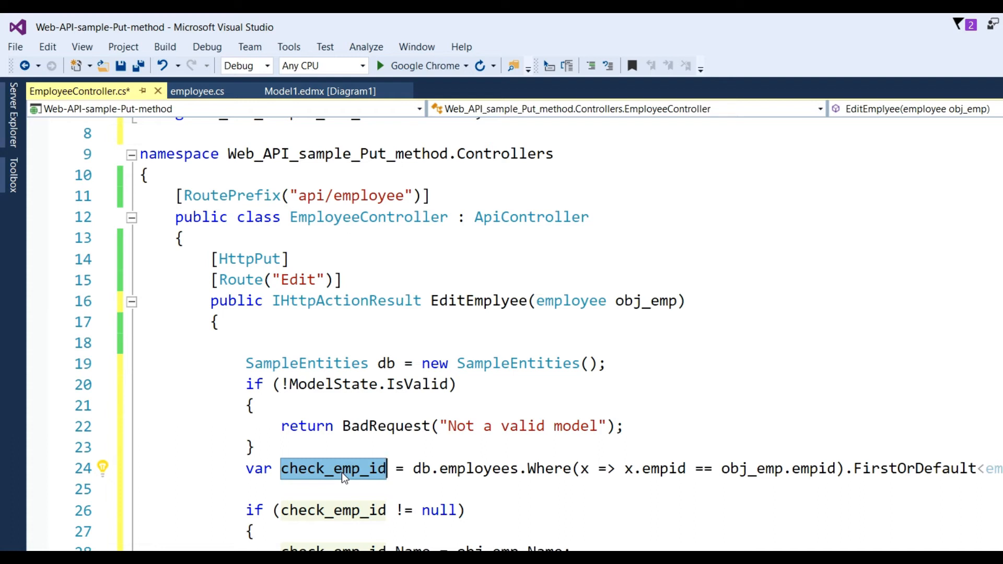
mouse_move(343, 477)
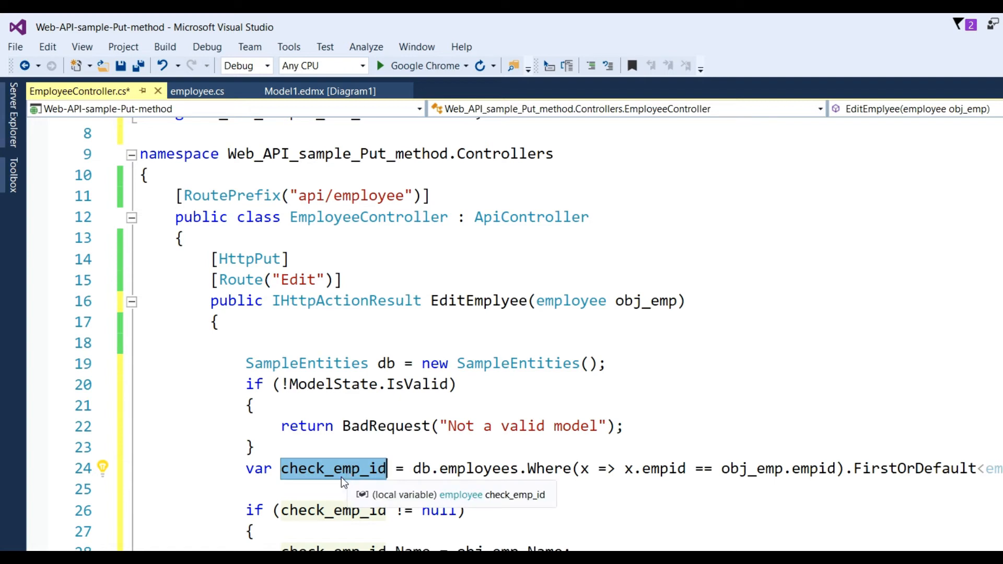
scroll("down", 3)
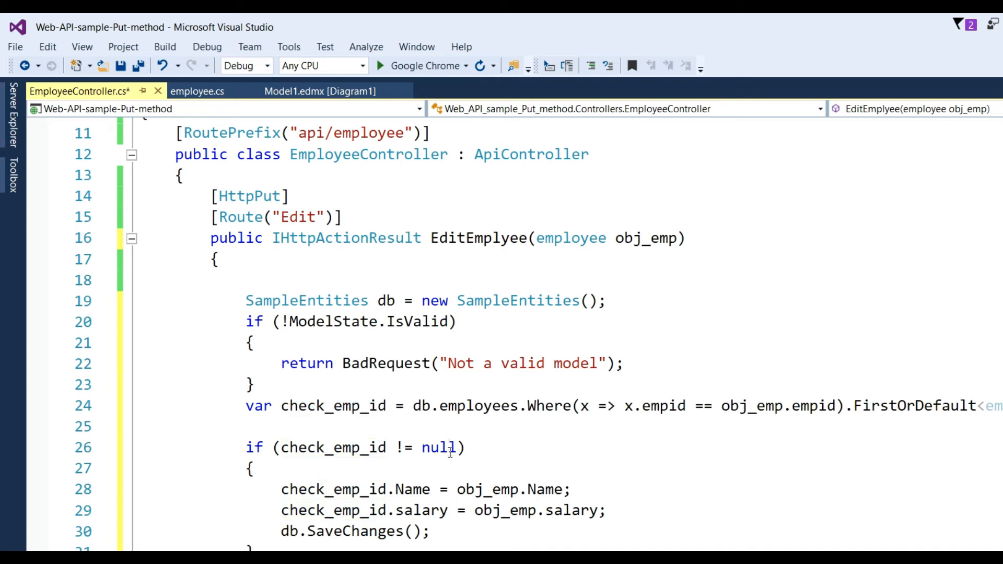
Review the null check and final Ok return, then launch the Web API in Google Chrome.
double_click(332, 405)
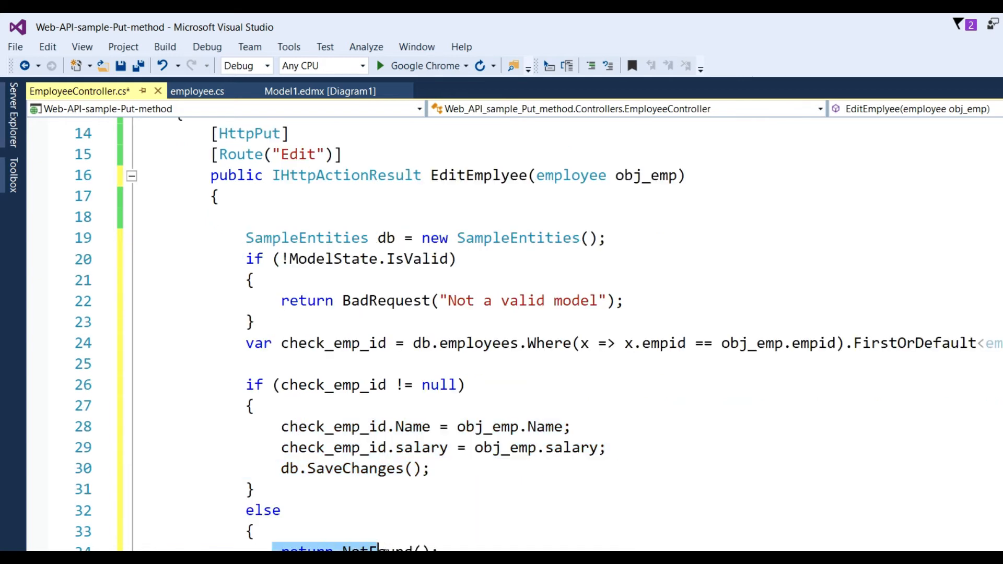
scroll("down", 3)
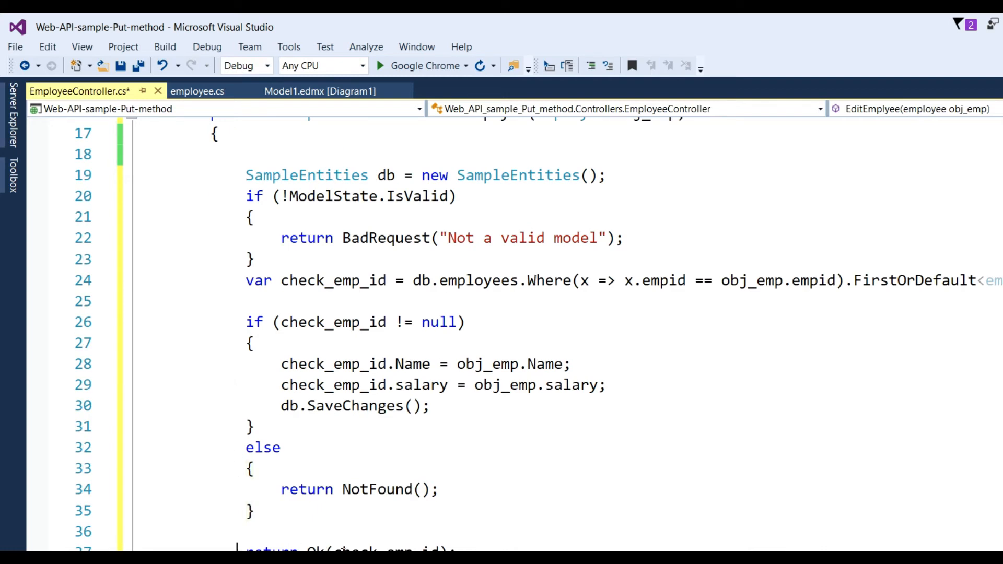
double_click(333, 280)
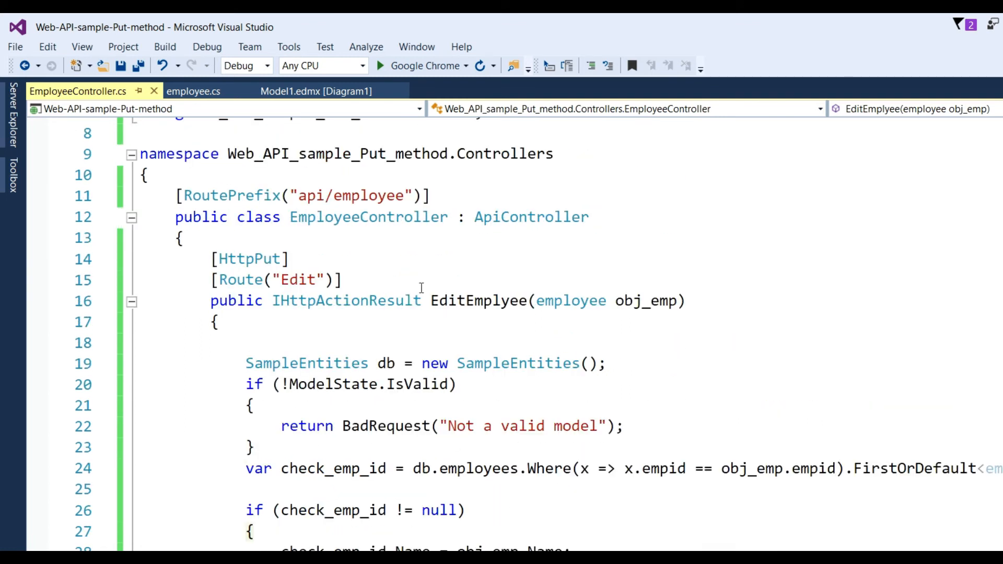
mouse_move(419, 65)
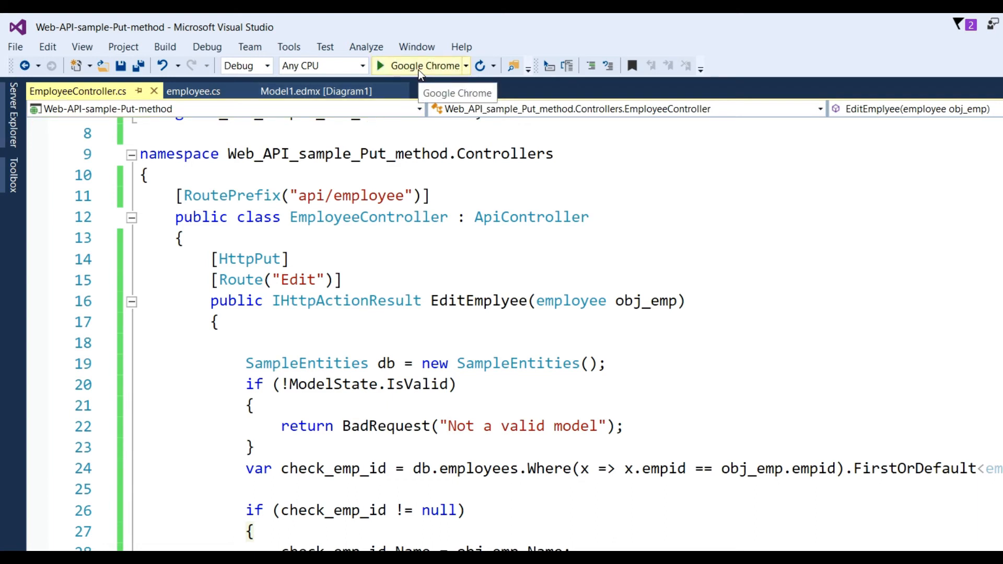
left_click(420, 65)
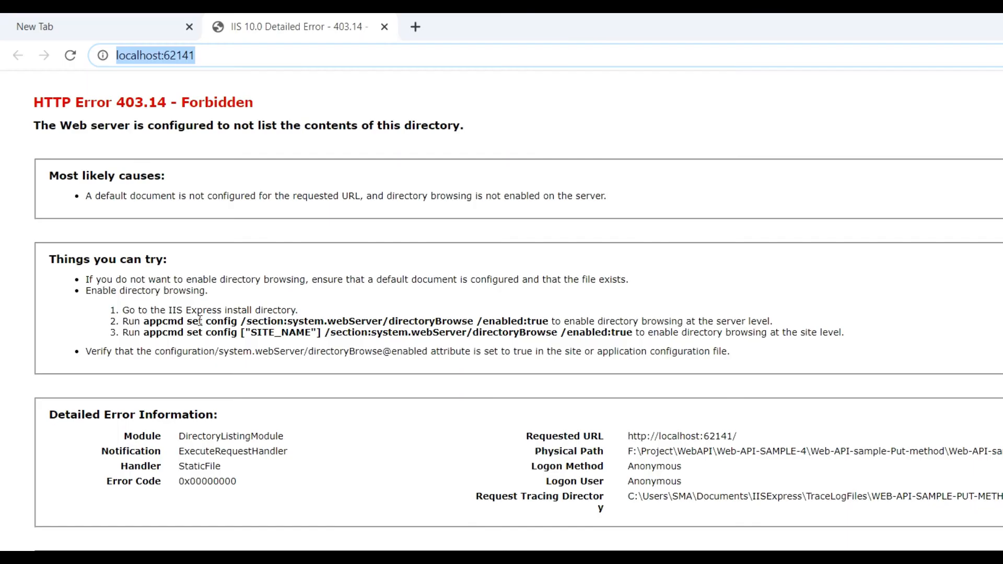
Start a new Chrome tab and show the installed Apps to reach Postman.
left_click(415, 26)
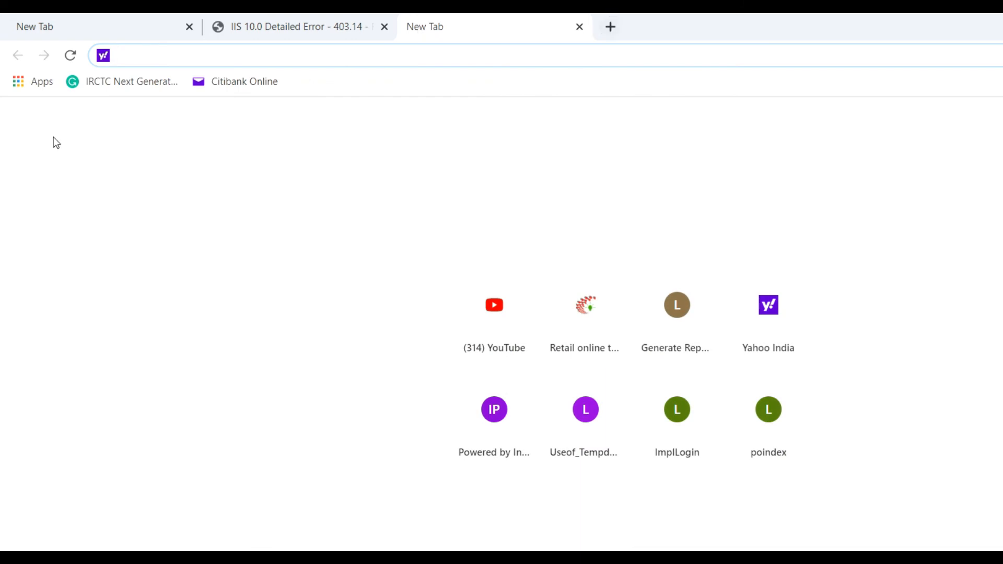
mouse_move(30, 82)
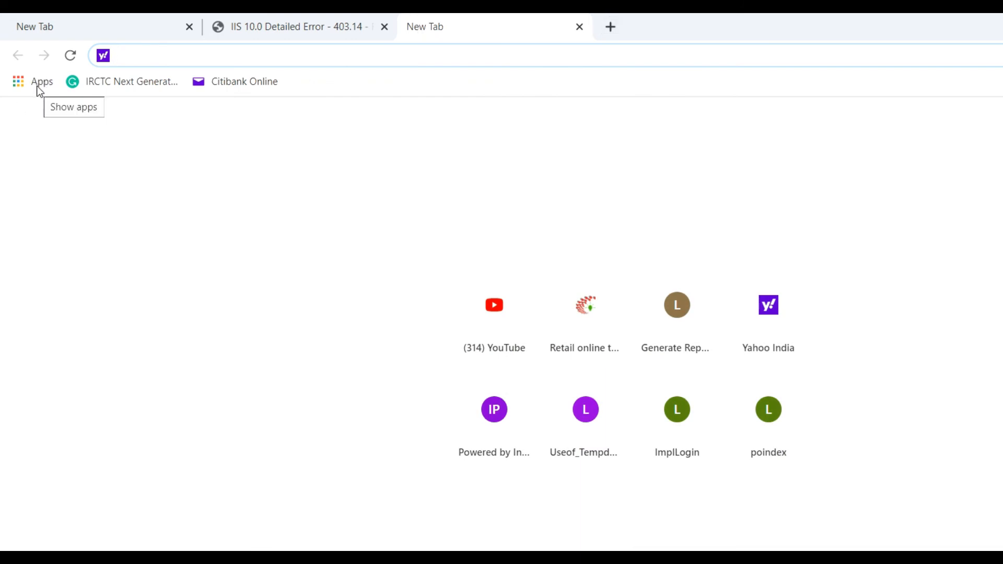
left_click(42, 81)
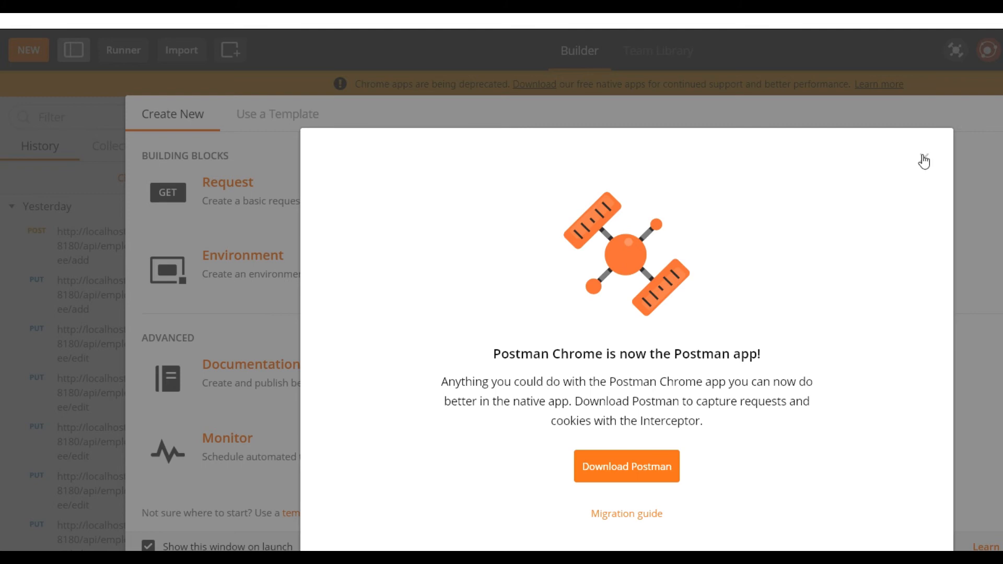
mouse_move(923, 158)
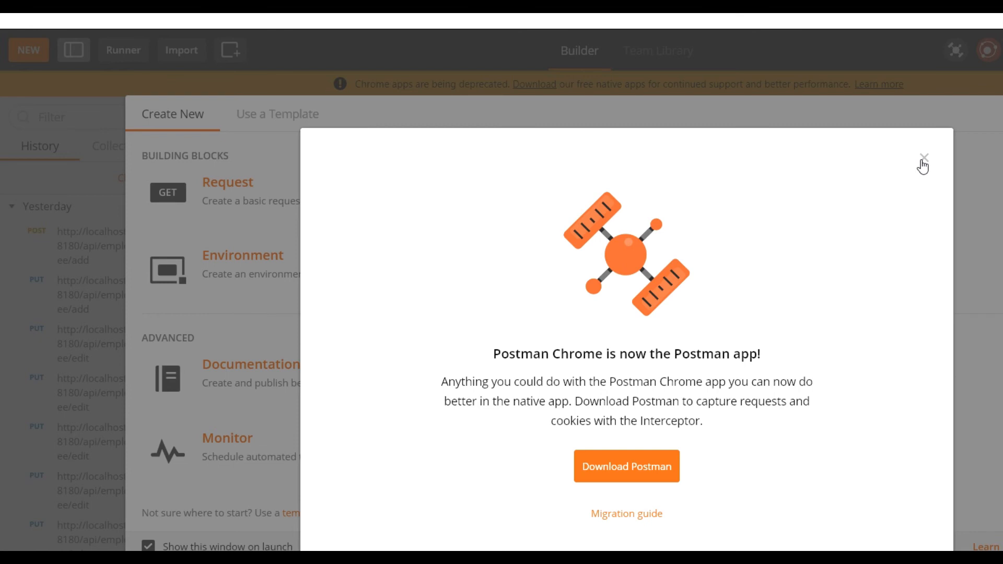
Dismiss the Postman notice and select the localhost:58180/api/employee/add request URL for editing.
left_click(922, 159)
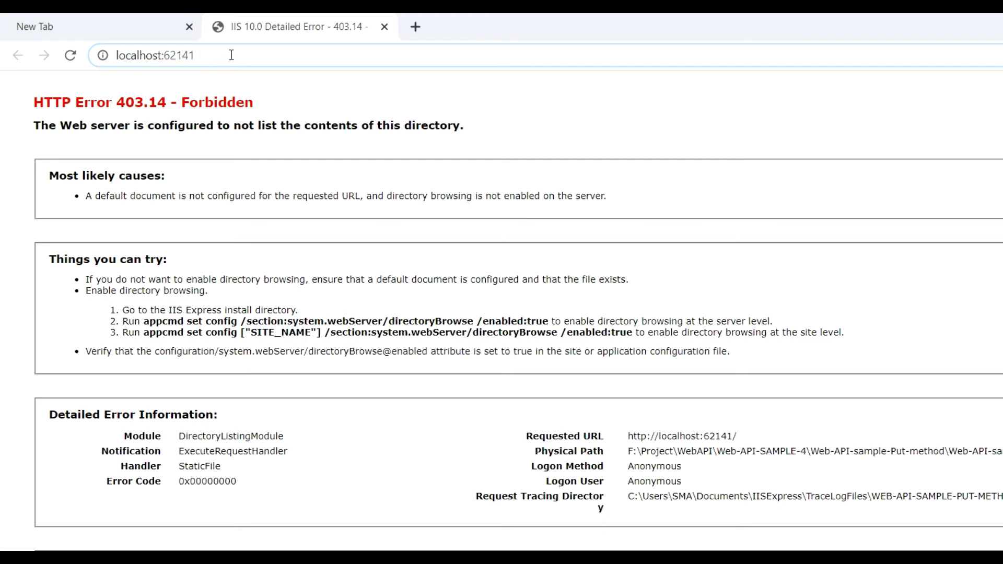
left_click(154, 56)
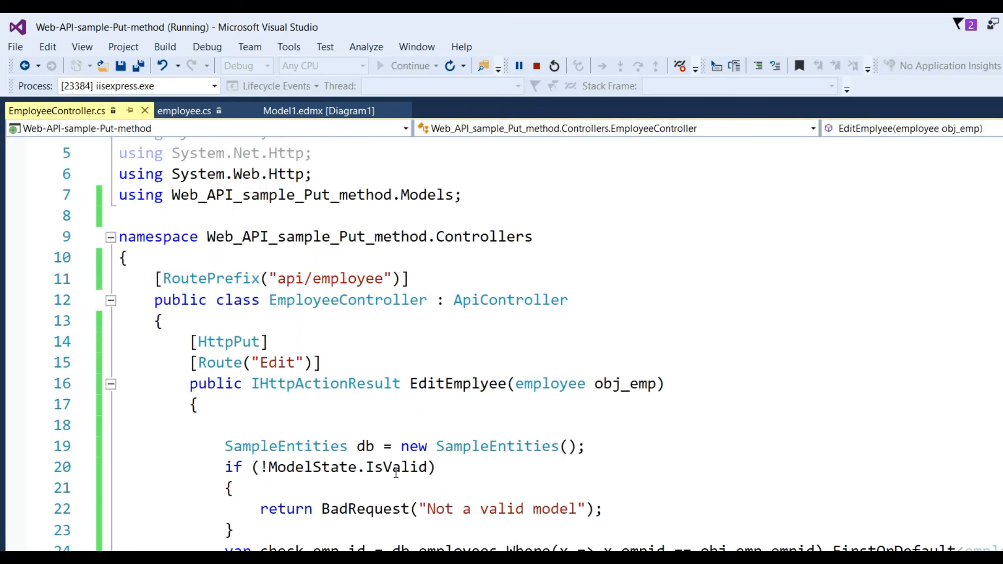
double_click(329, 278)
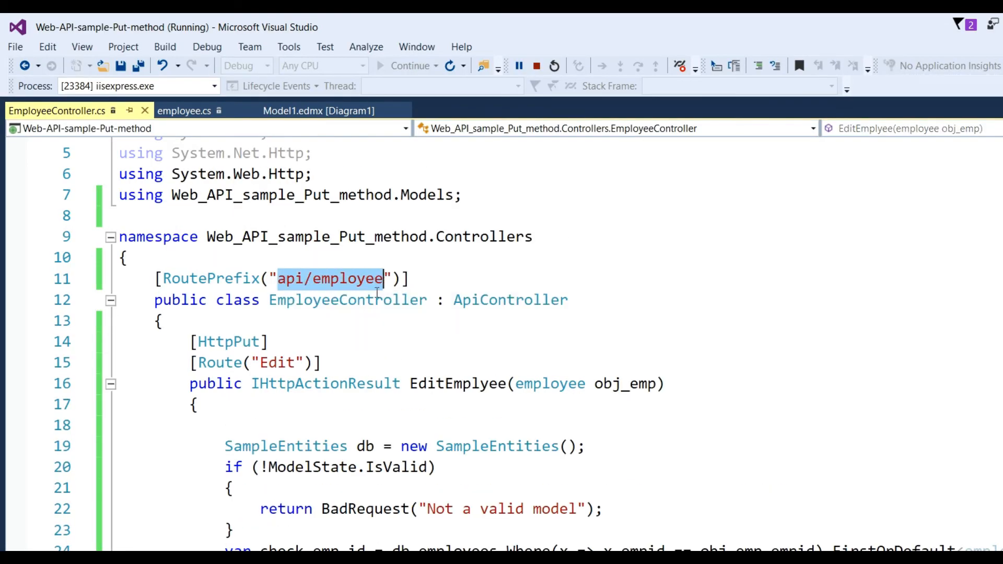
left_click(298, 278)
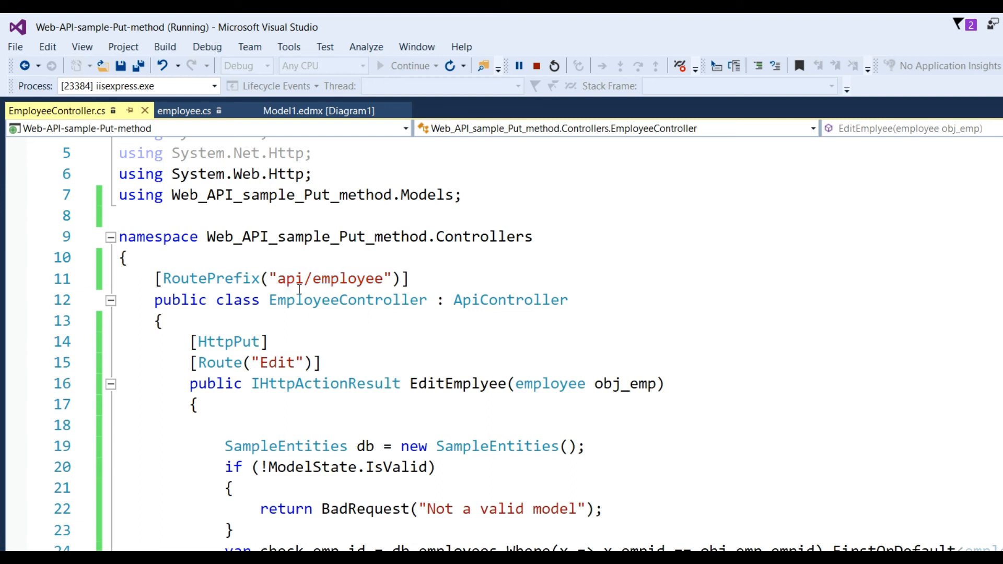
double_click(329, 278)
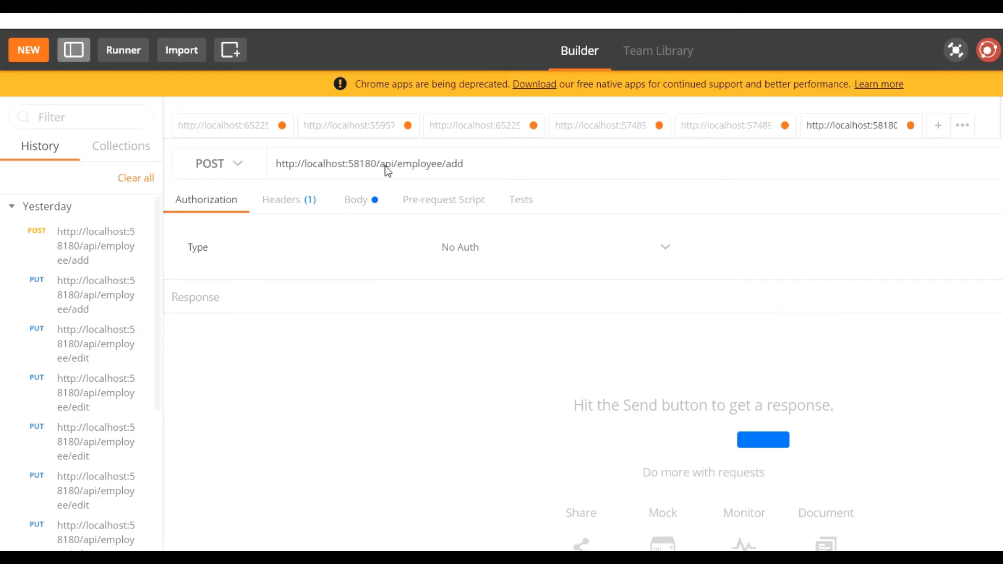
key("BackSpace")
type("edit")
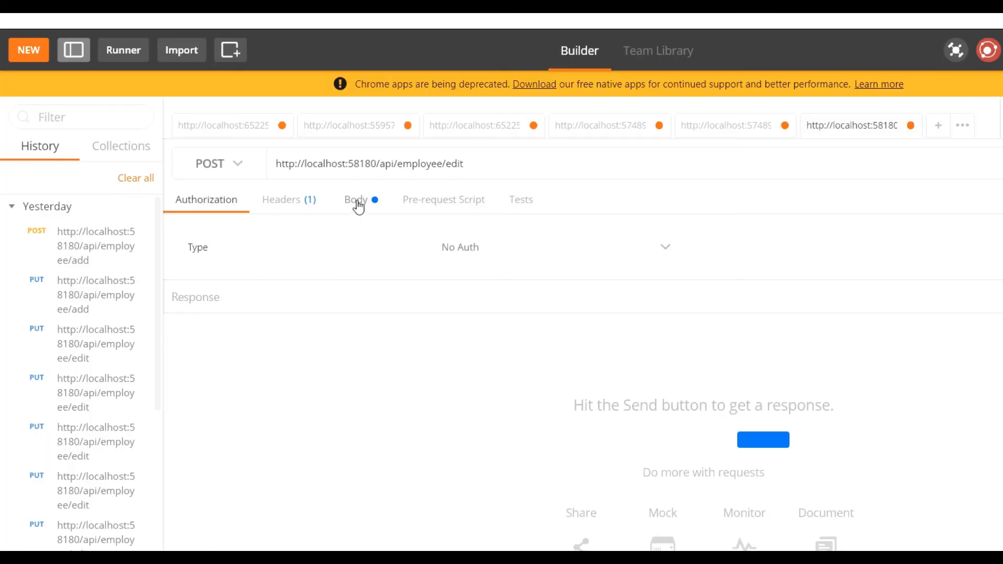
left_click(355, 199)
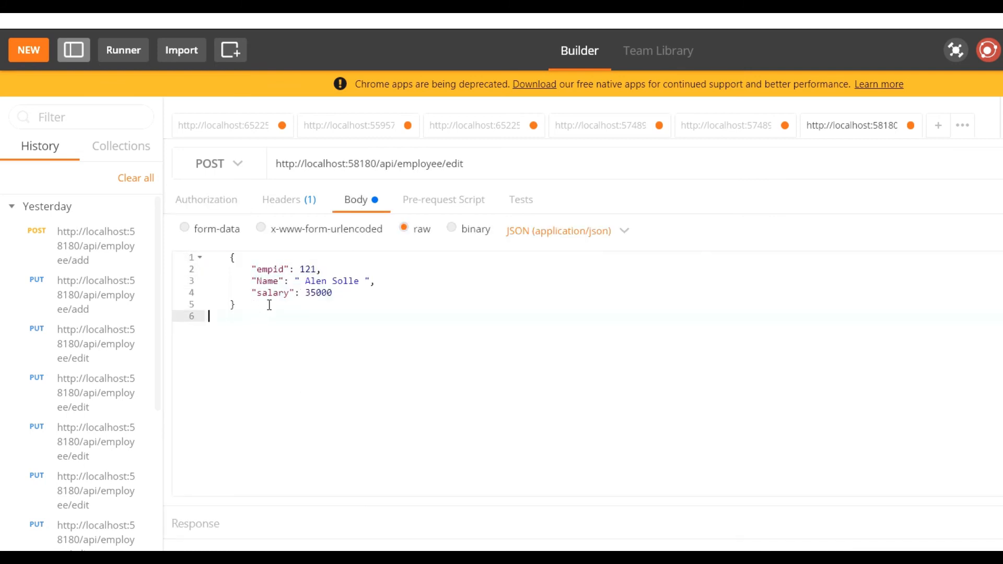
mouse_move(391, 349)
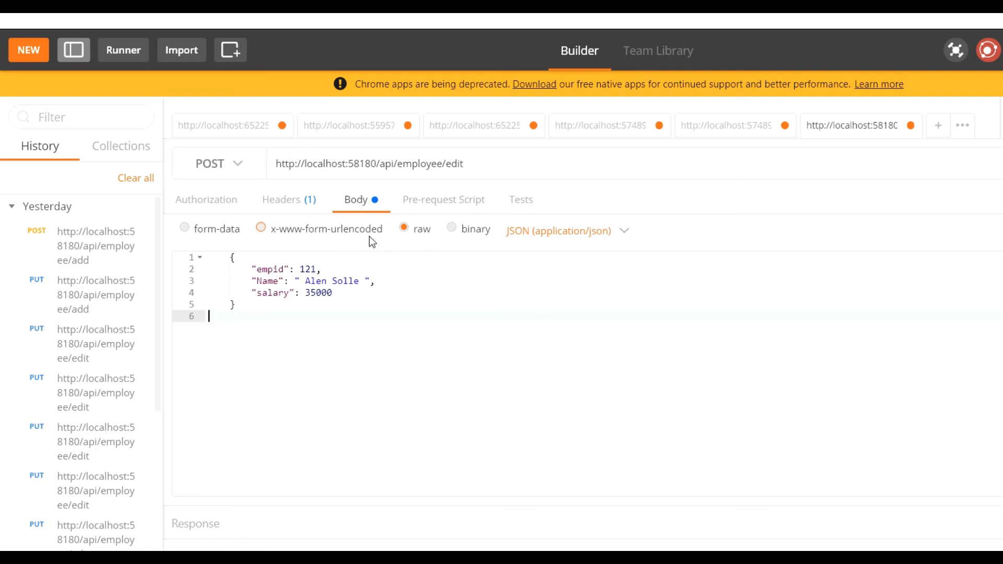
mouse_move(377, 232)
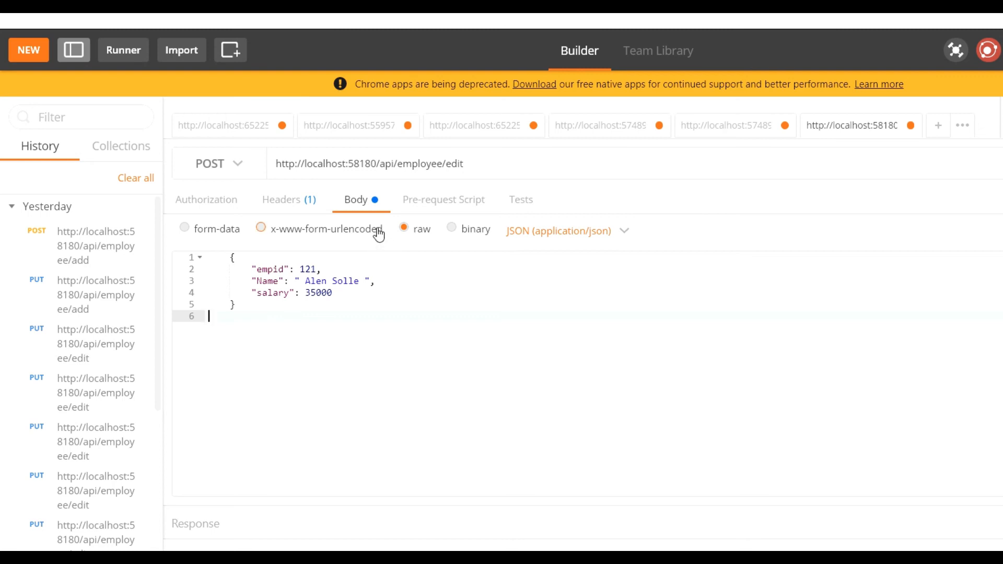
left_click(217, 163)
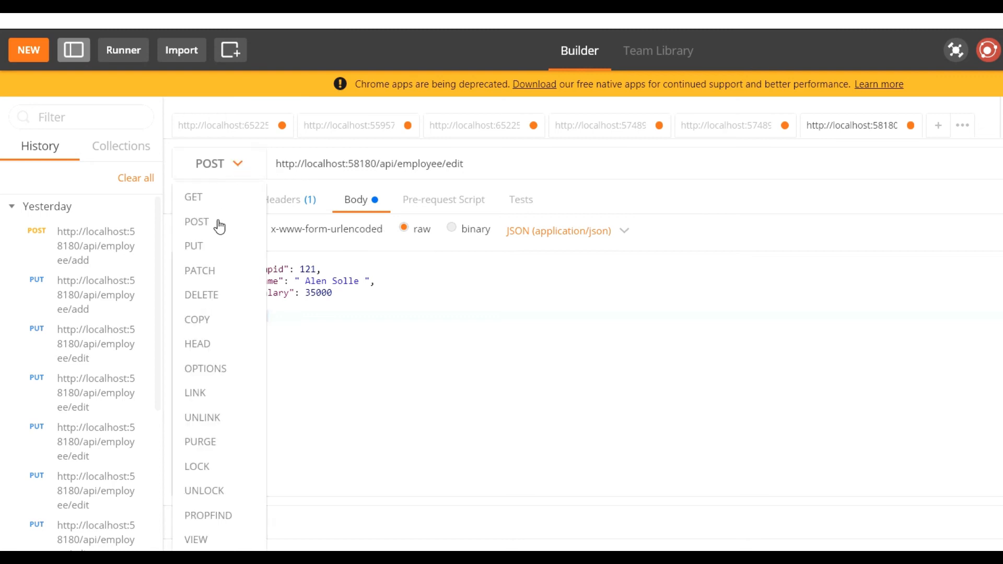
left_click(194, 246)
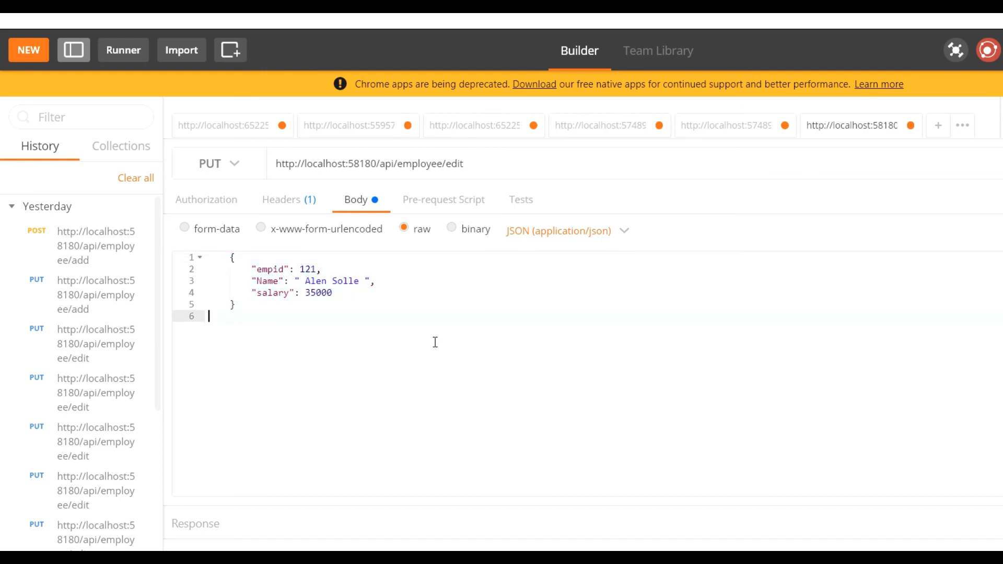
left_click(565, 231)
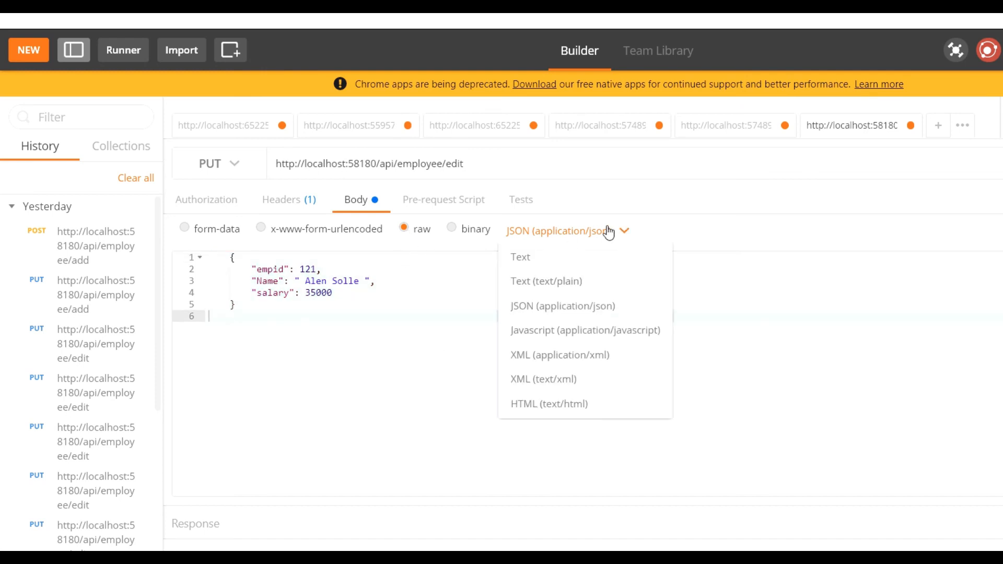
mouse_move(600, 318)
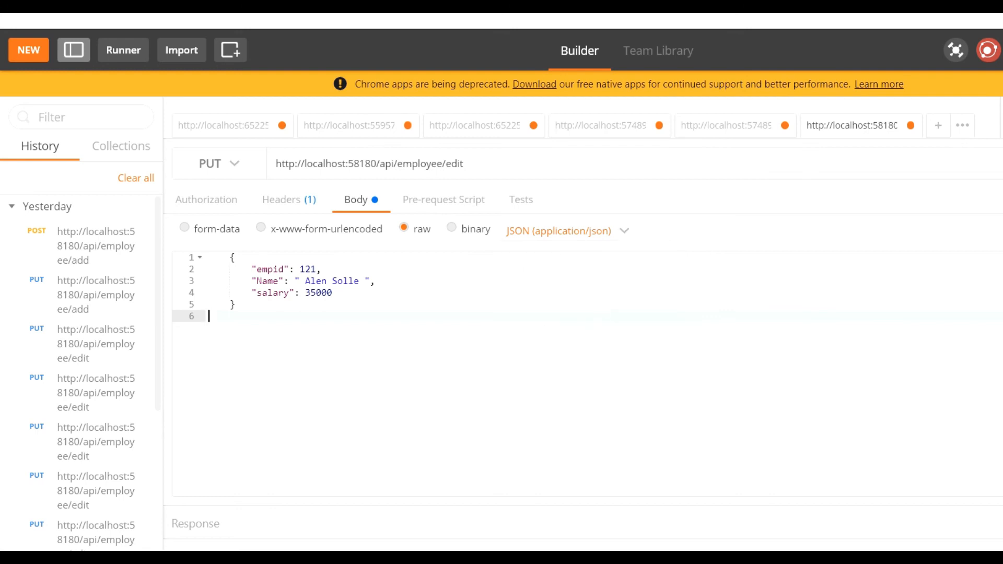
mouse_move(896, 508)
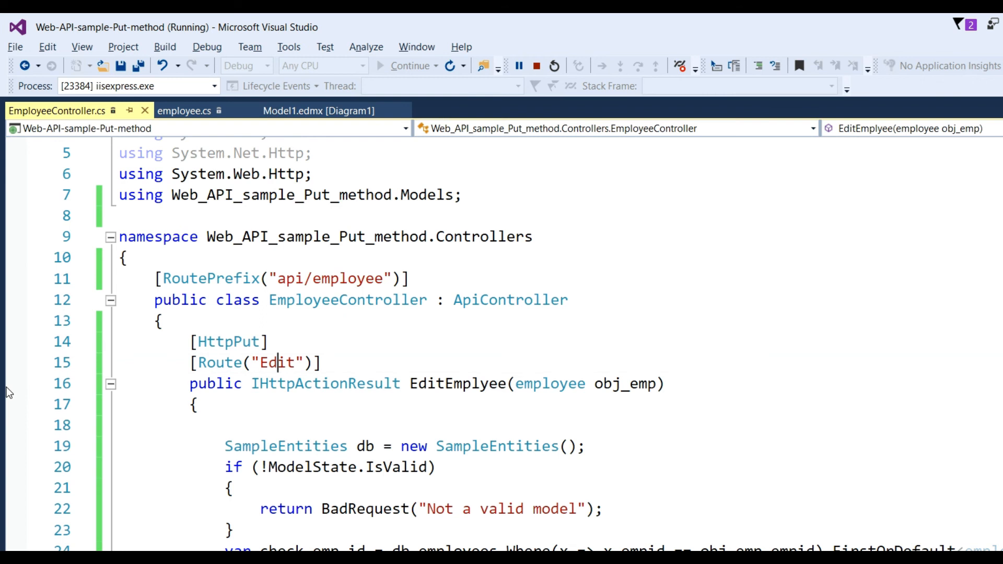
Send the PUT edit request, then recheck the URL after the 'Could not get any response' error.
left_click(15, 405)
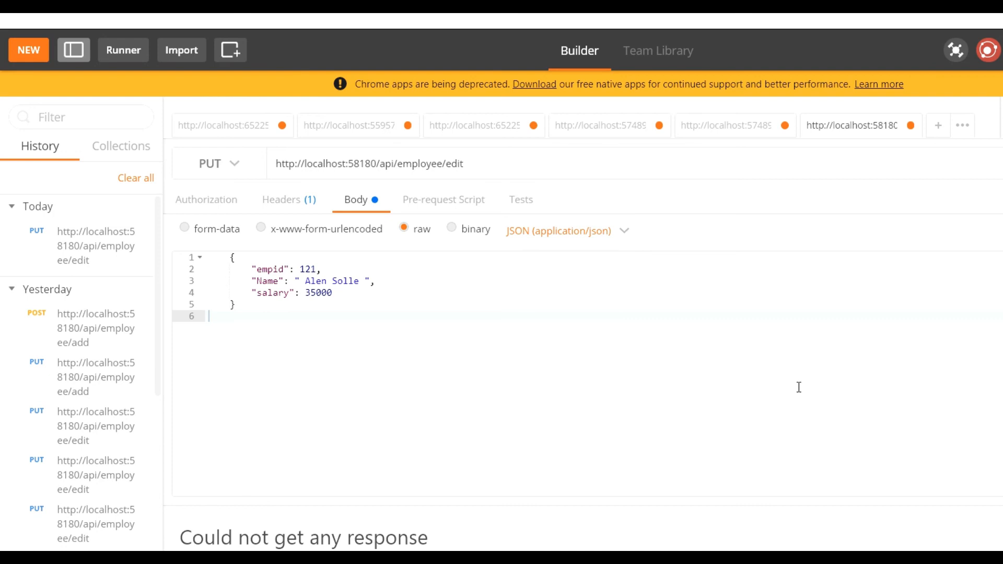
scroll("down", 3)
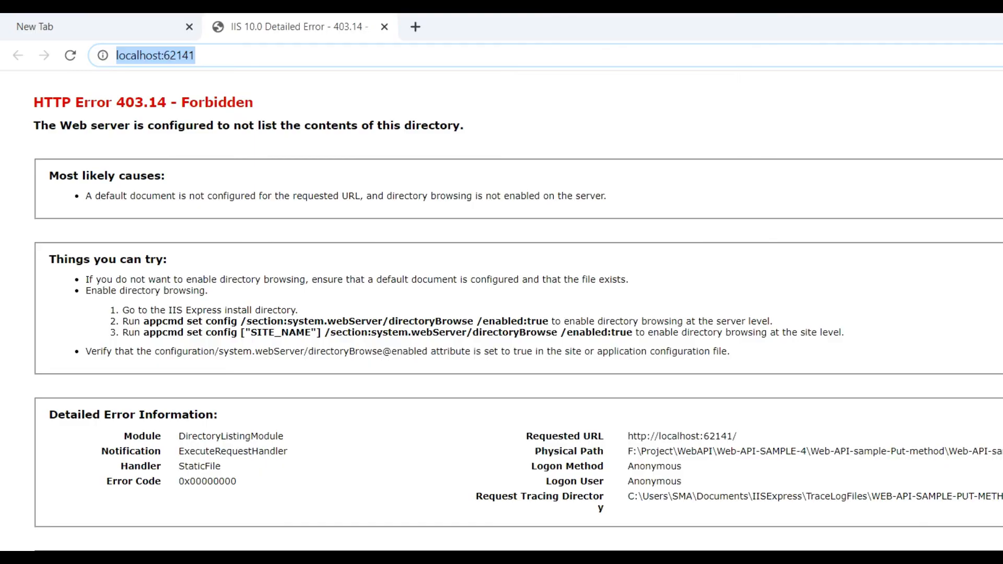
left_click(199, 55)
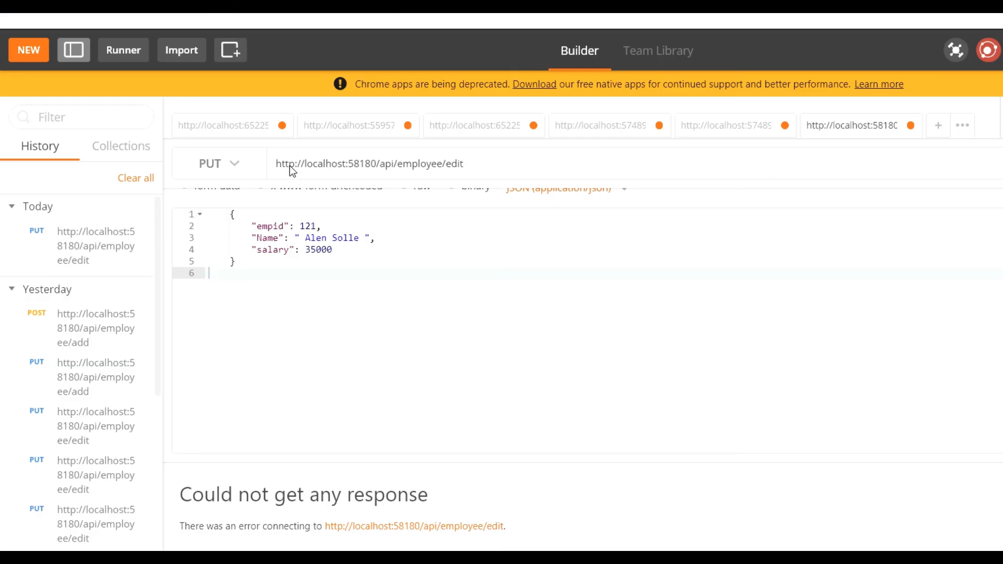
double_click(326, 164)
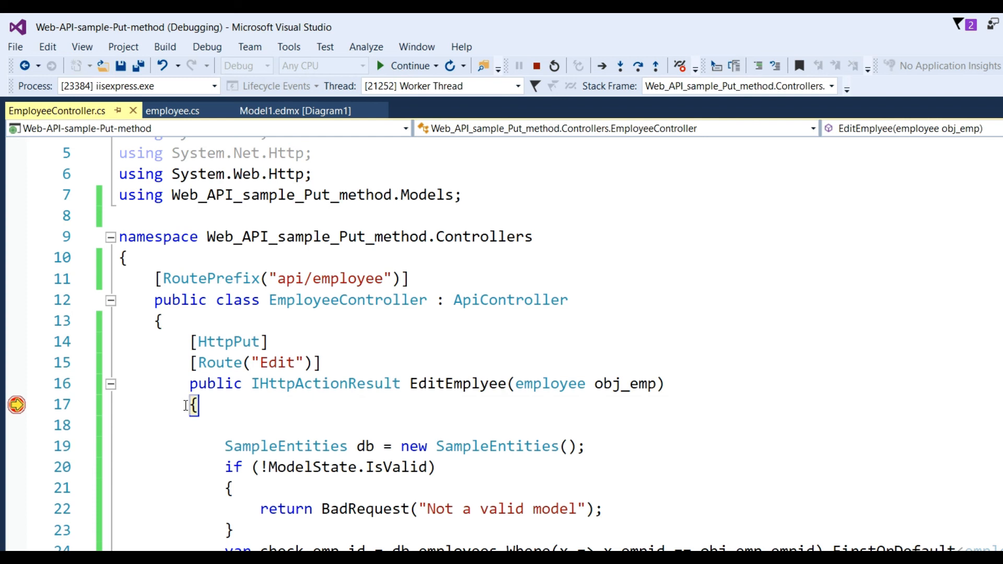
Step with F10 and expand obj_emp to confirm empid 121, Alen Solle, salary 35000.
key("F10")
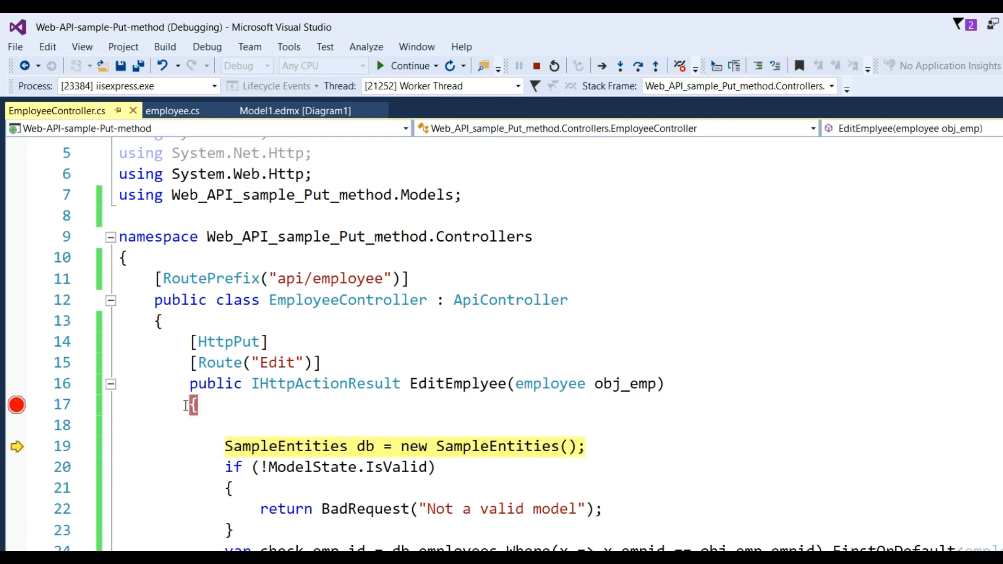
mouse_move(628, 383)
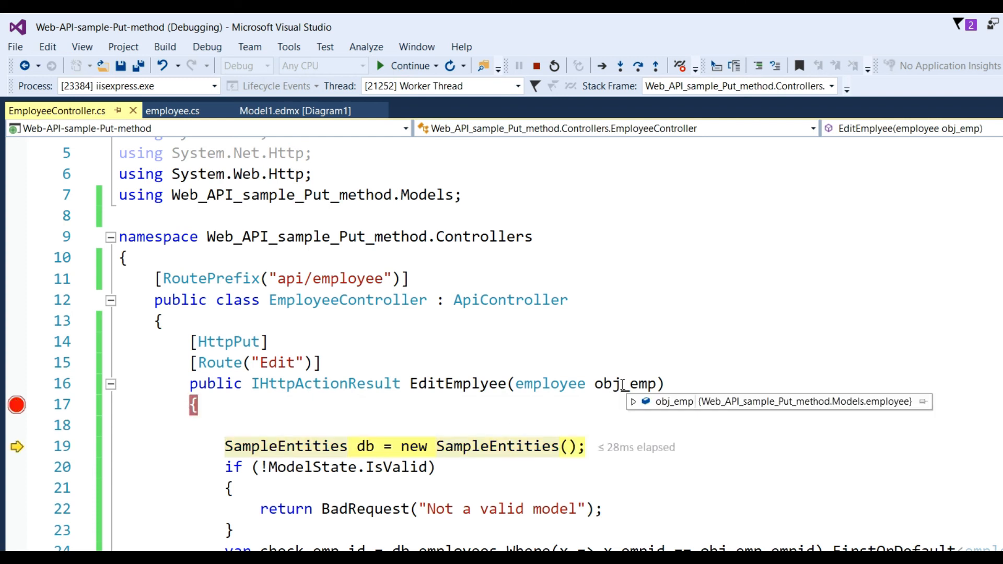
left_click(633, 402)
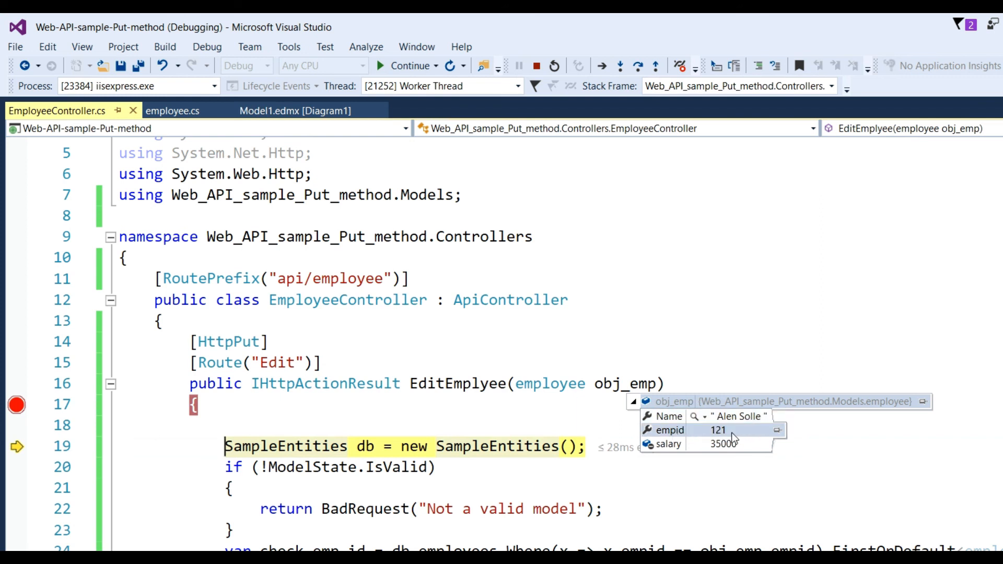
mouse_move(723, 444)
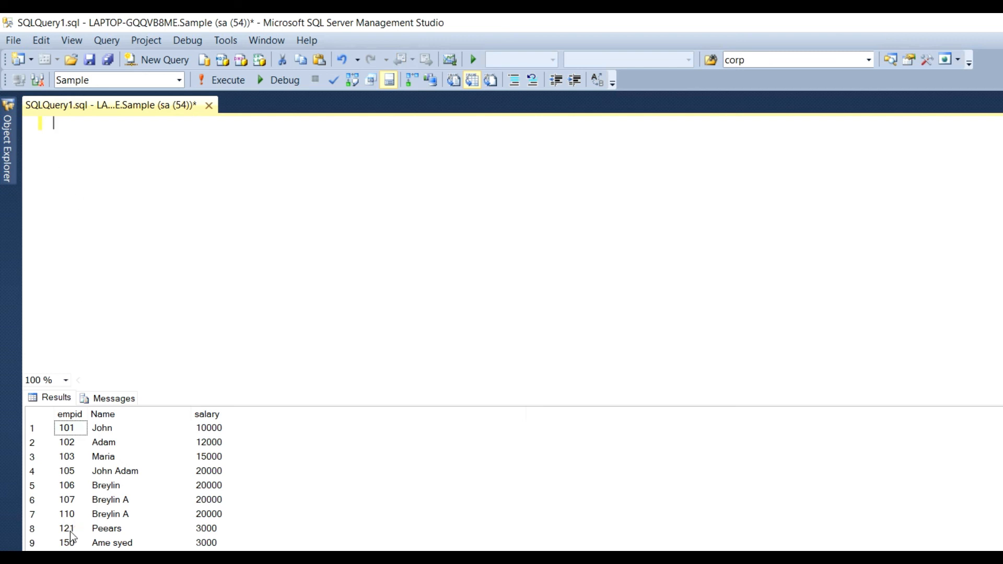
Select employee 121's row showing Peears, 3000 in the SSMS results grid.
left_click(107, 529)
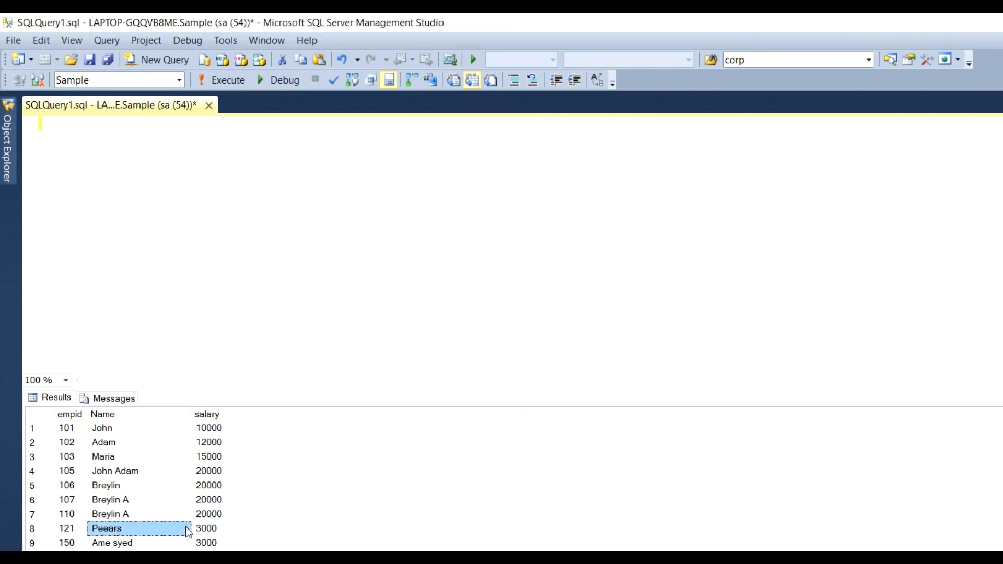
left_click(205, 527)
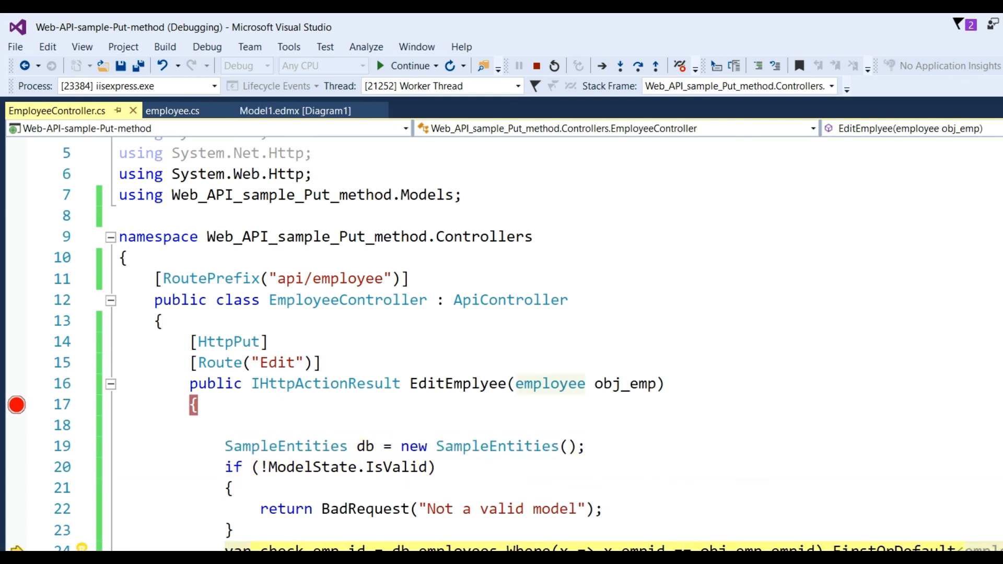
Step over the Name and salary assignments and db.SaveChanges() to reach return Ok(check_emp_id).
left_click(409, 65)
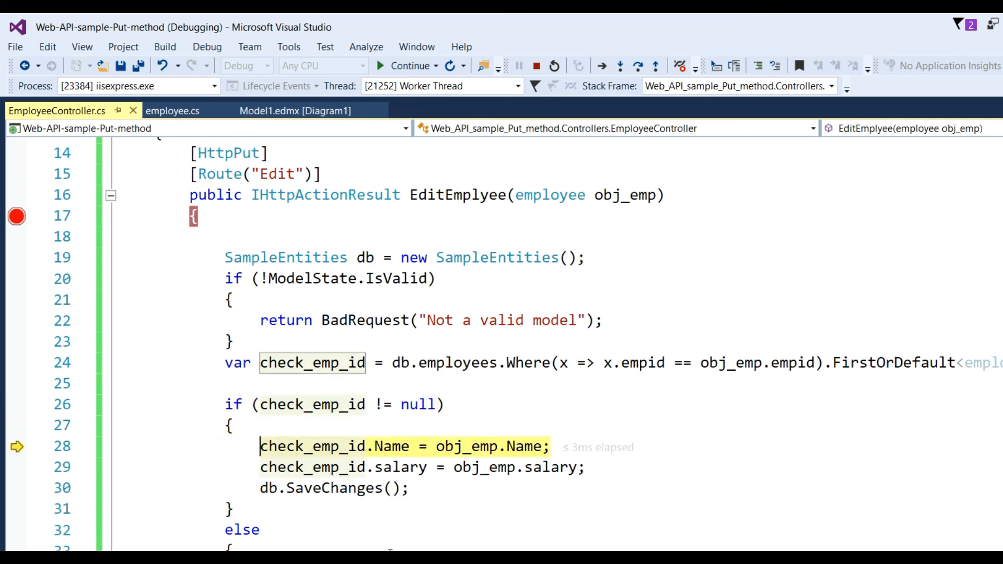
key("F10")
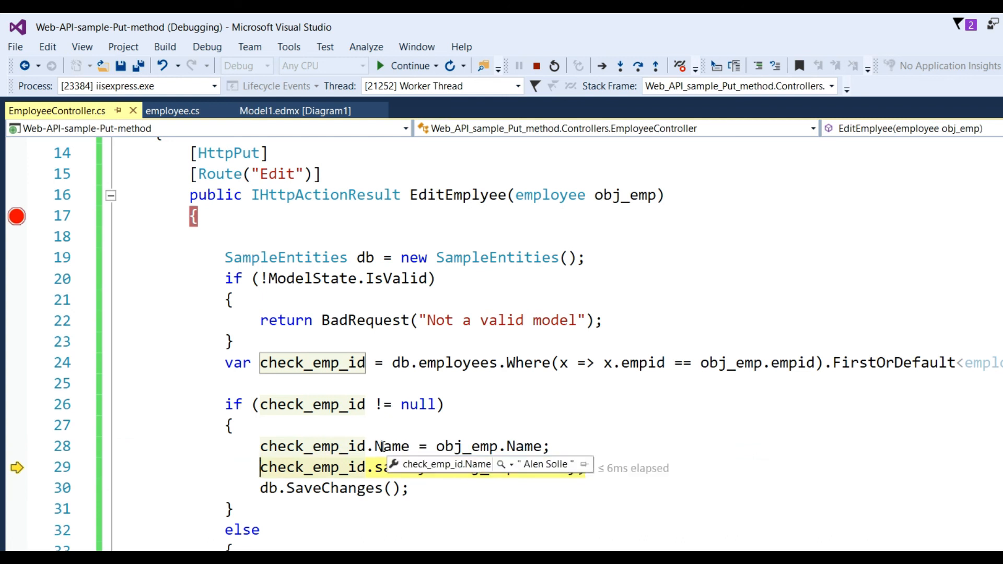
key("F10")
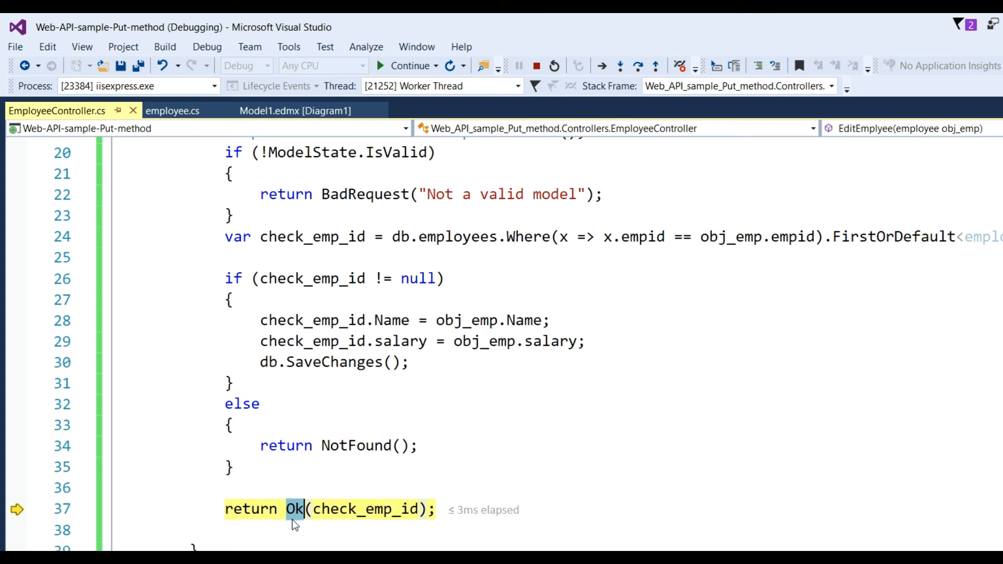
mouse_move(369, 509)
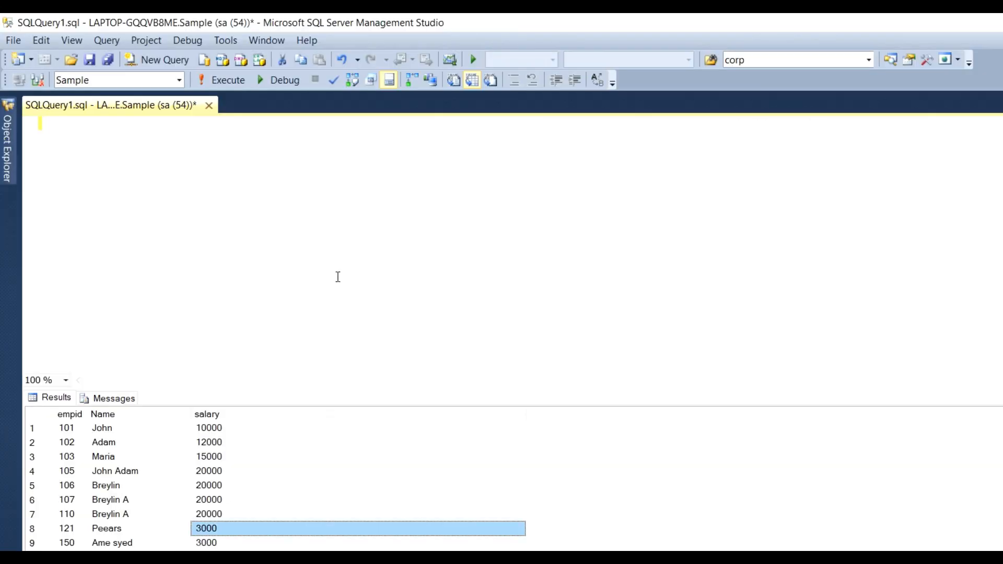
Run 'select * from employees' and show employee 121 as Alen Solle with salary 35000.
type("select * from employees")
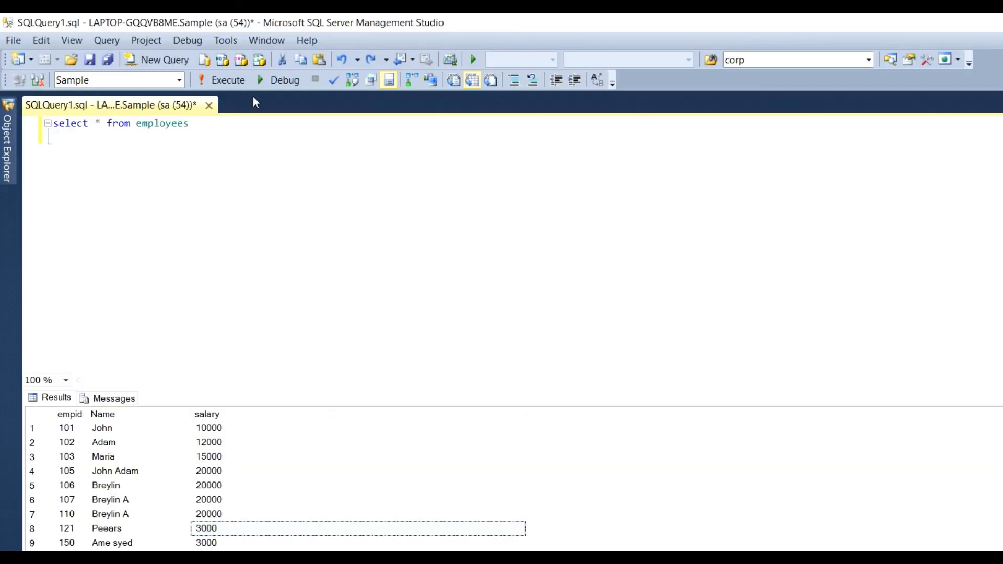
left_click(227, 80)
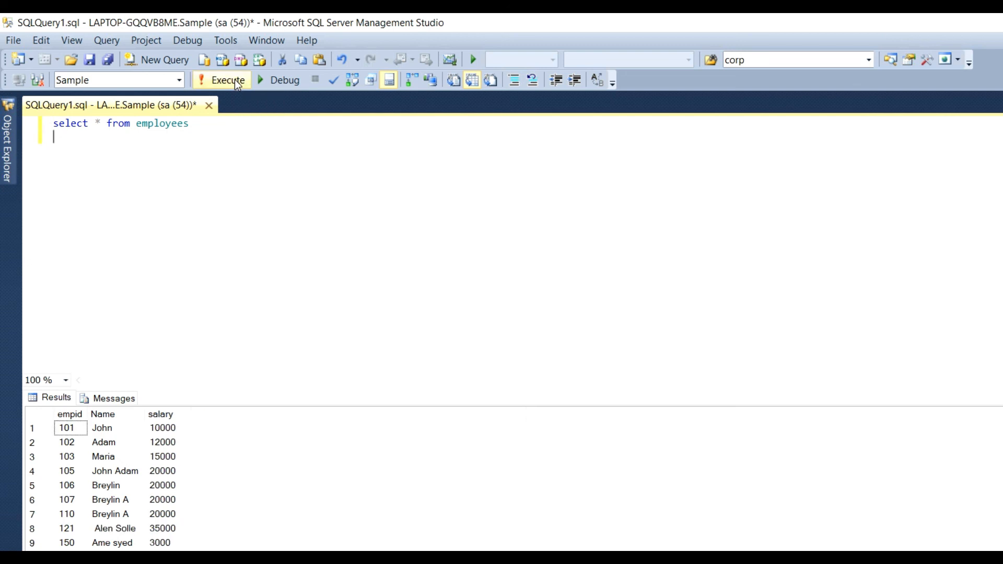
mouse_move(72, 530)
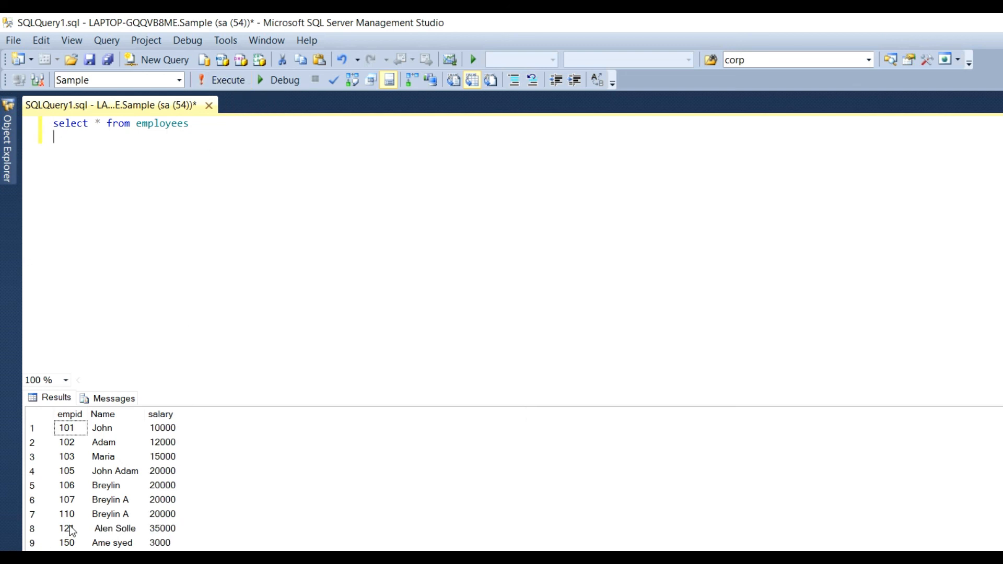
left_click(69, 528)
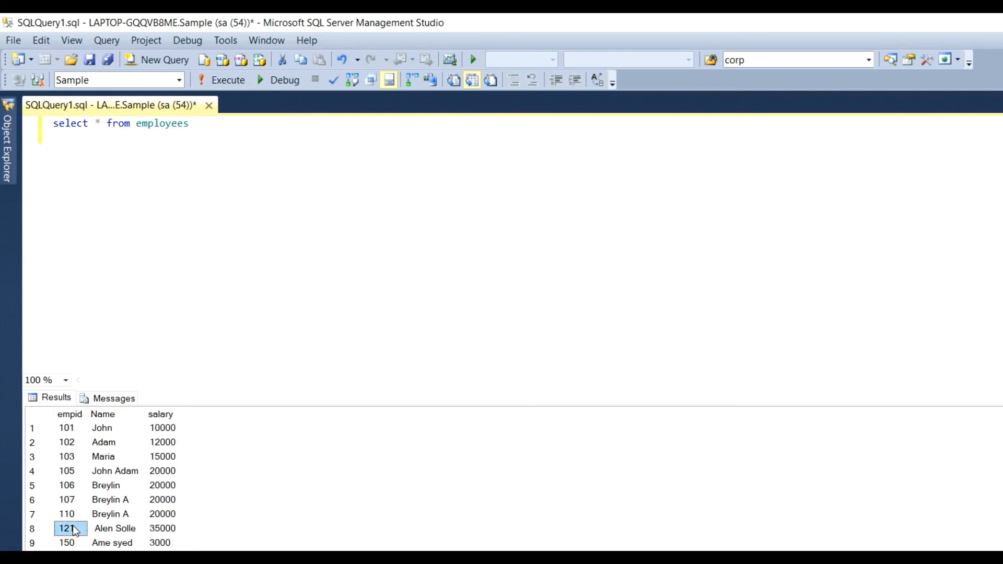